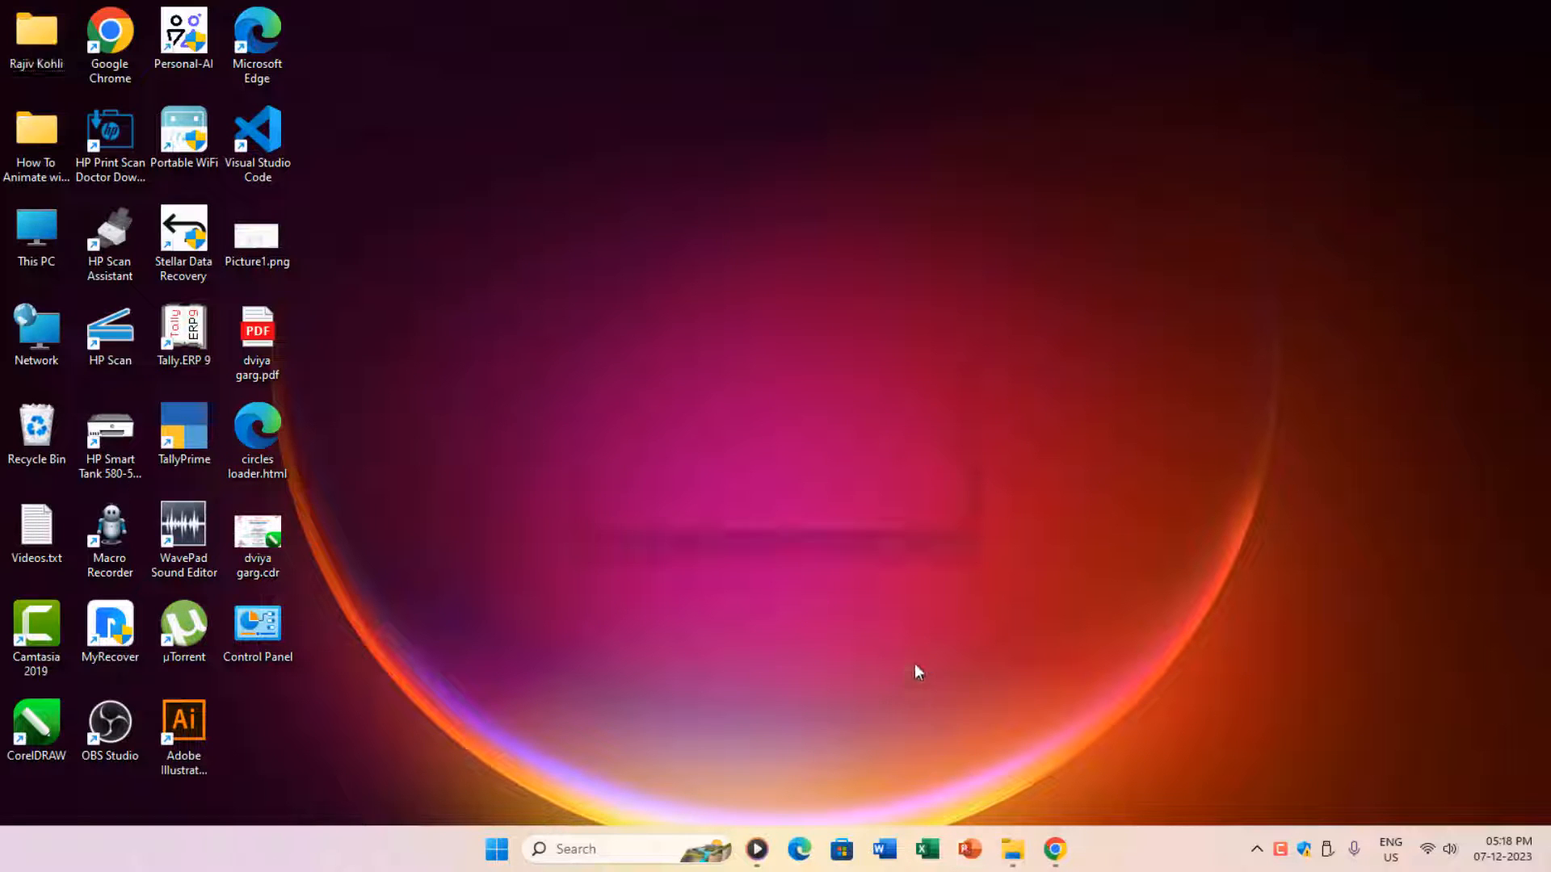
Step: Start PowerPoint and create a new Blank Presentation with an empty title slide
click(968, 848)
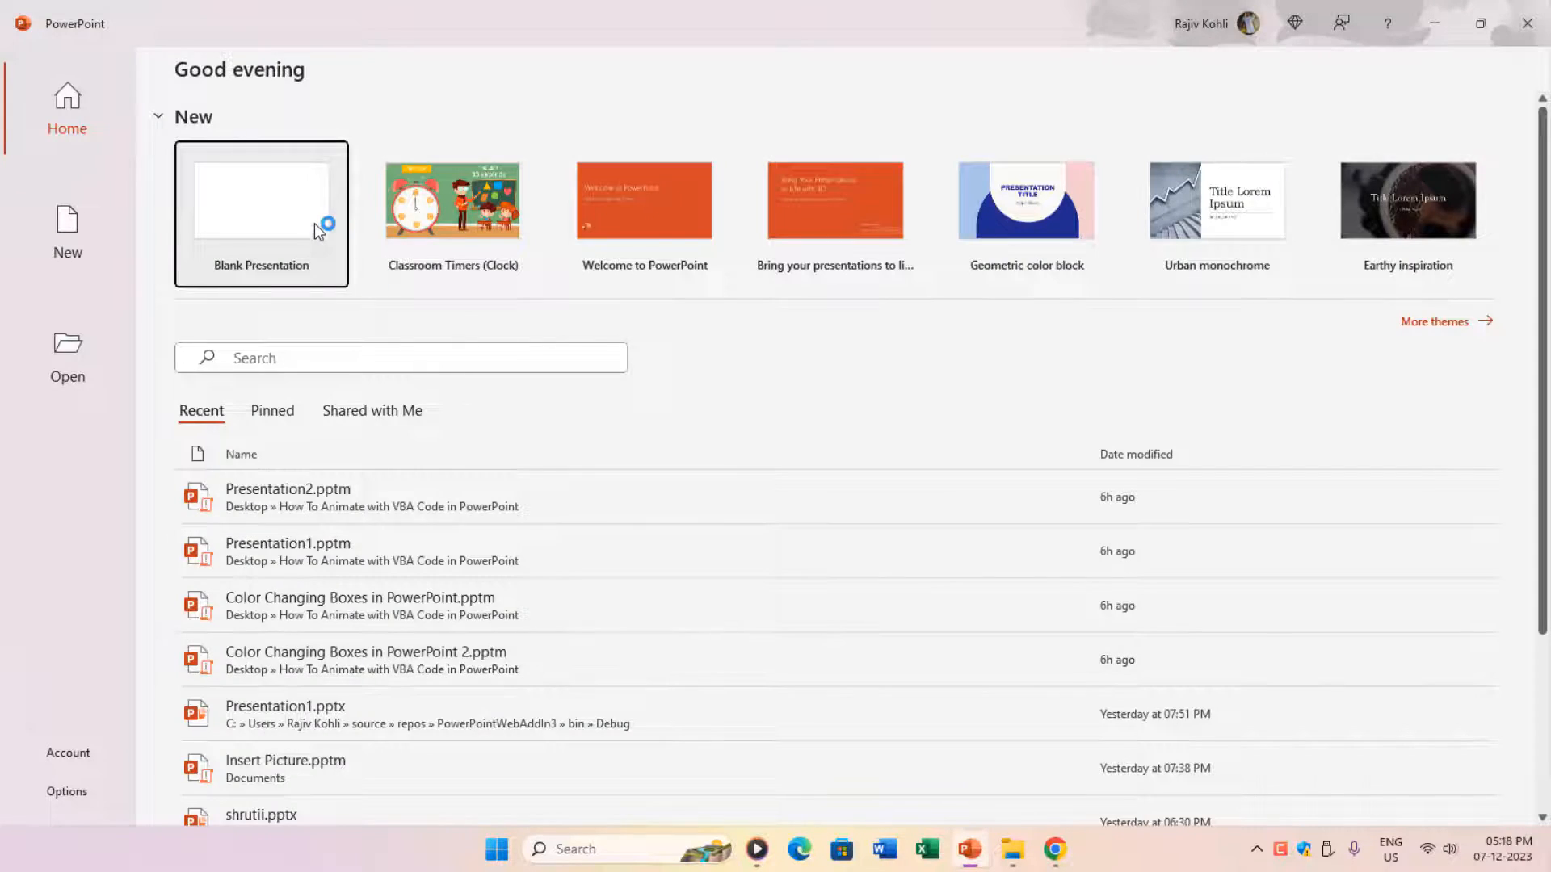
click(262, 200)
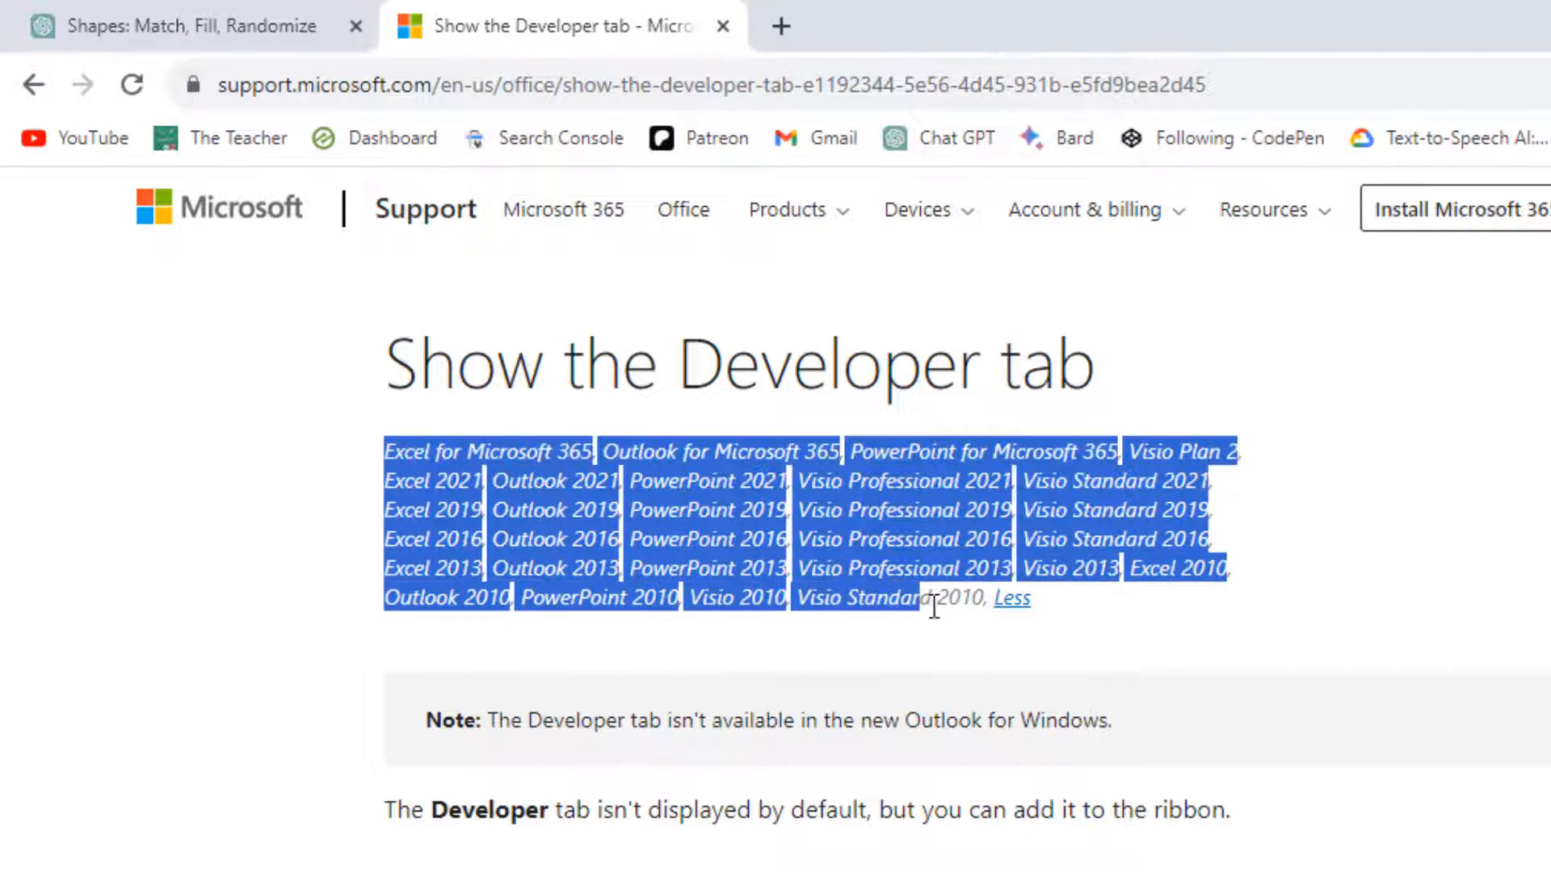
click(1244, 653)
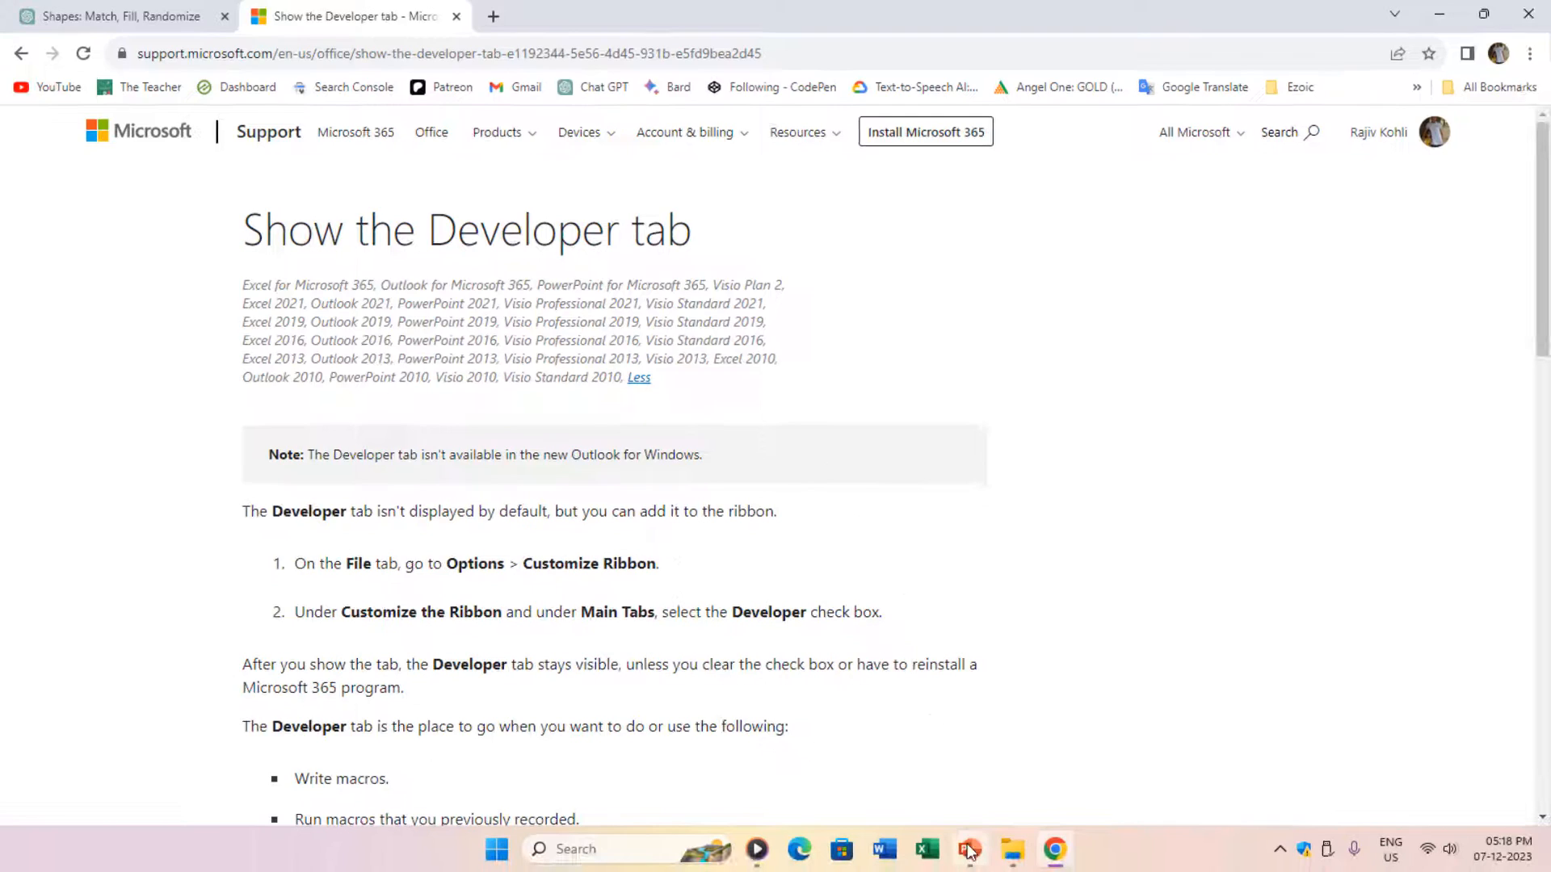
click(968, 848)
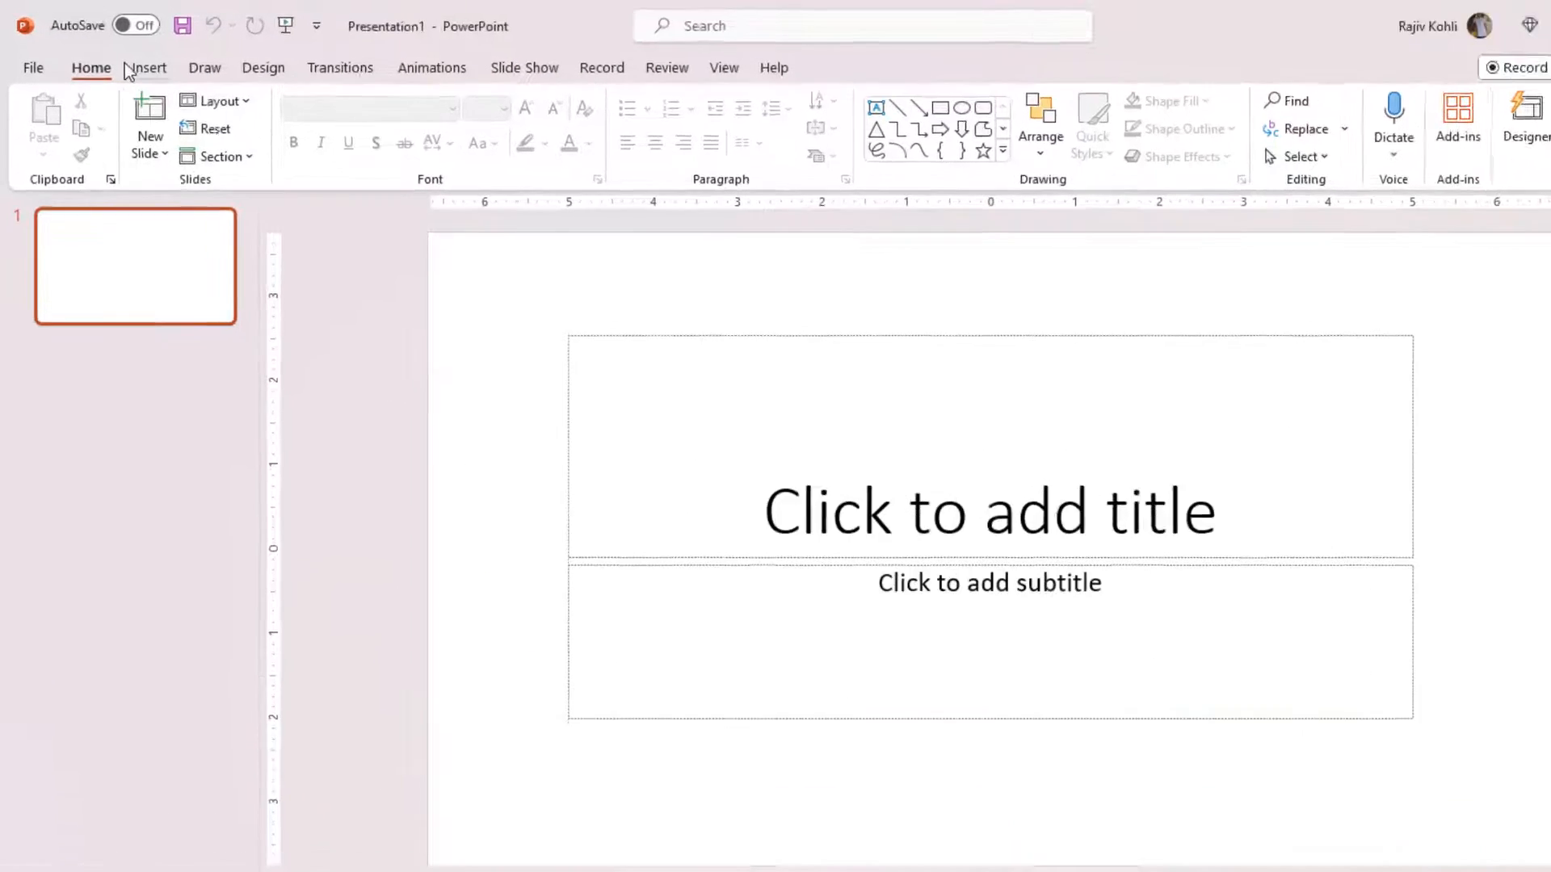
Step: In File > Options > Customize Ribbon, tick the Developer checkbox under Main Tabs
click(32, 68)
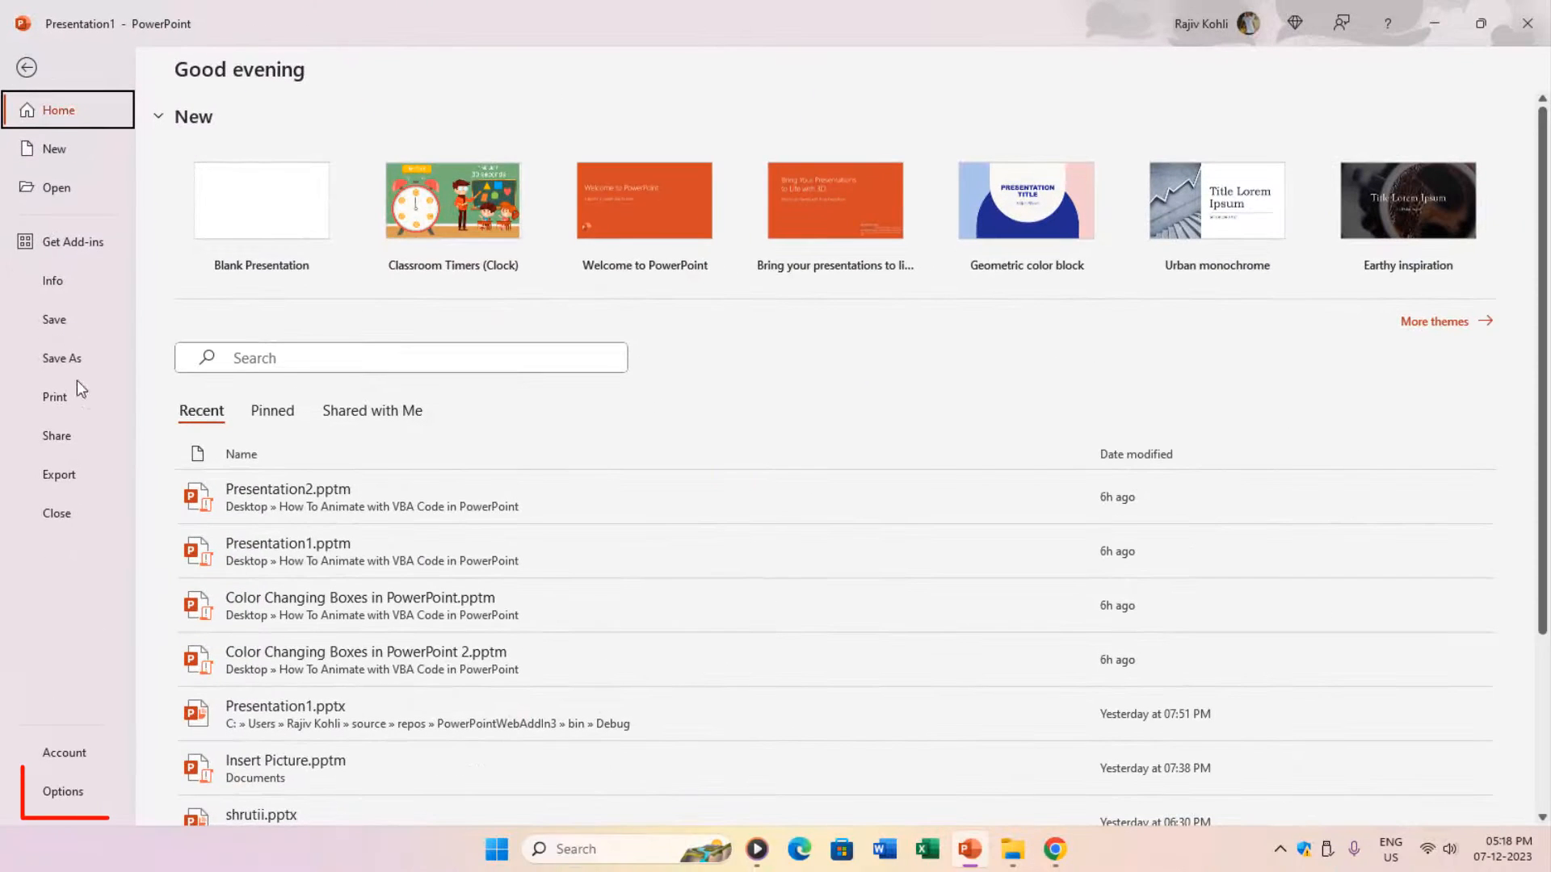
mouse_move(63, 792)
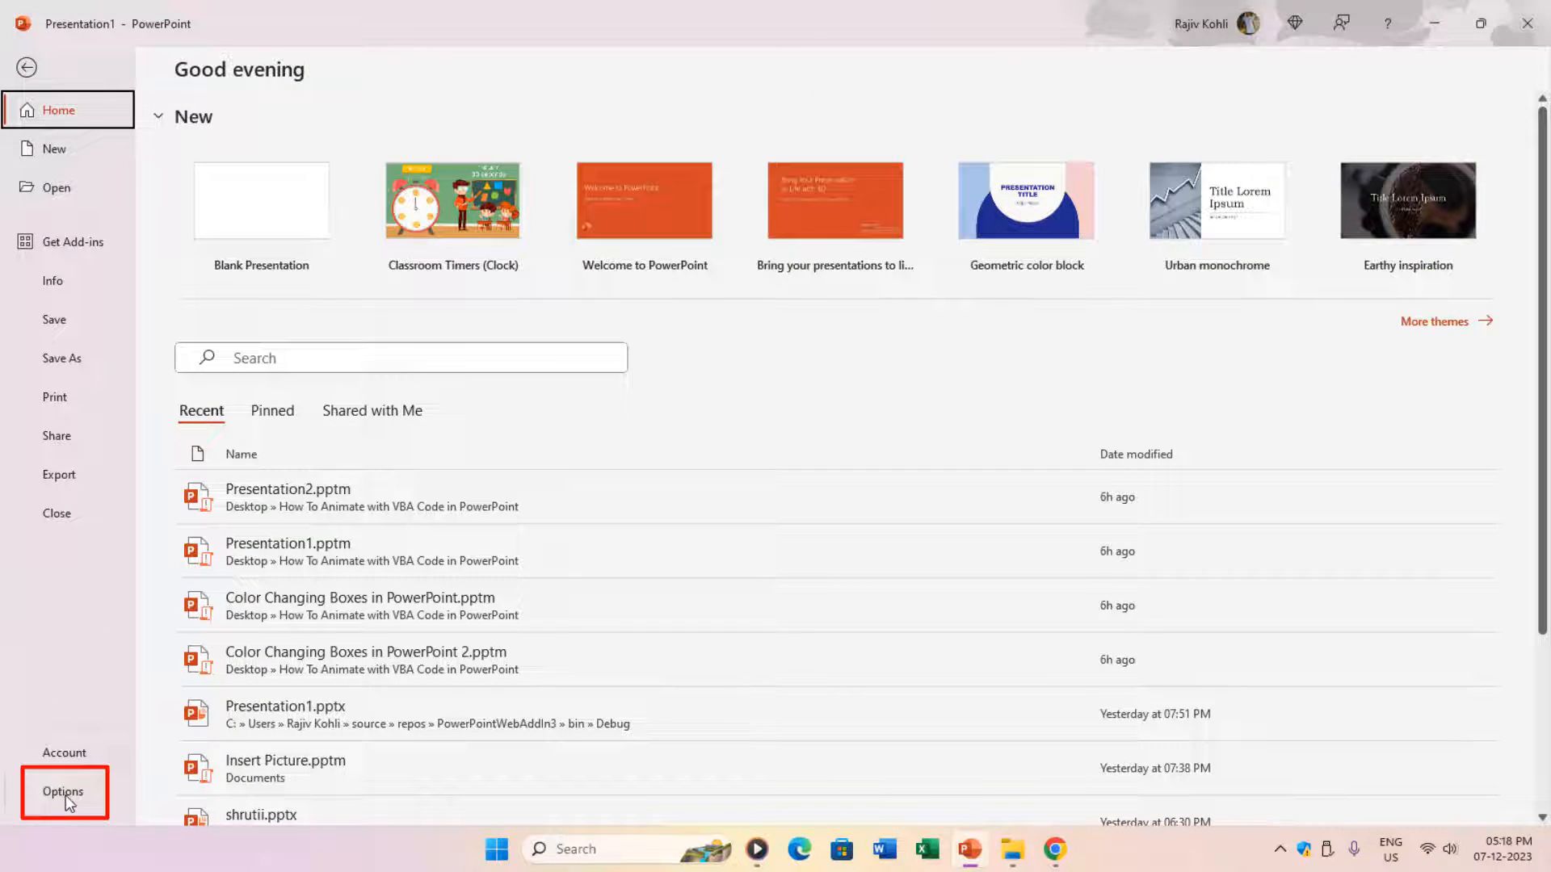
click(64, 792)
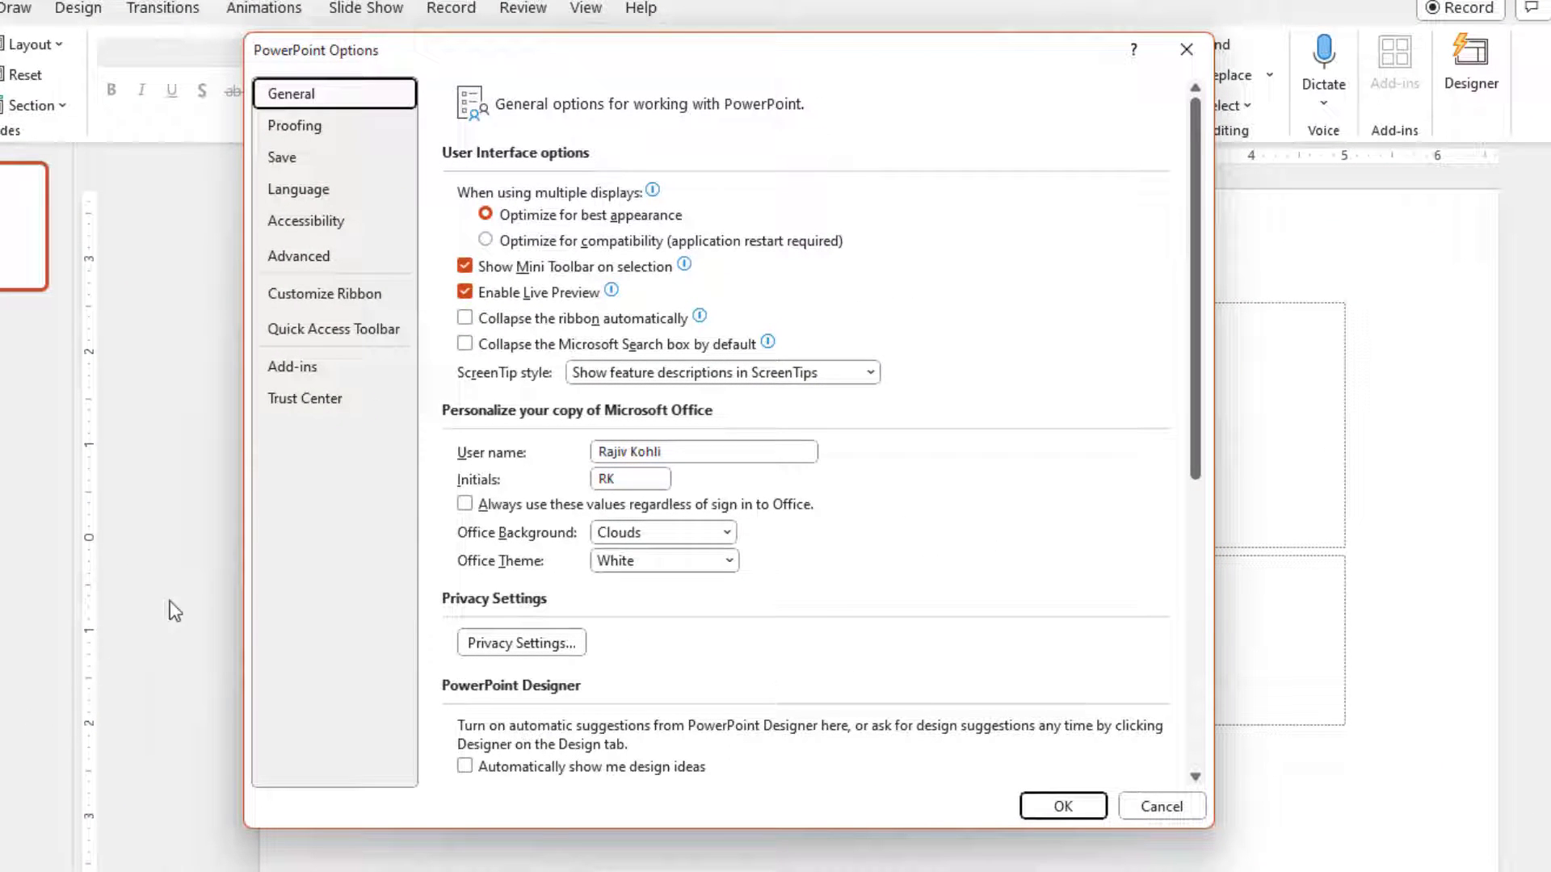
mouse_move(312, 359)
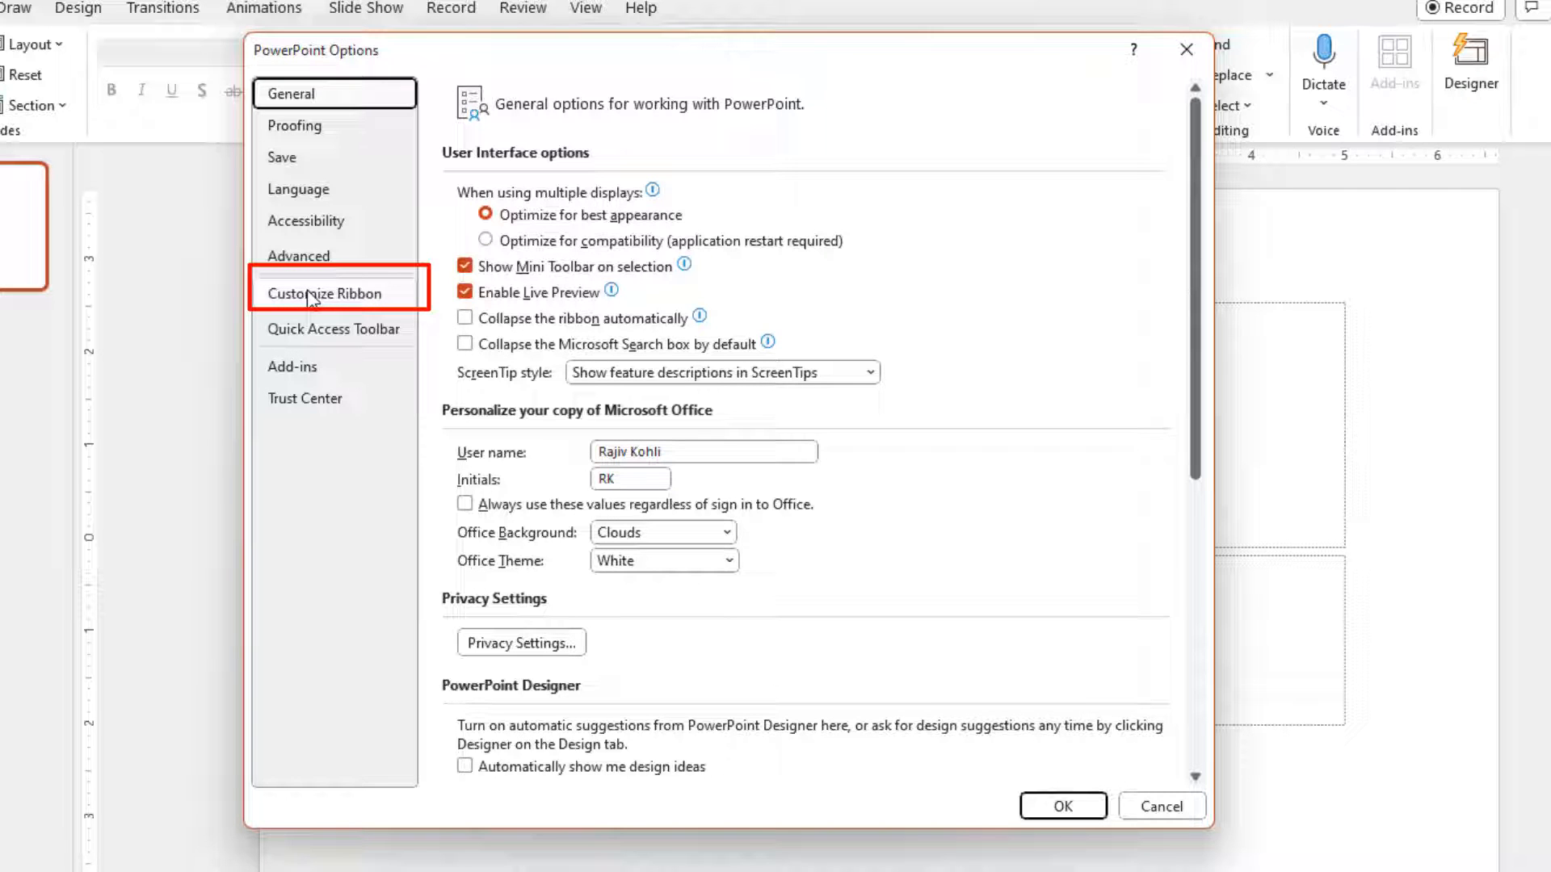
click(325, 294)
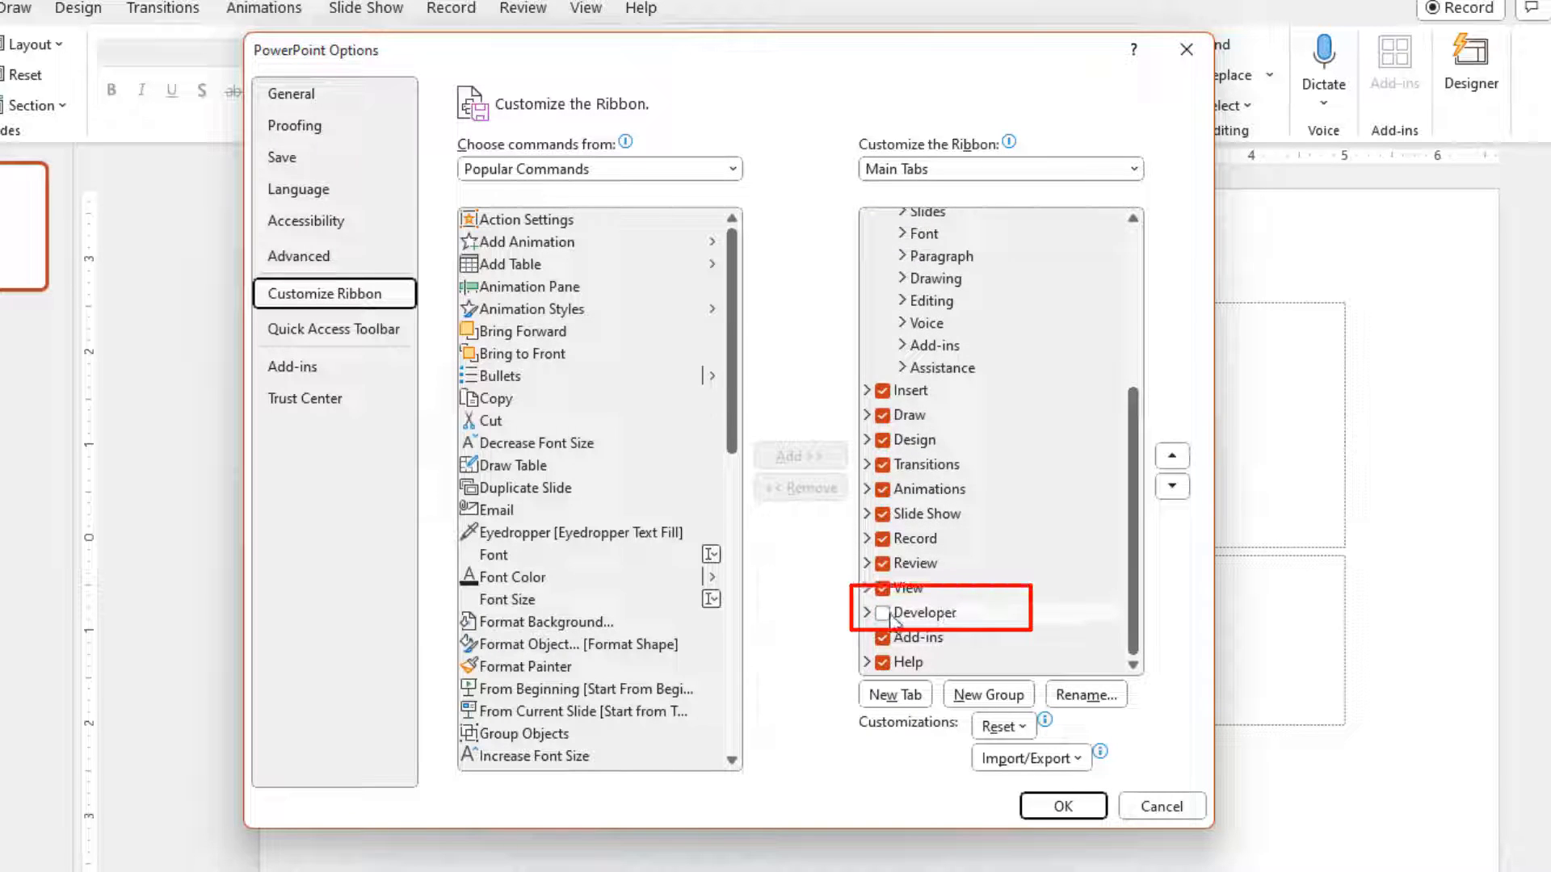
click(882, 612)
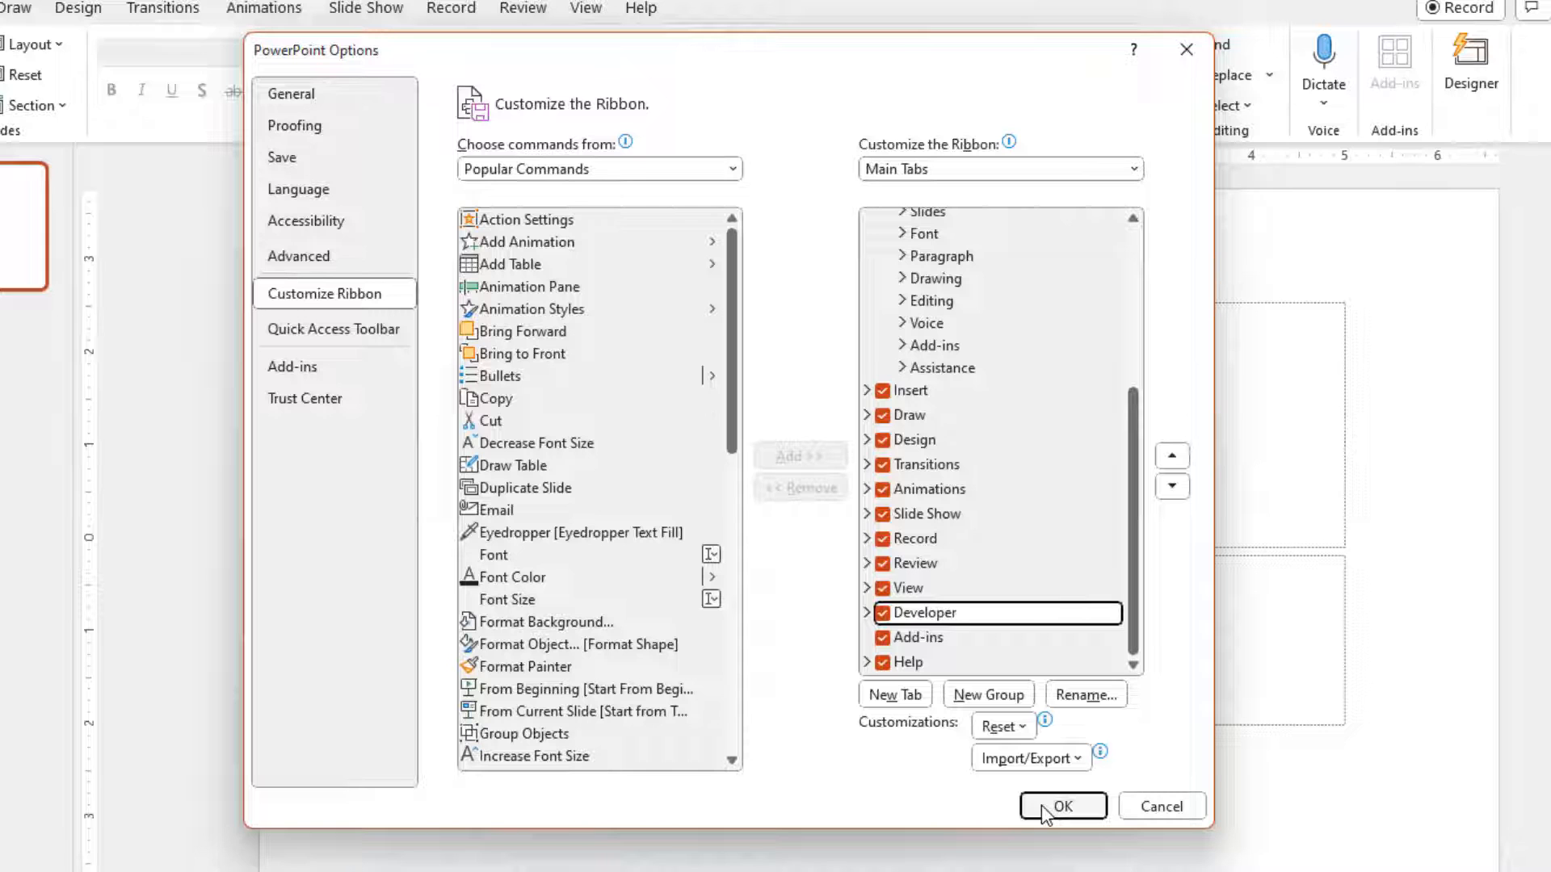
Step: Confirm the Options change and display the new Developer tab's Code, Add-ins and Controls groups
click(1063, 807)
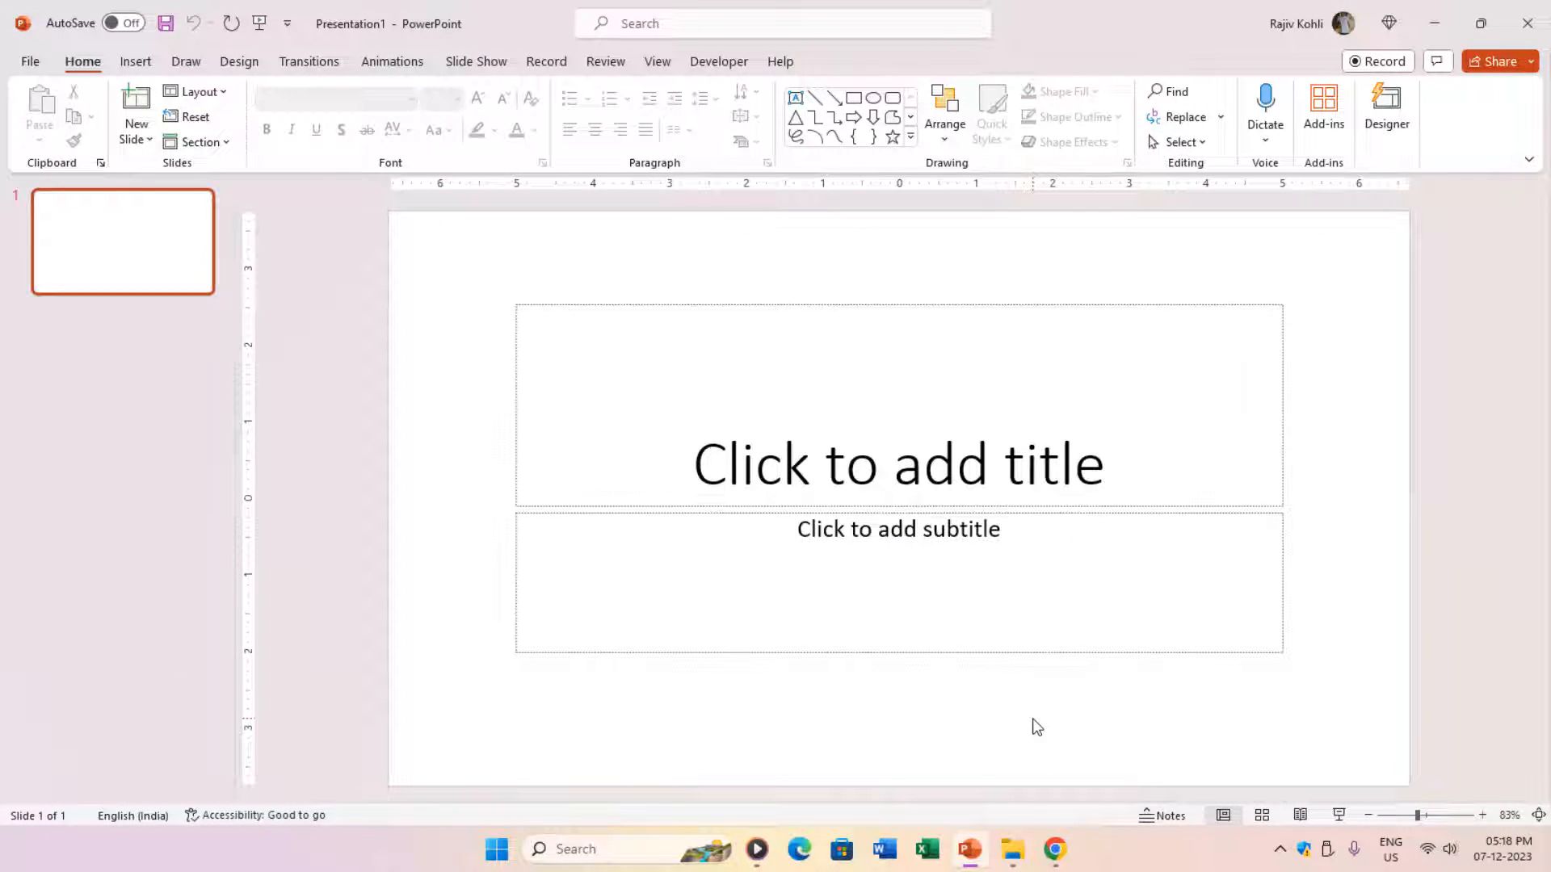
mouse_move(1012, 695)
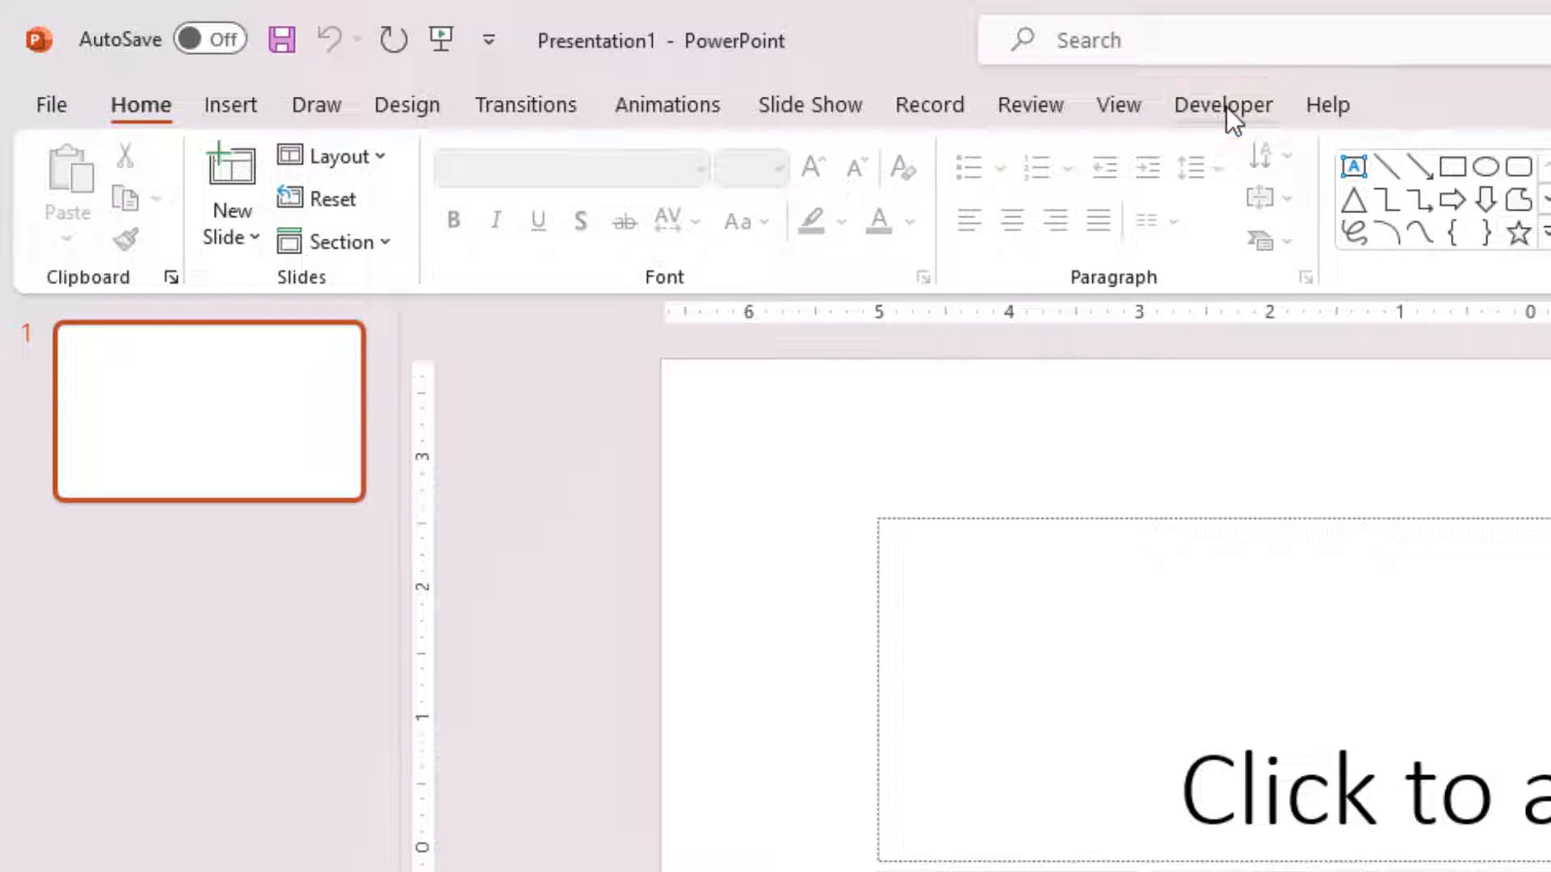
click(1222, 105)
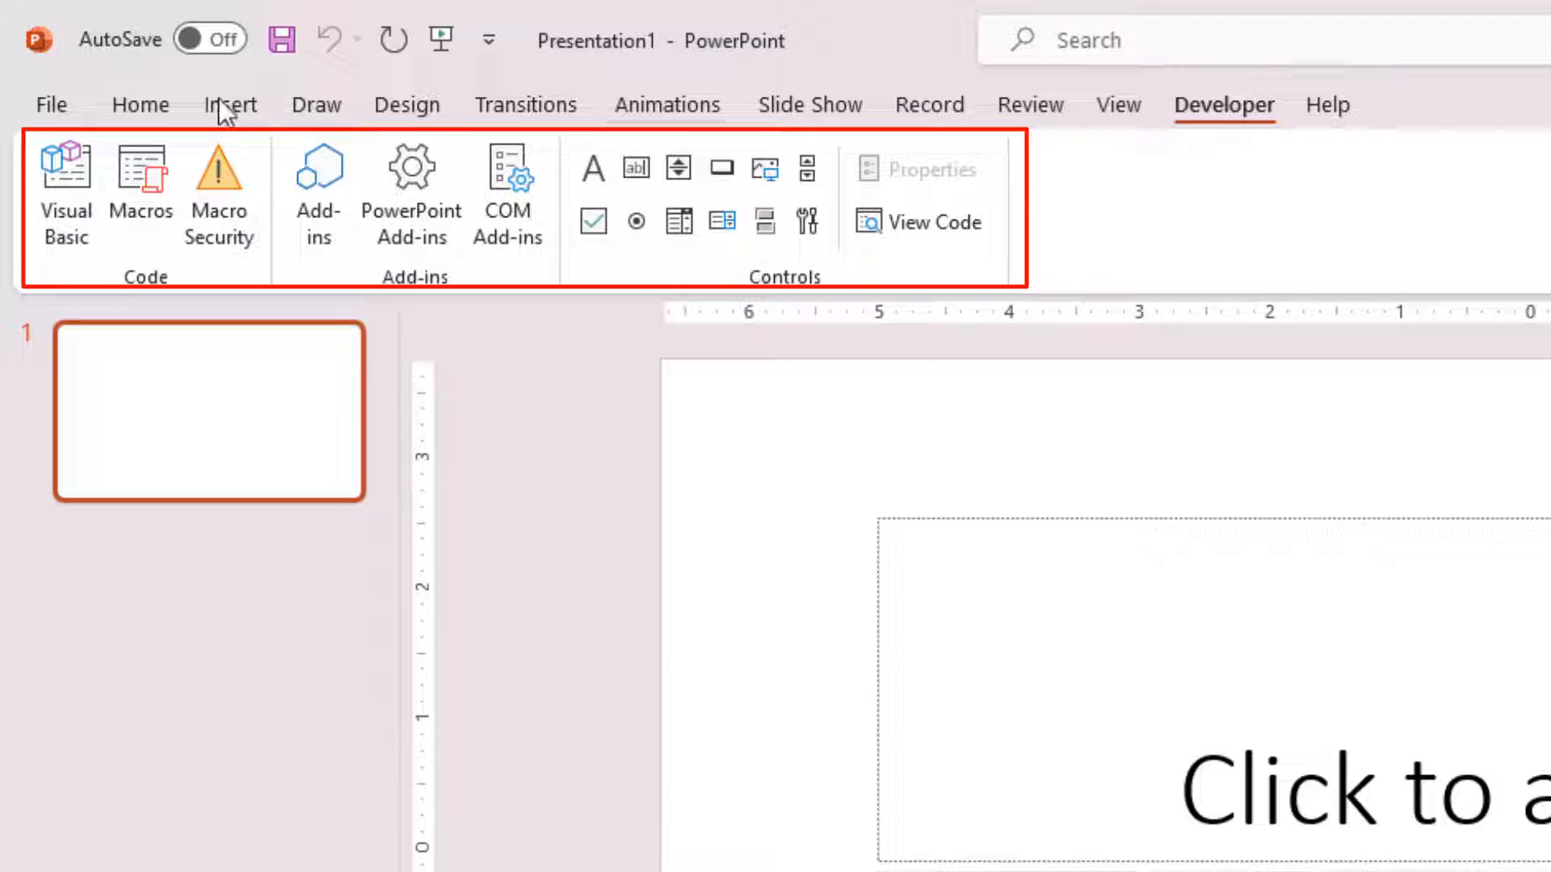
mouse_move(1002, 302)
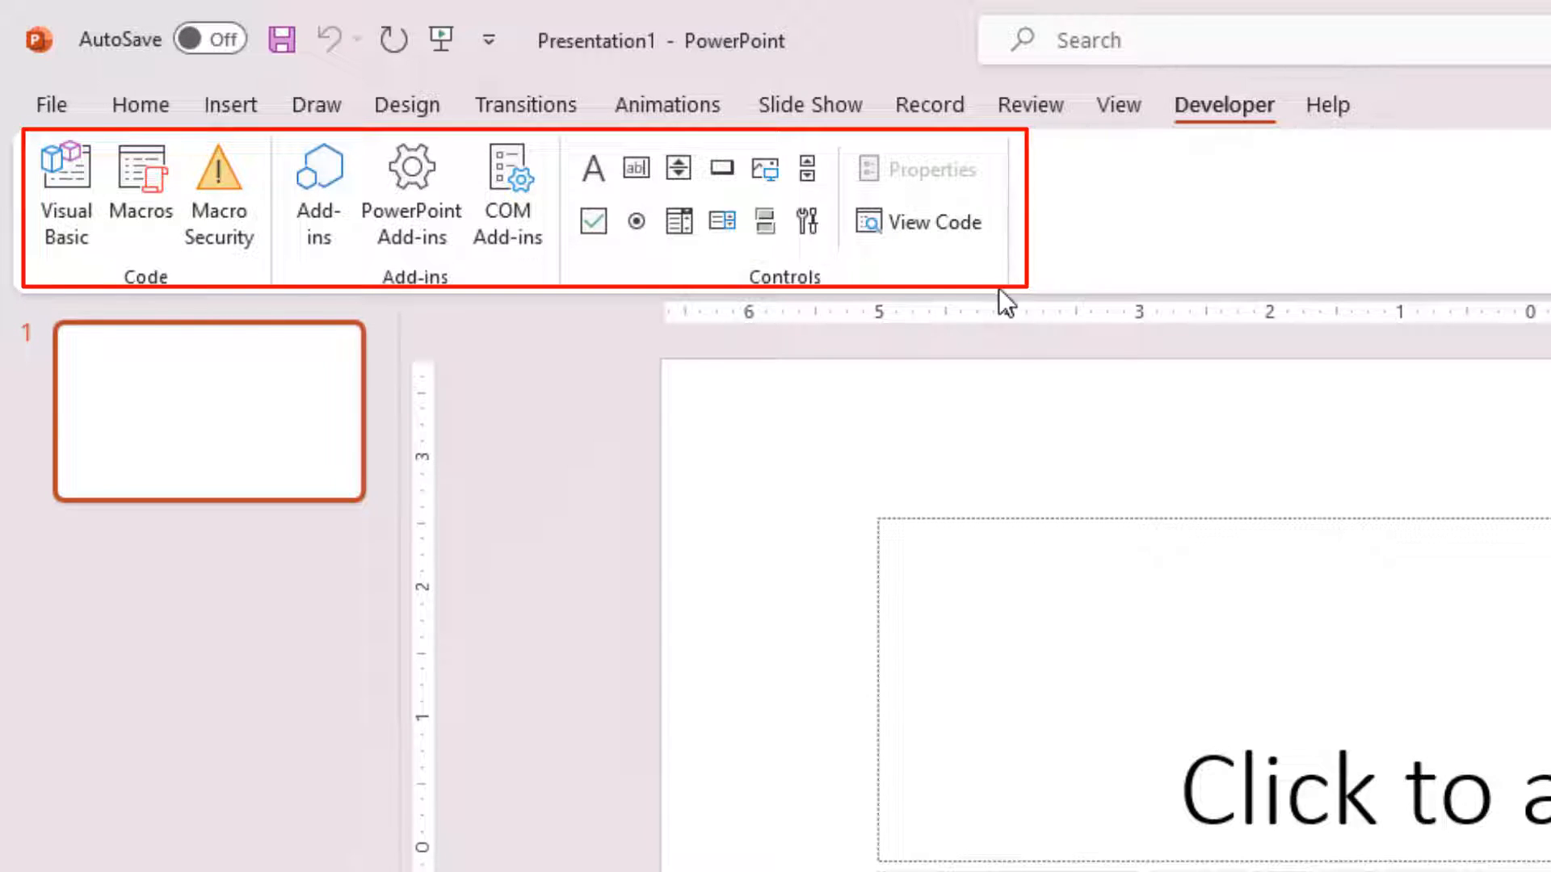
mouse_move(1024, 168)
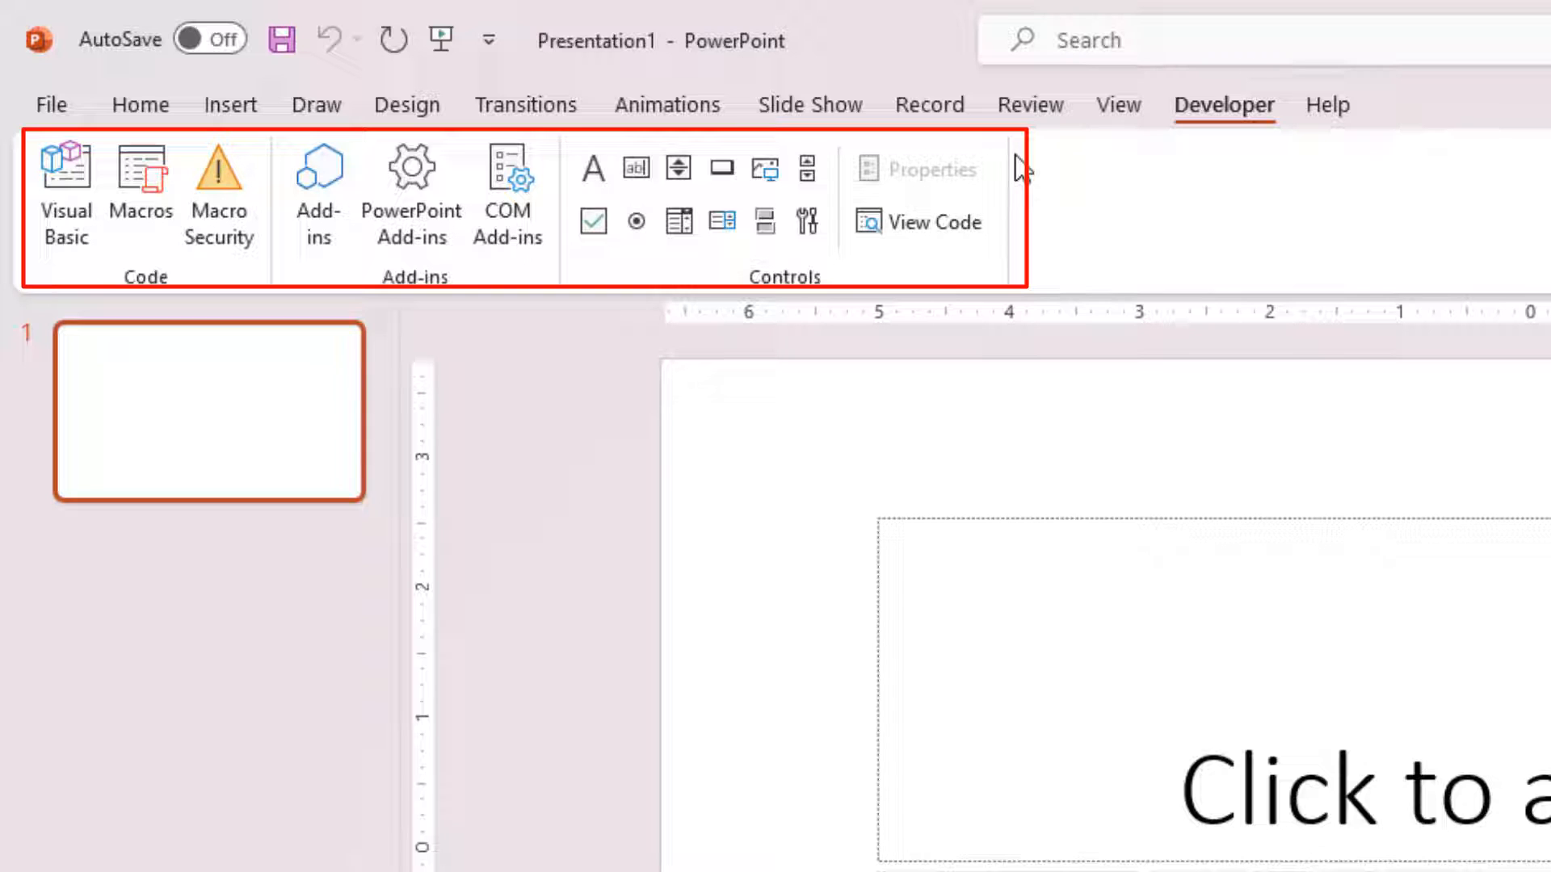
mouse_move(715, 177)
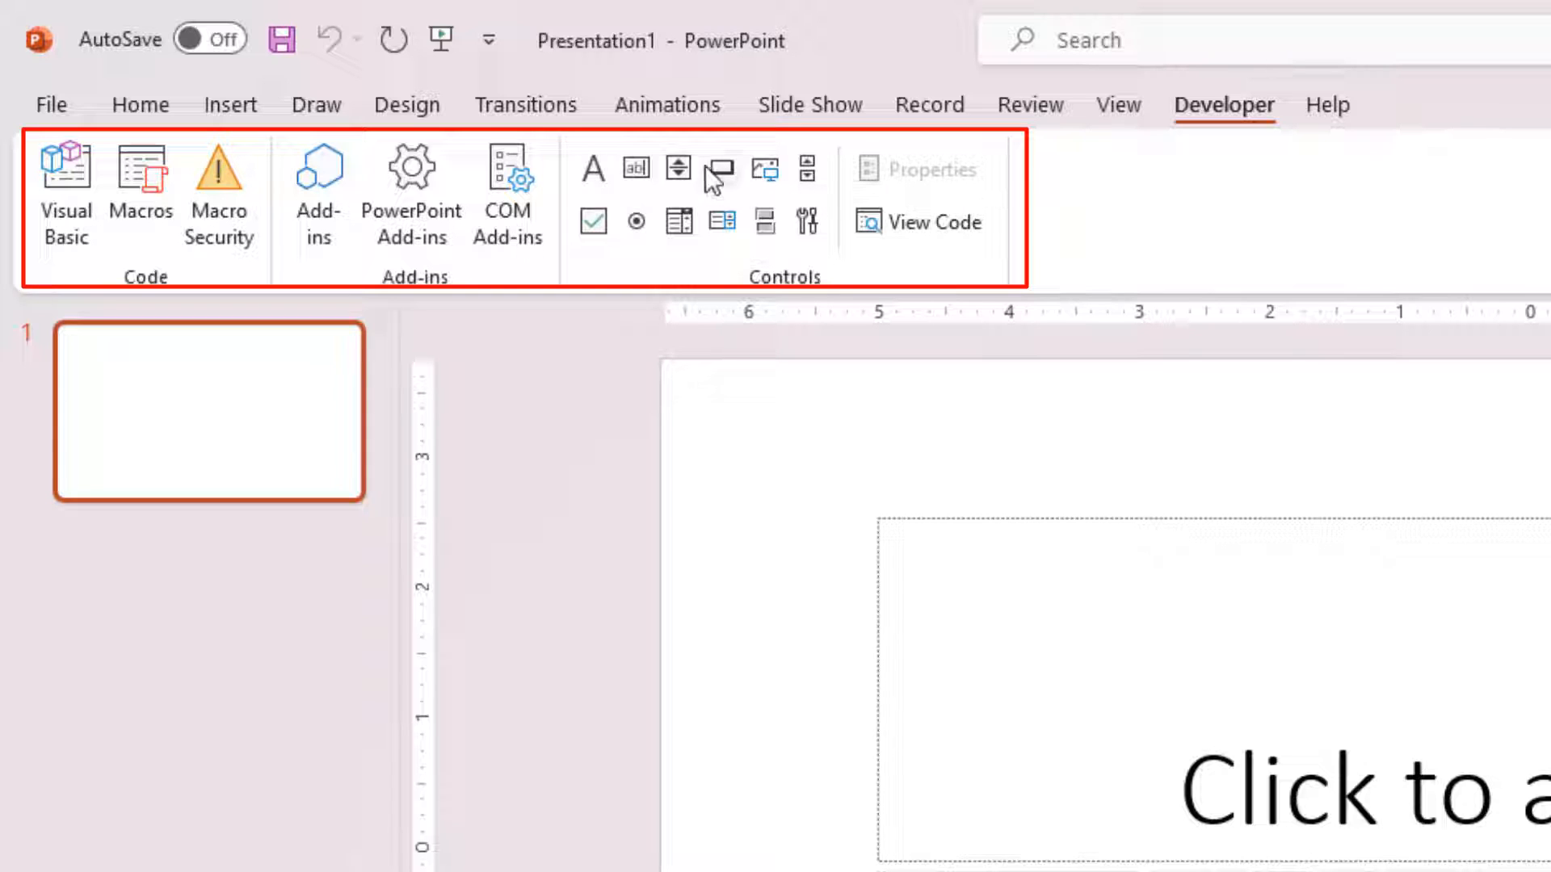
mouse_move(636, 168)
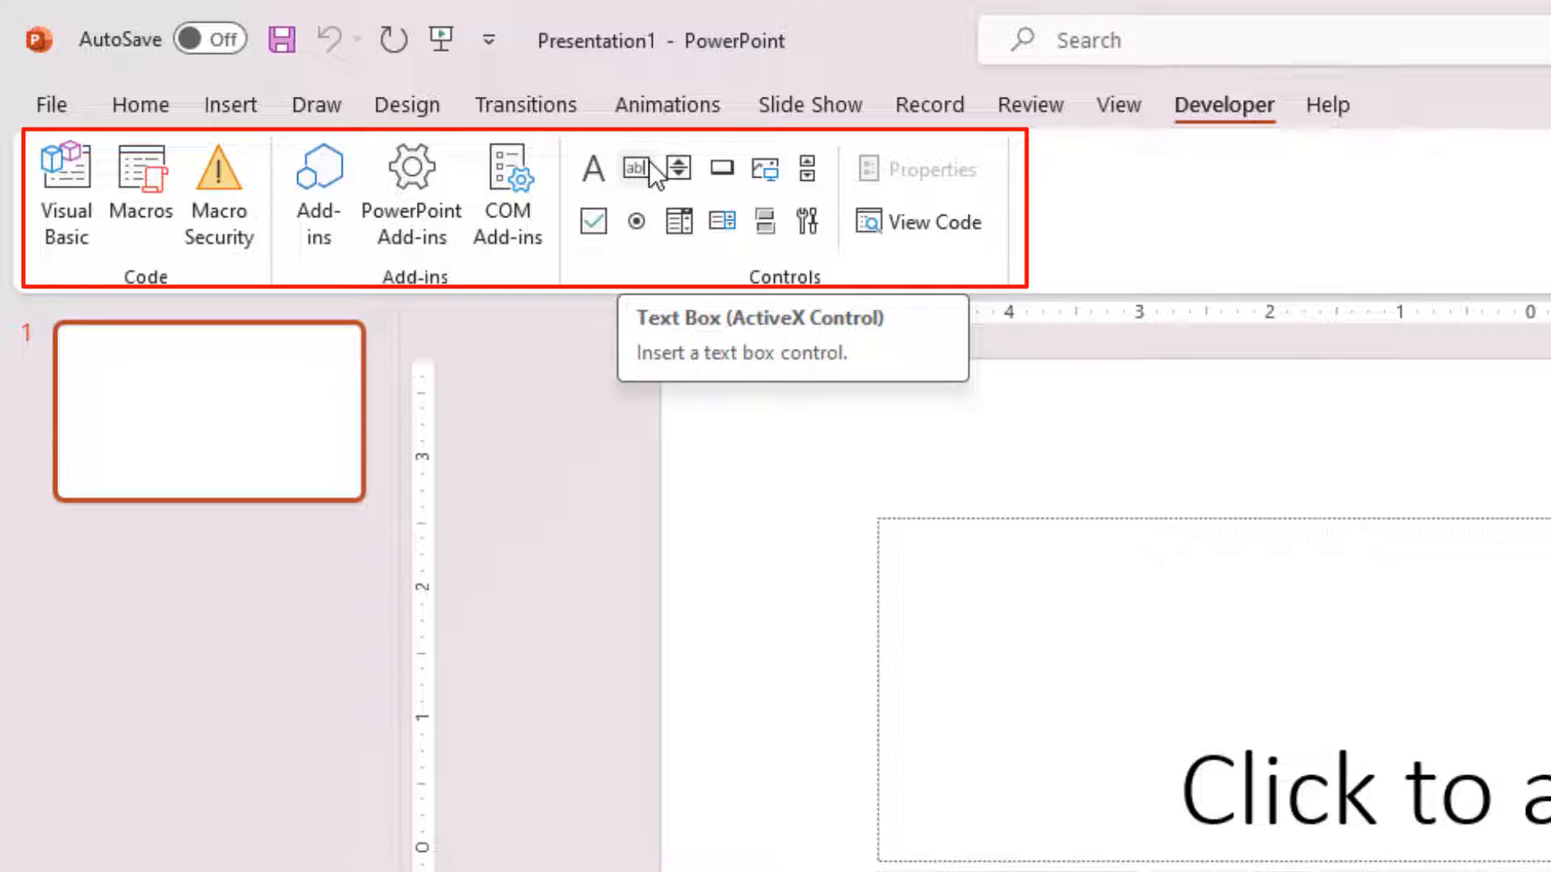
mouse_move(676, 168)
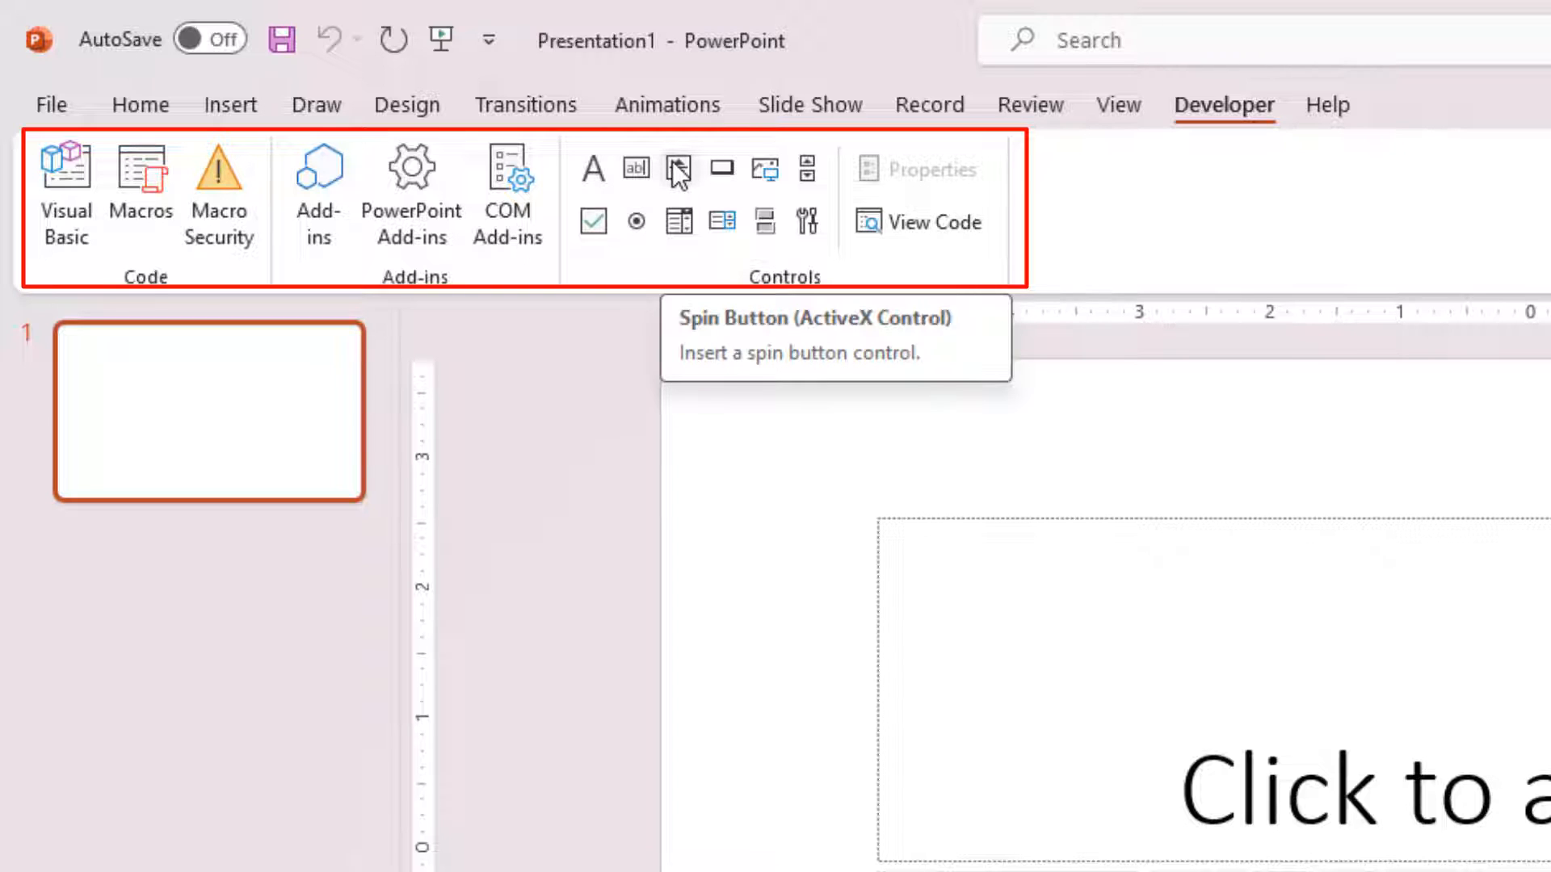
mouse_move(724, 168)
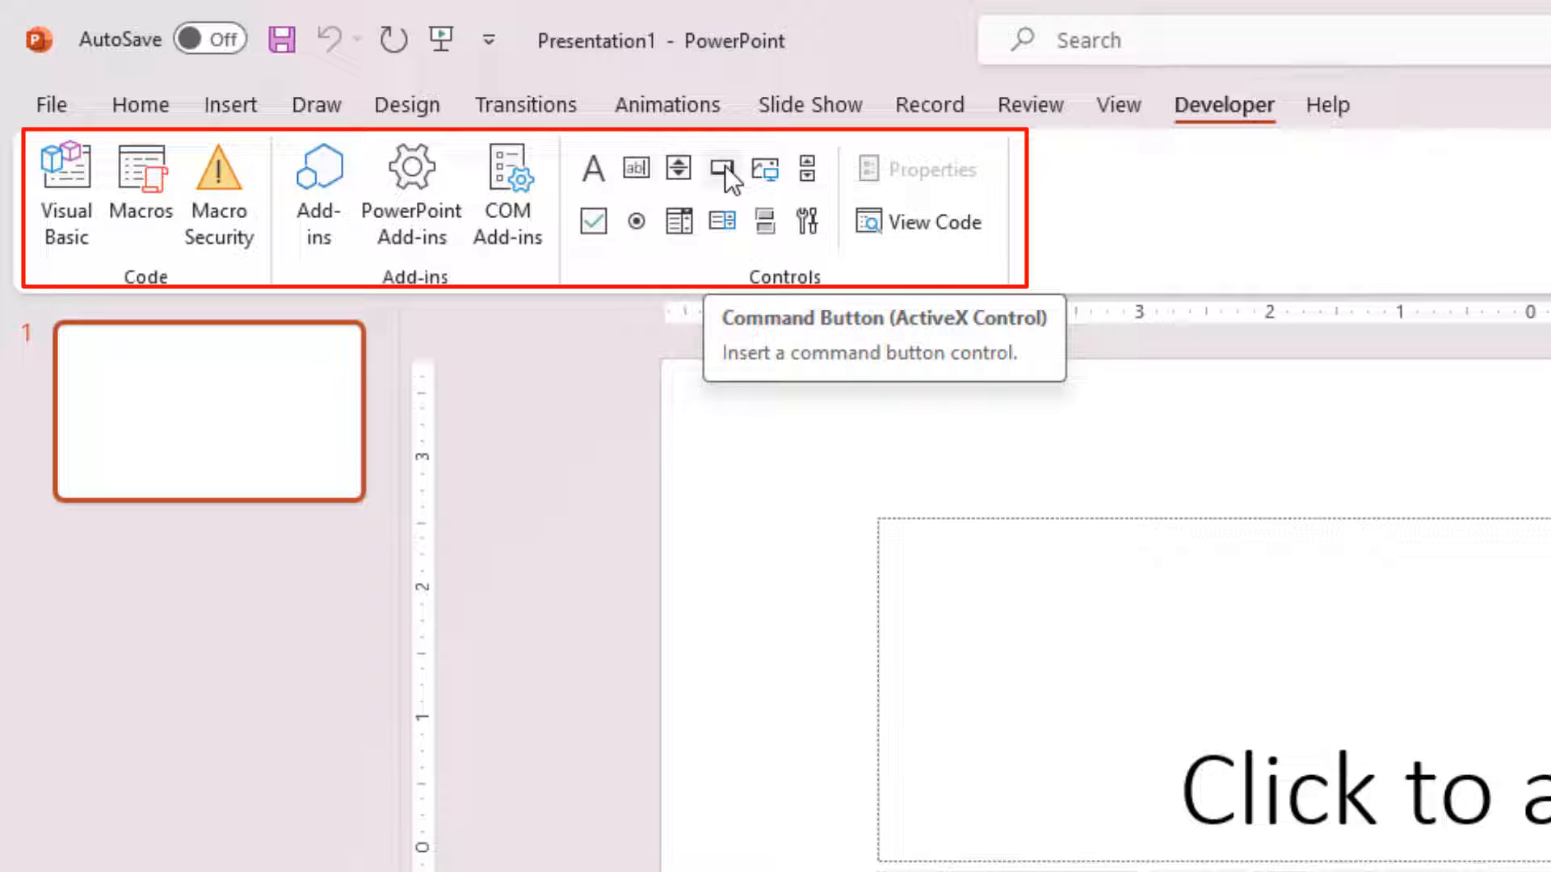
mouse_move(766, 178)
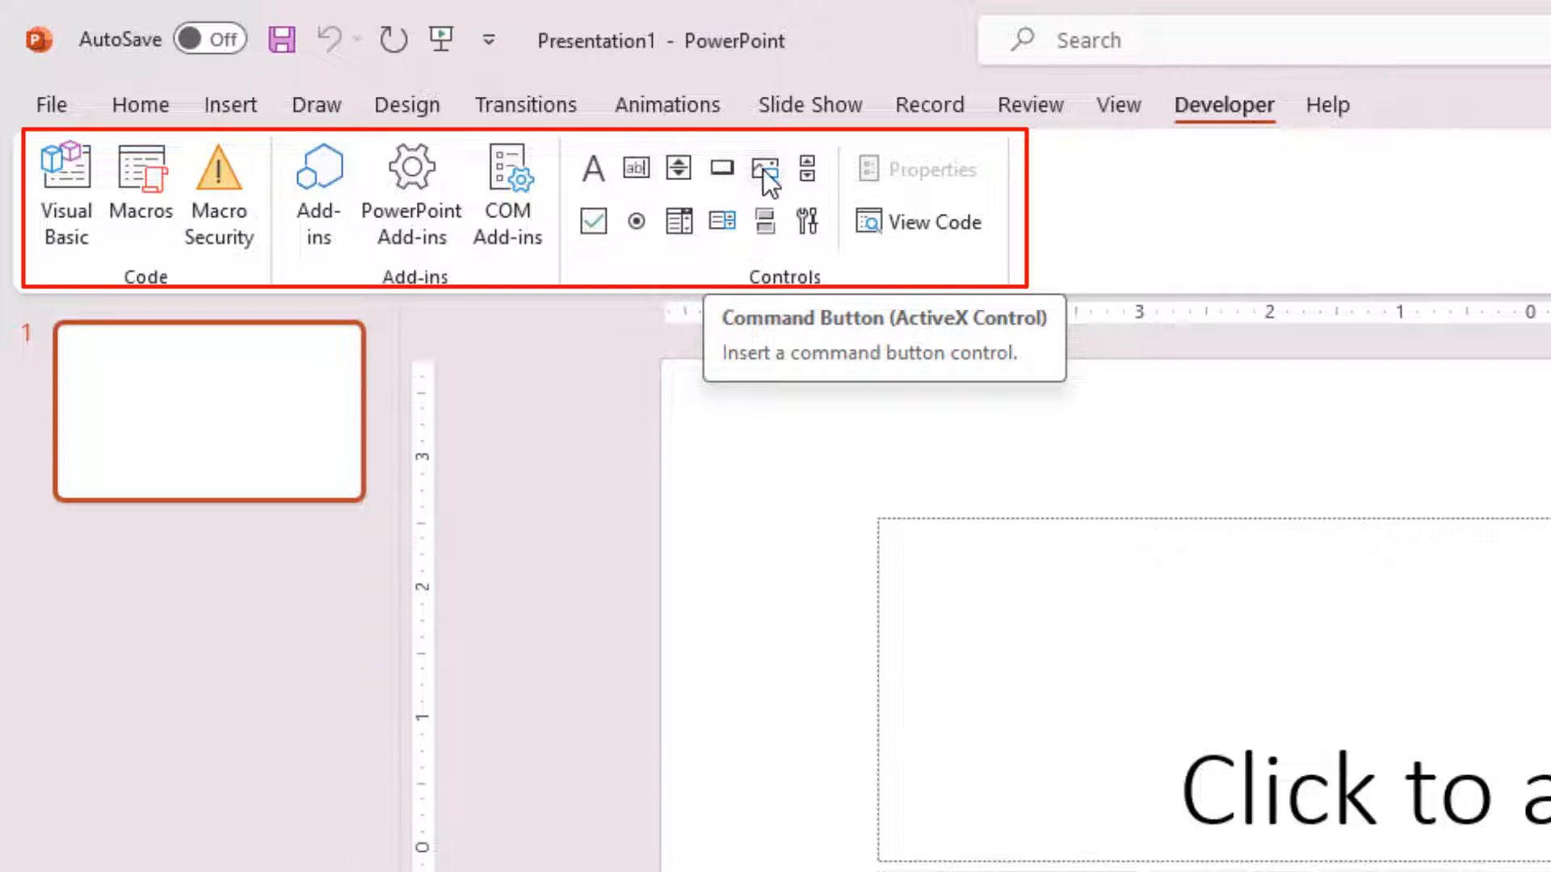
mouse_move(764, 168)
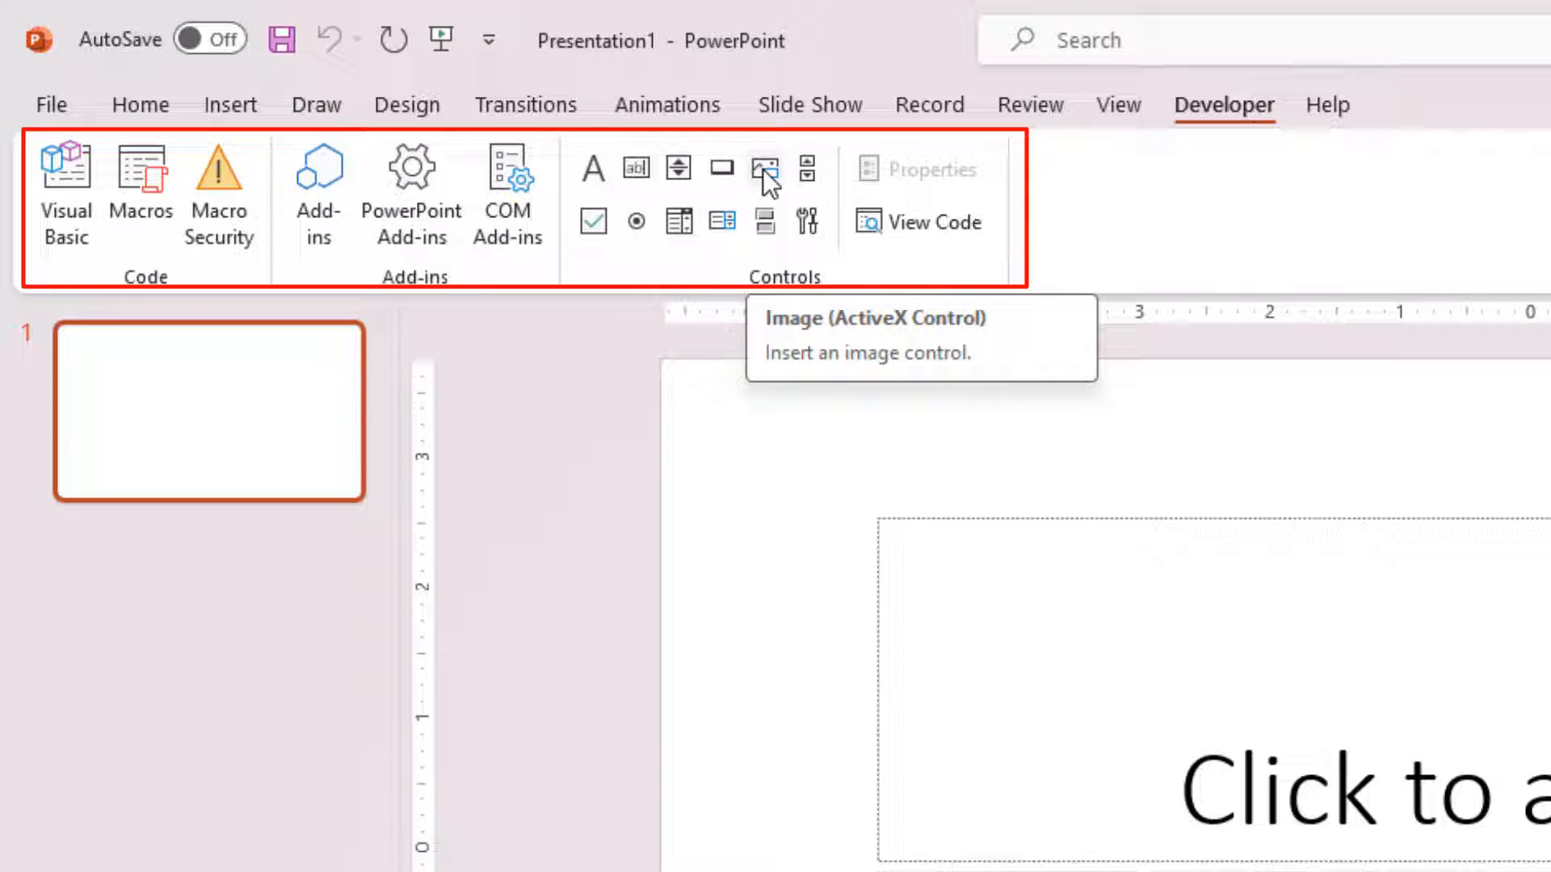
mouse_move(723, 168)
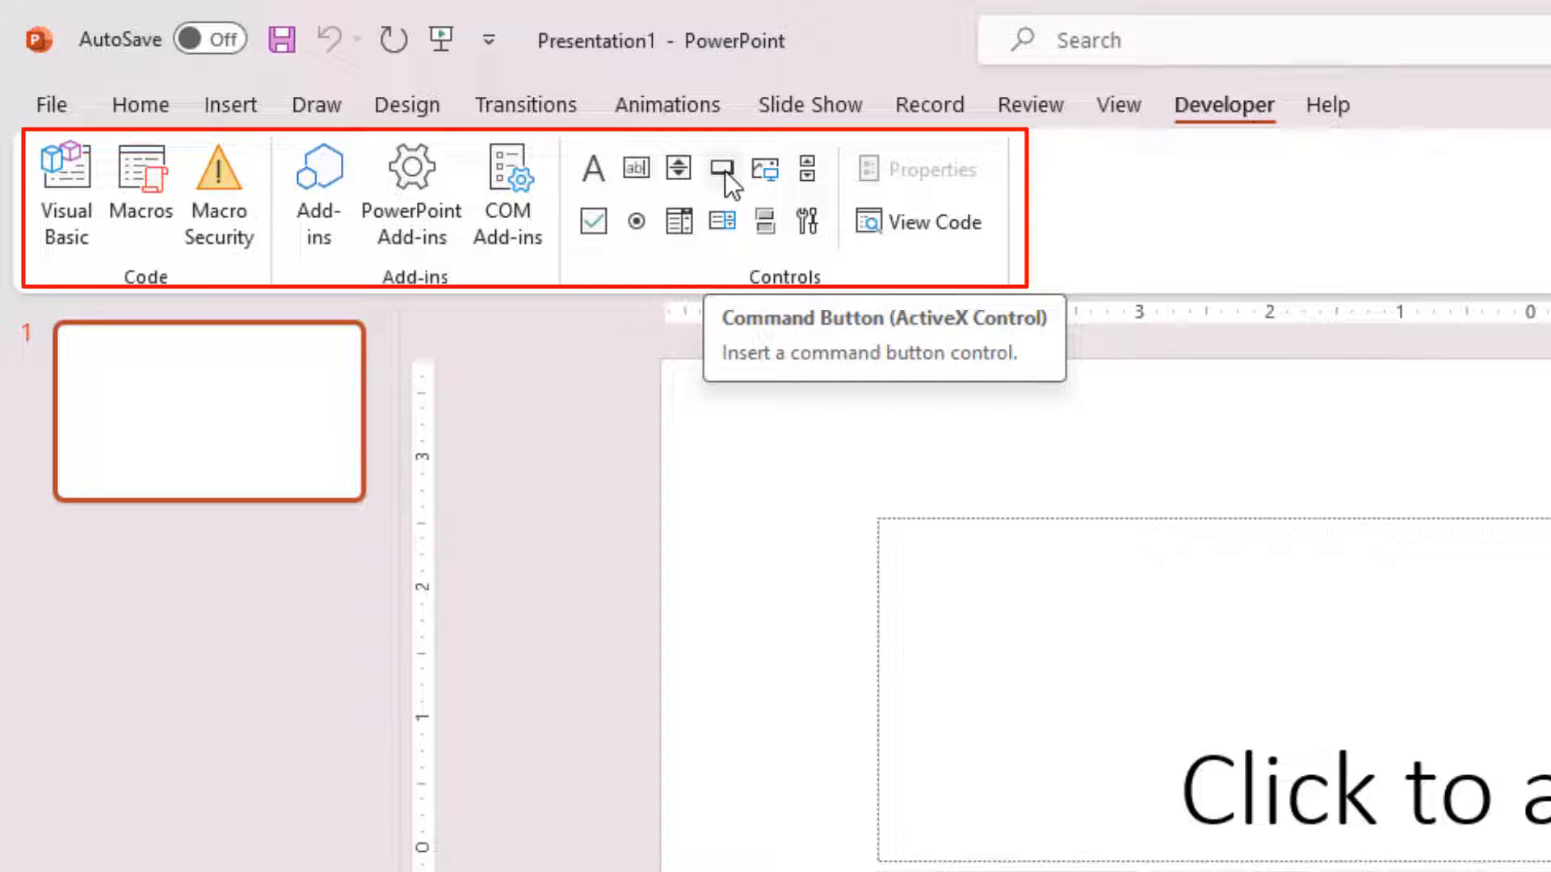
mouse_move(723, 223)
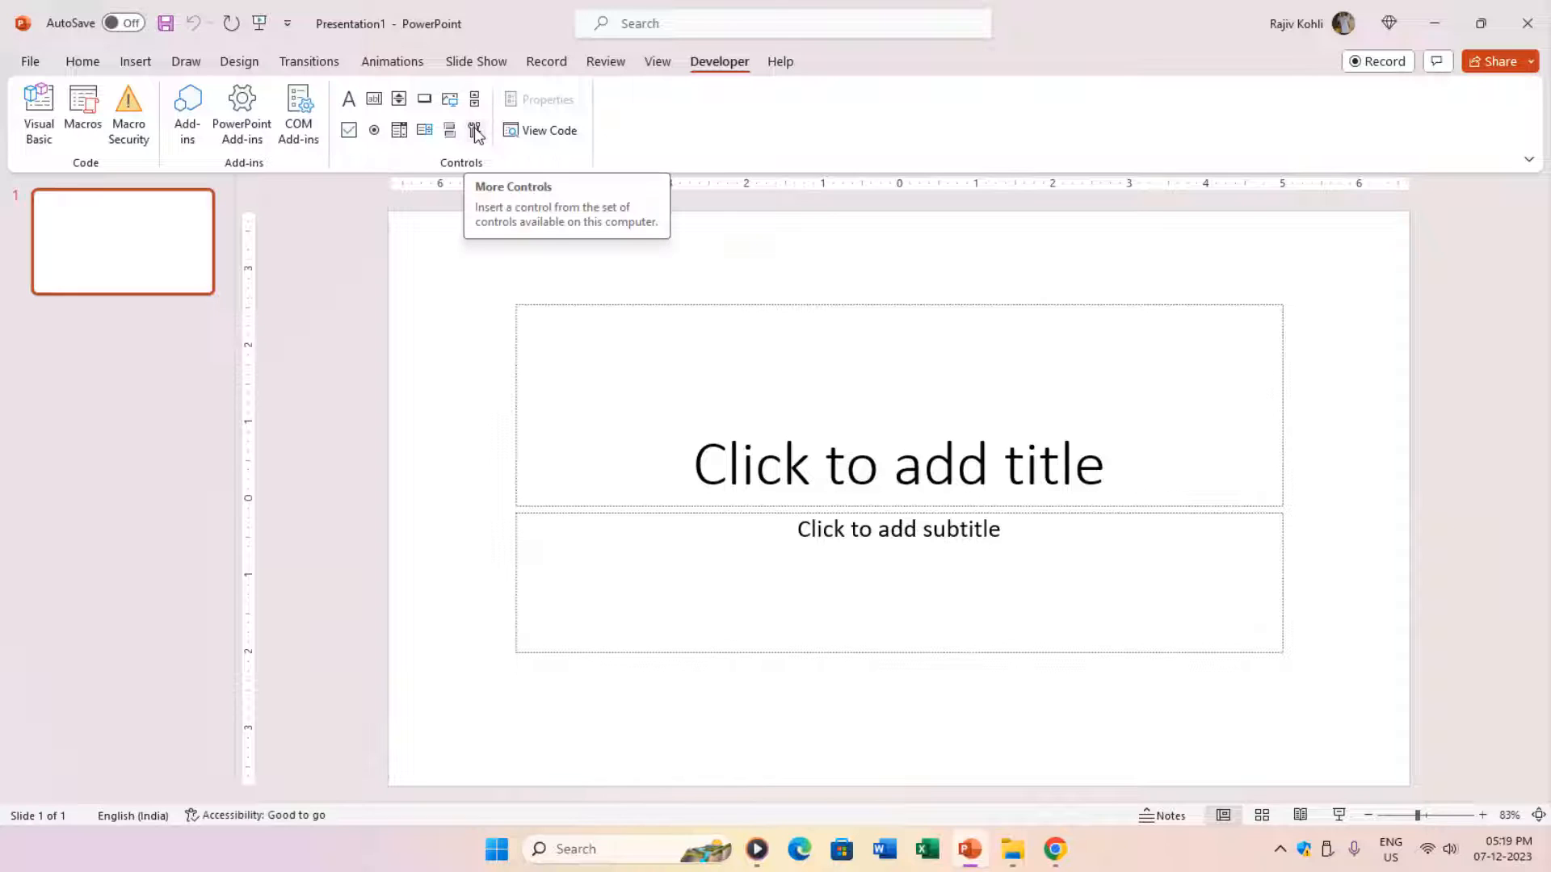
mouse_move(1078, 861)
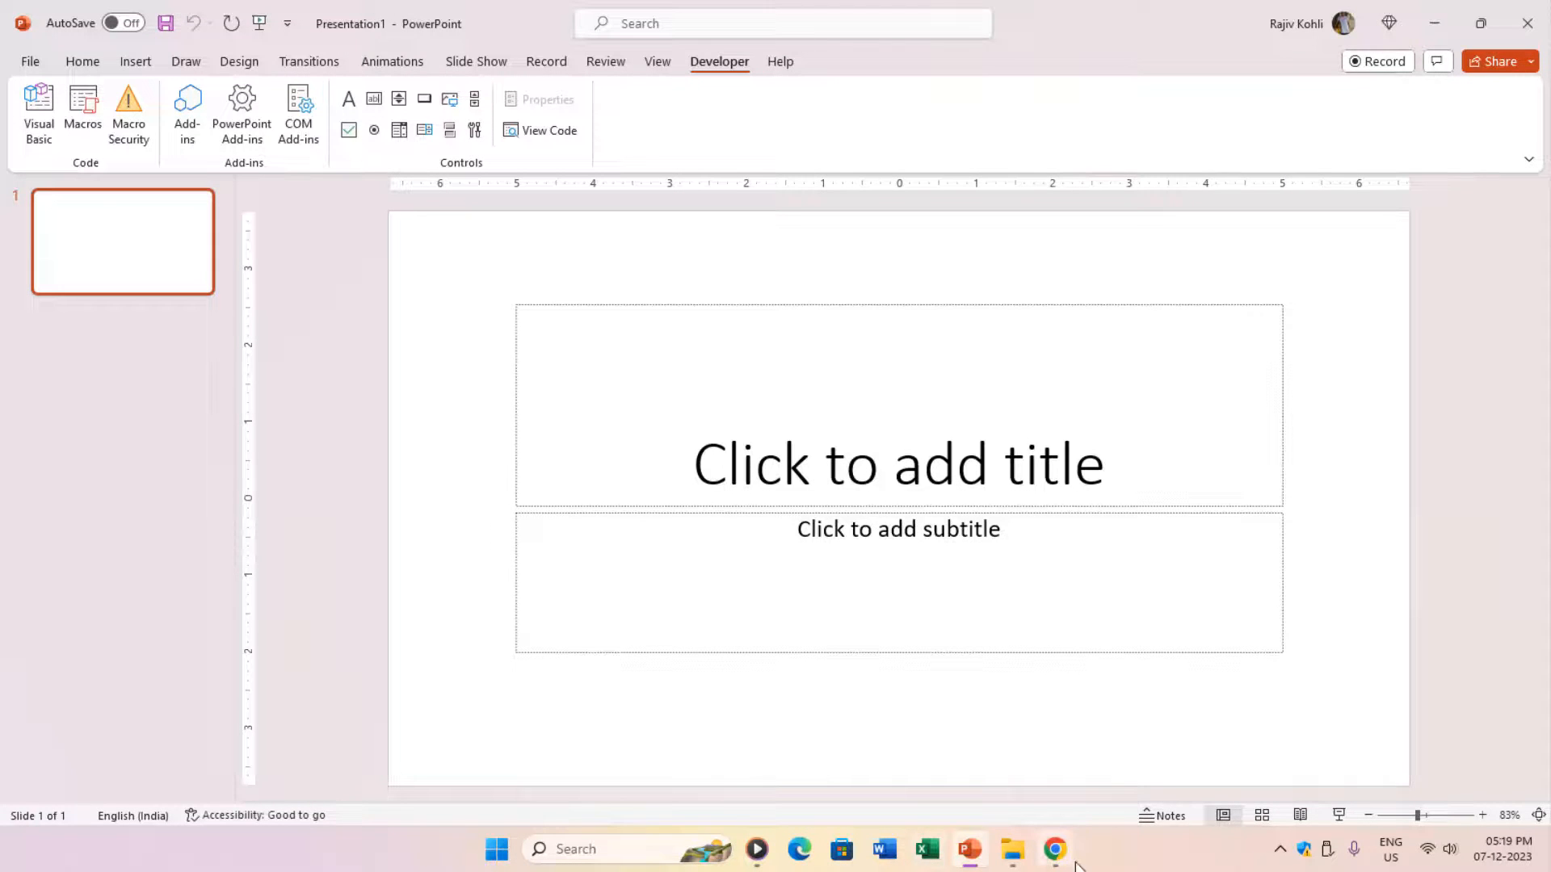
Step: Switch to the ChatGPT conversation and copy the generated MatchSizeAndRotation macro code
click(1055, 849)
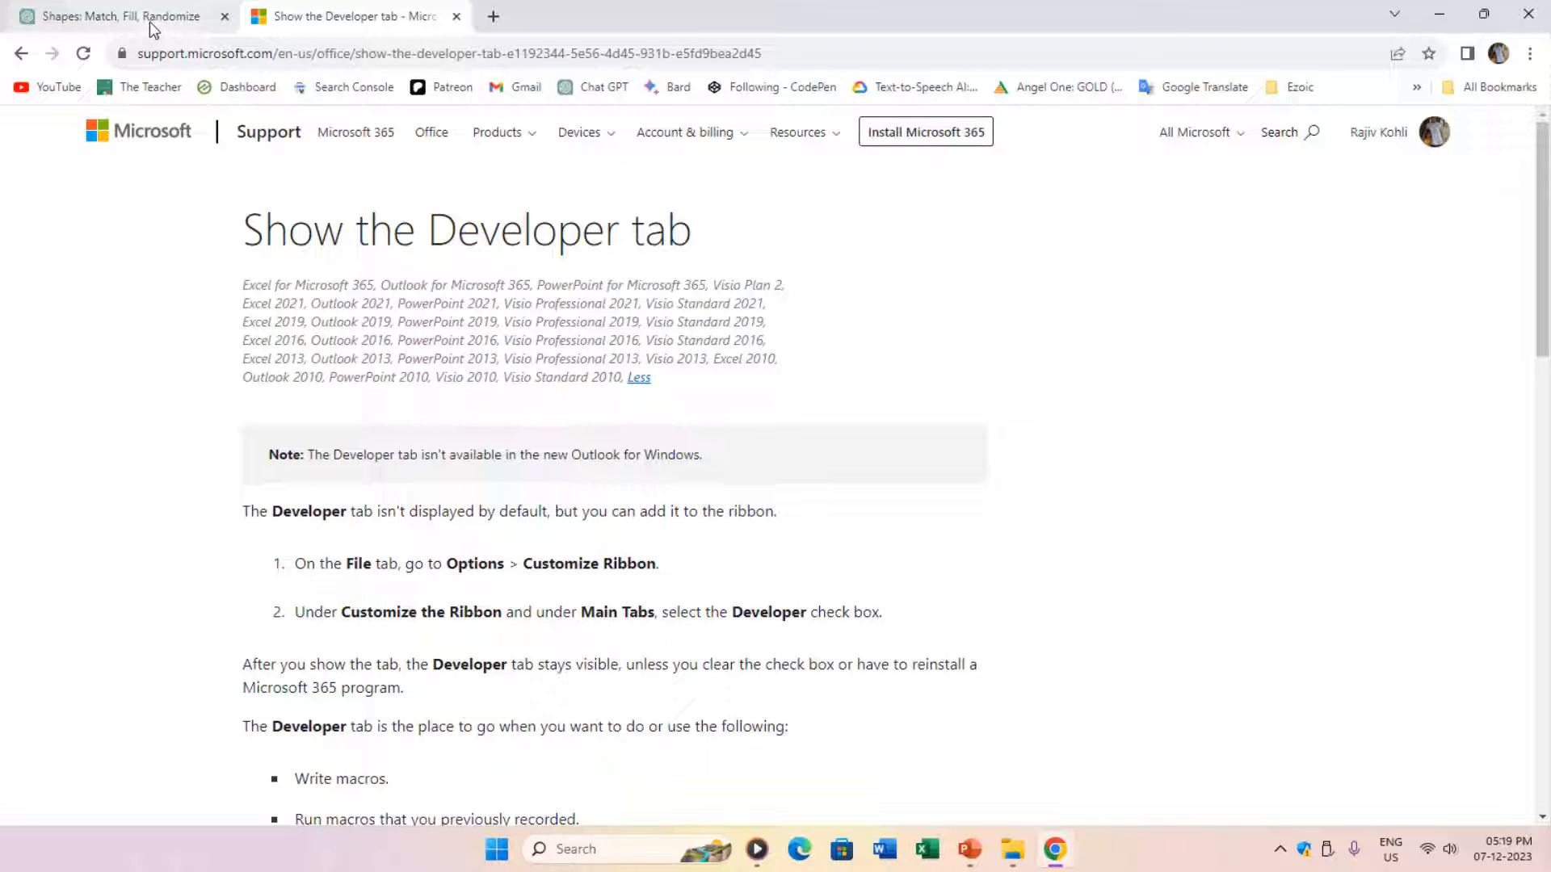
click(108, 16)
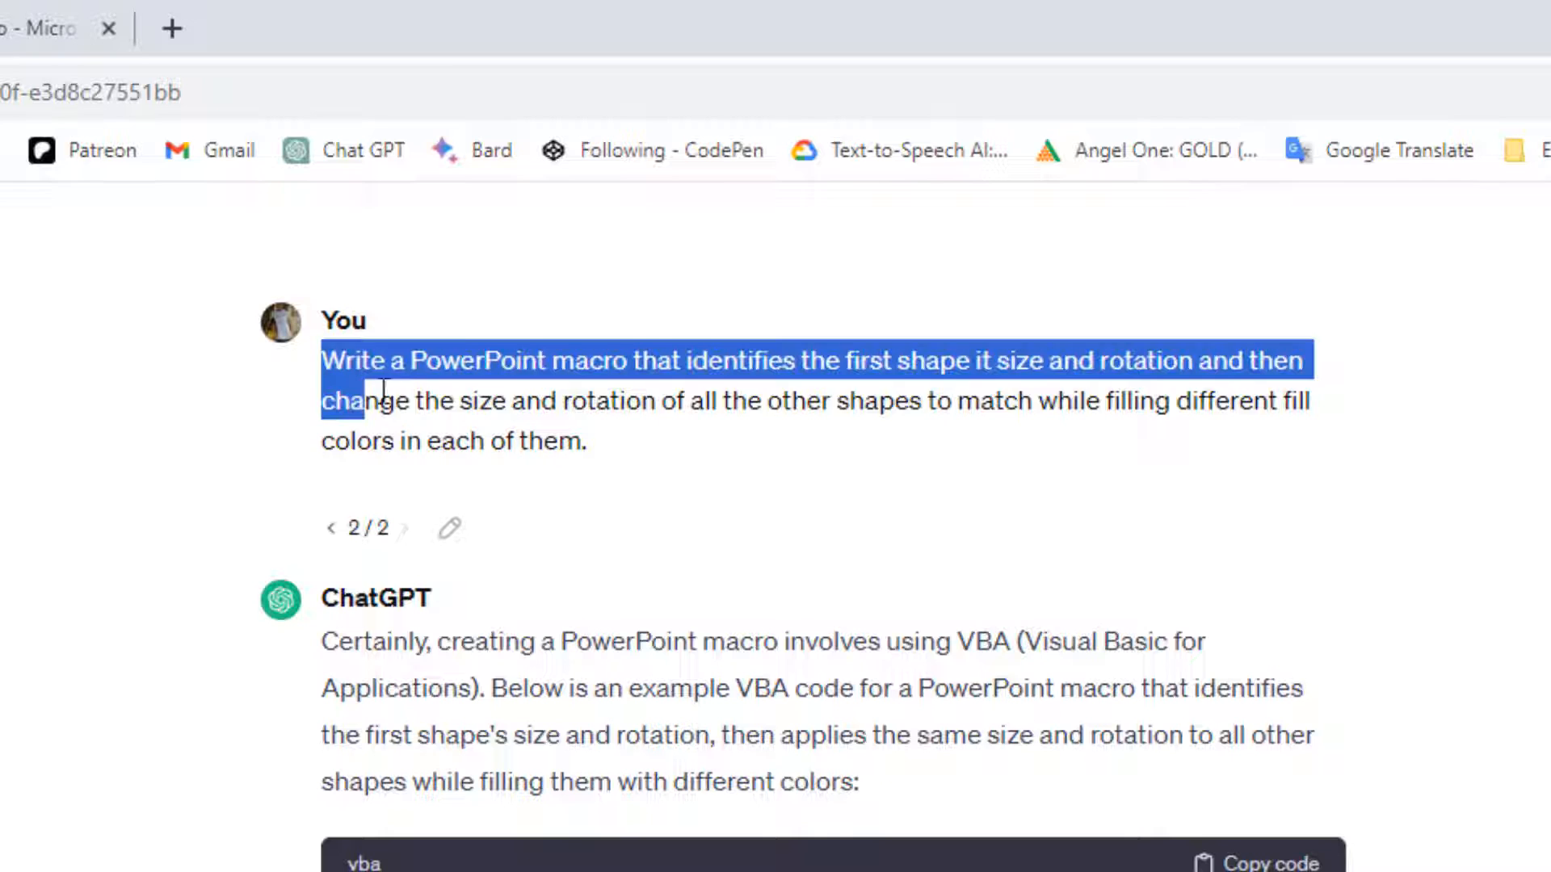
scroll(down, 3)
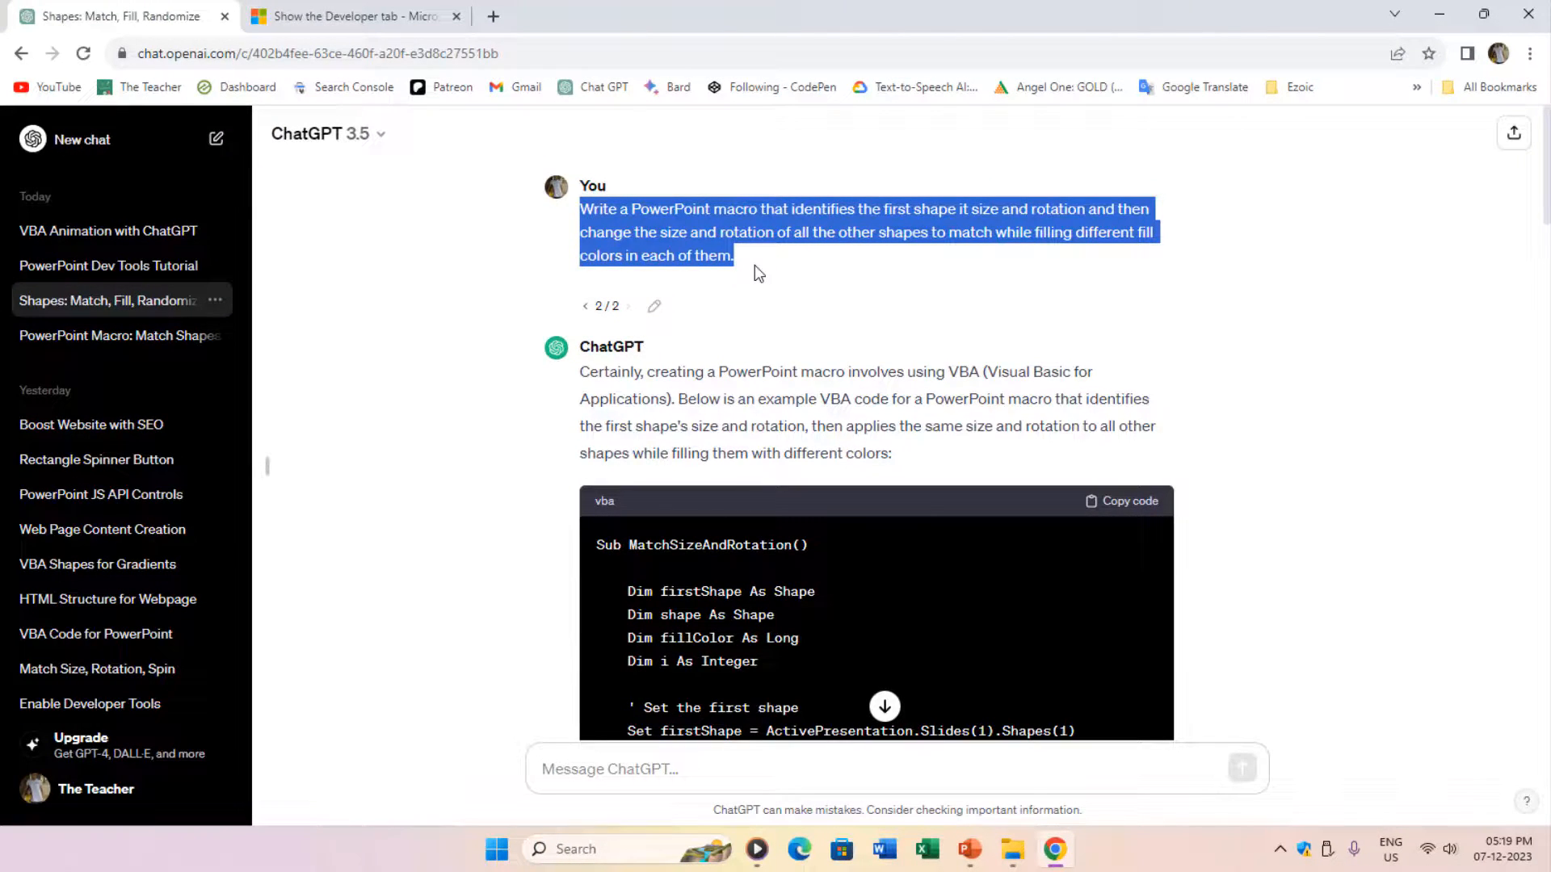
scroll(down, 3)
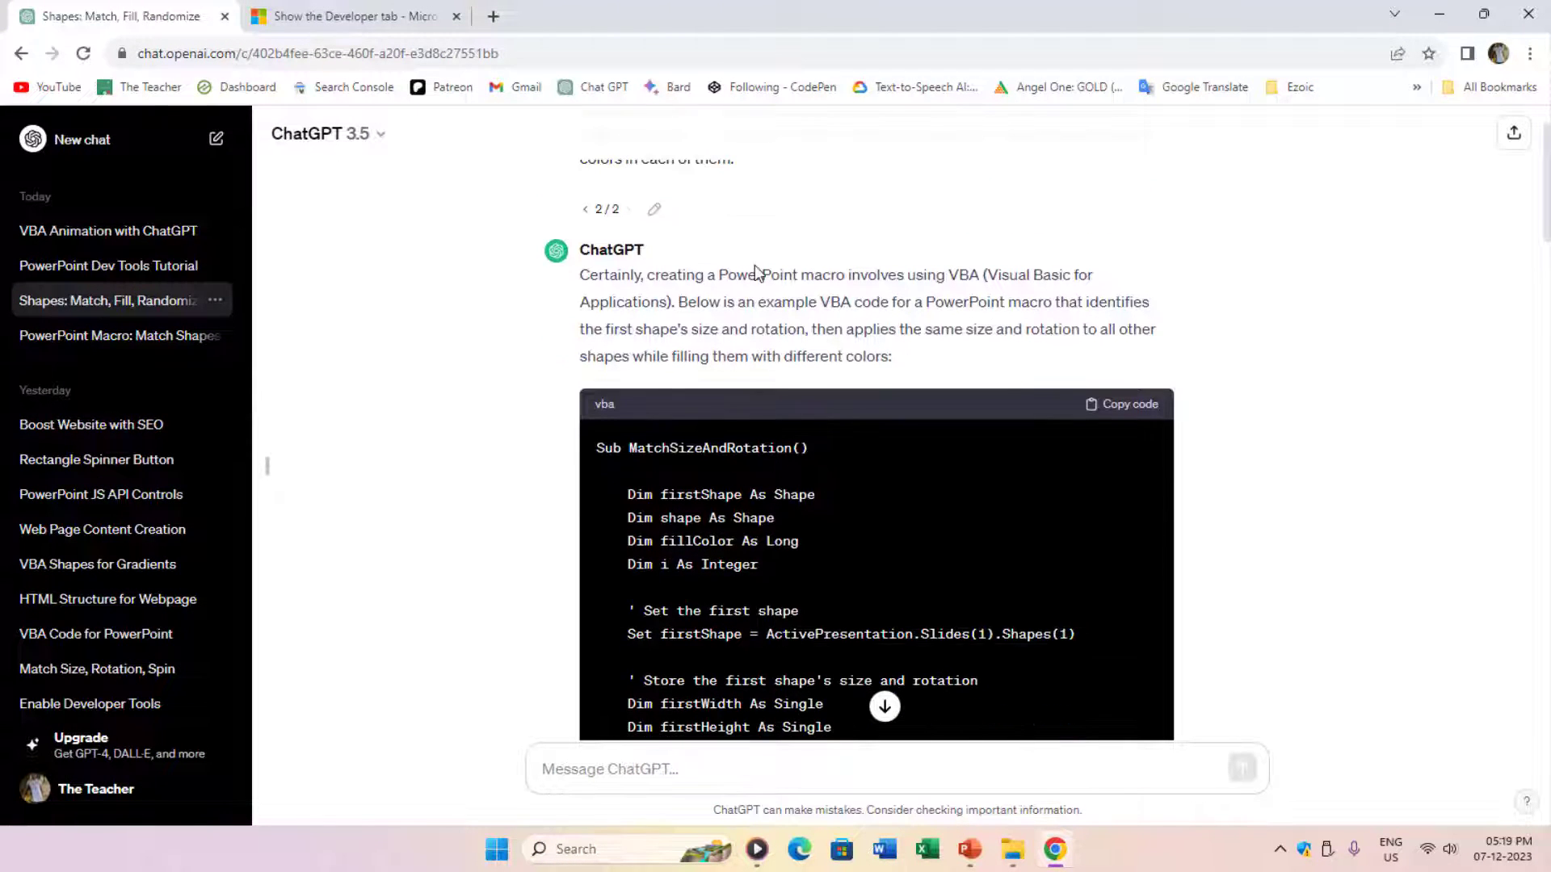
scroll(down, 3)
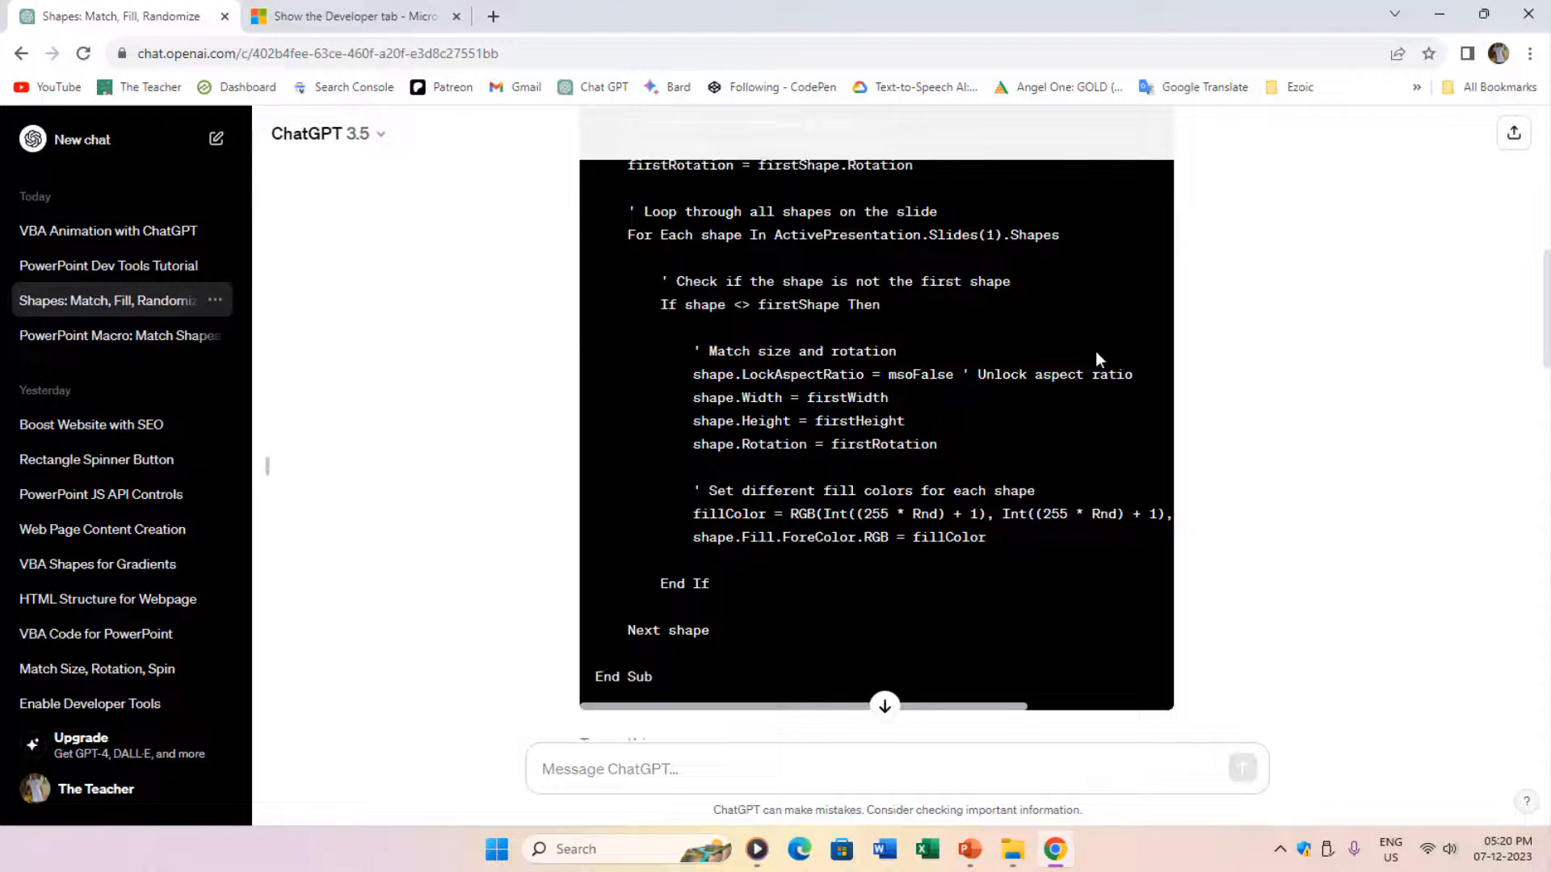
scroll(up, 3)
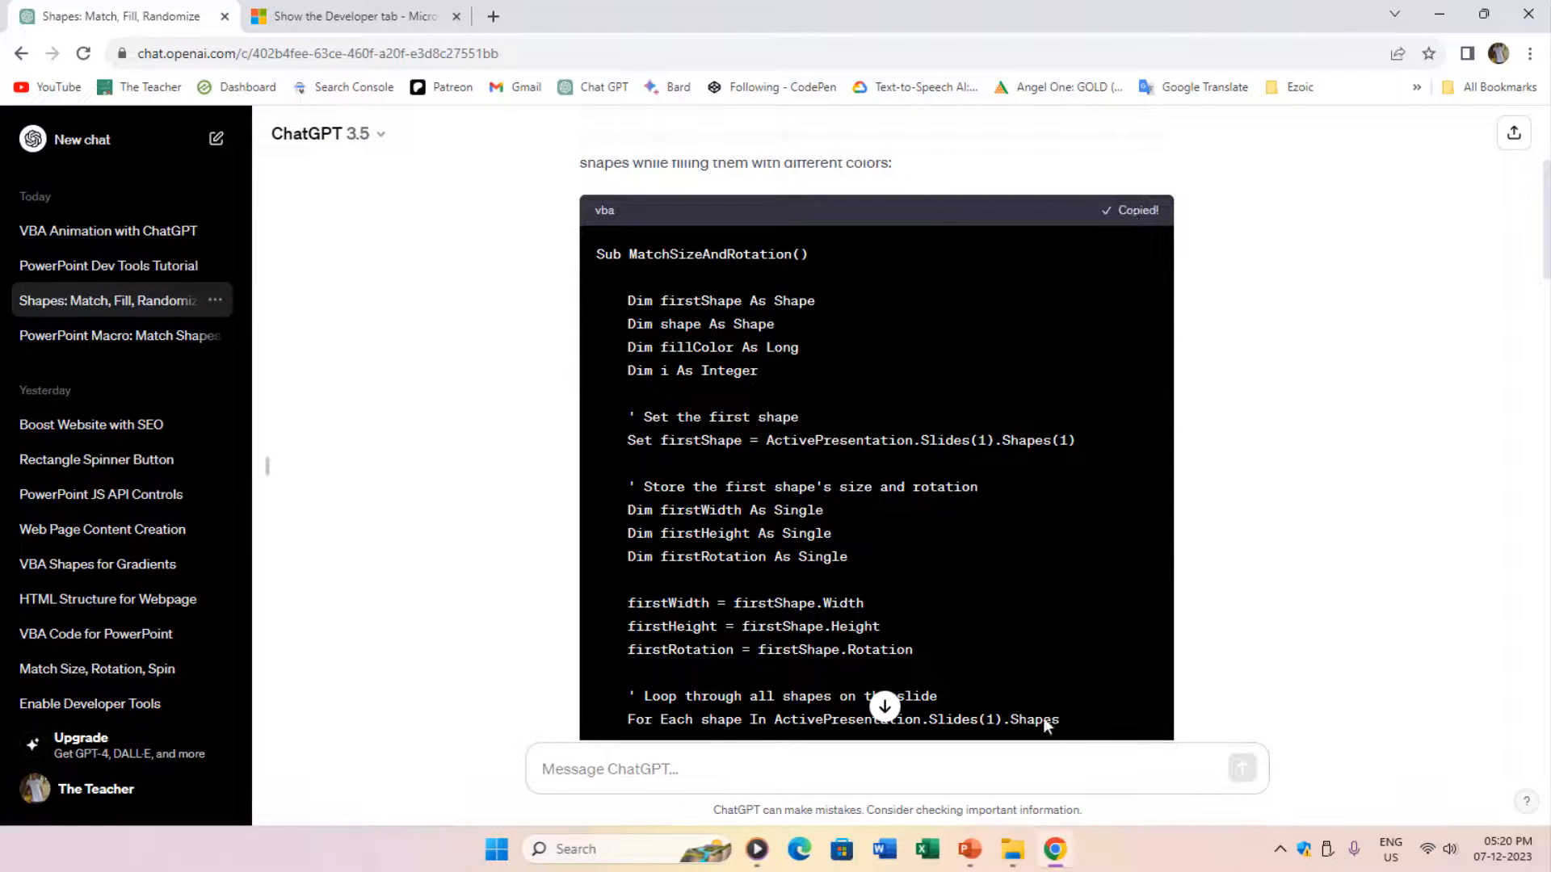
click(968, 848)
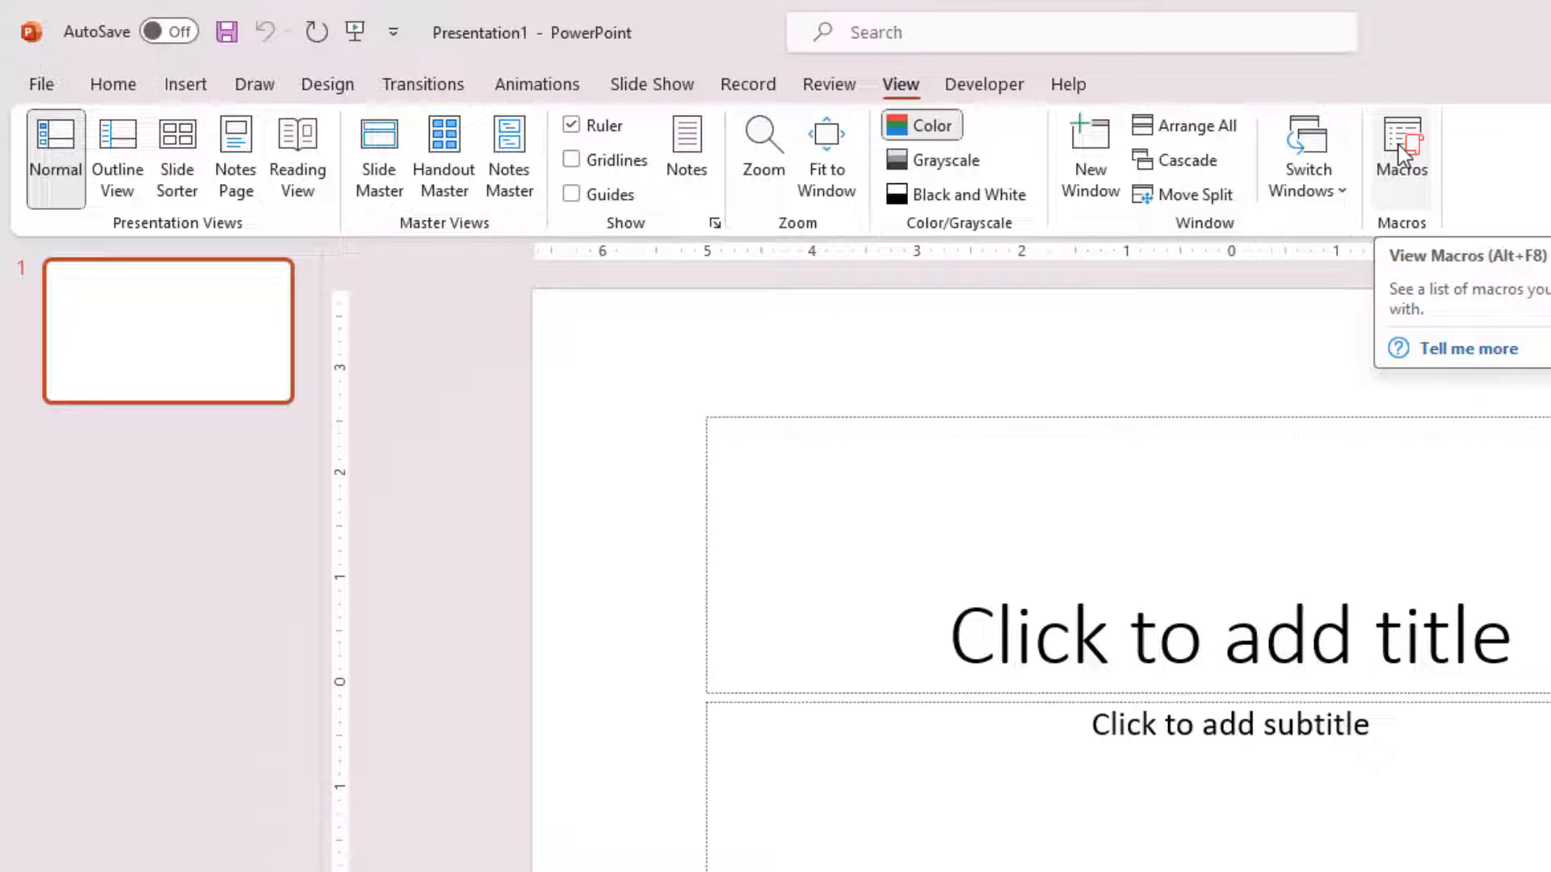
Step: From Developer > Macros, create a new macro named MyMacro
click(984, 84)
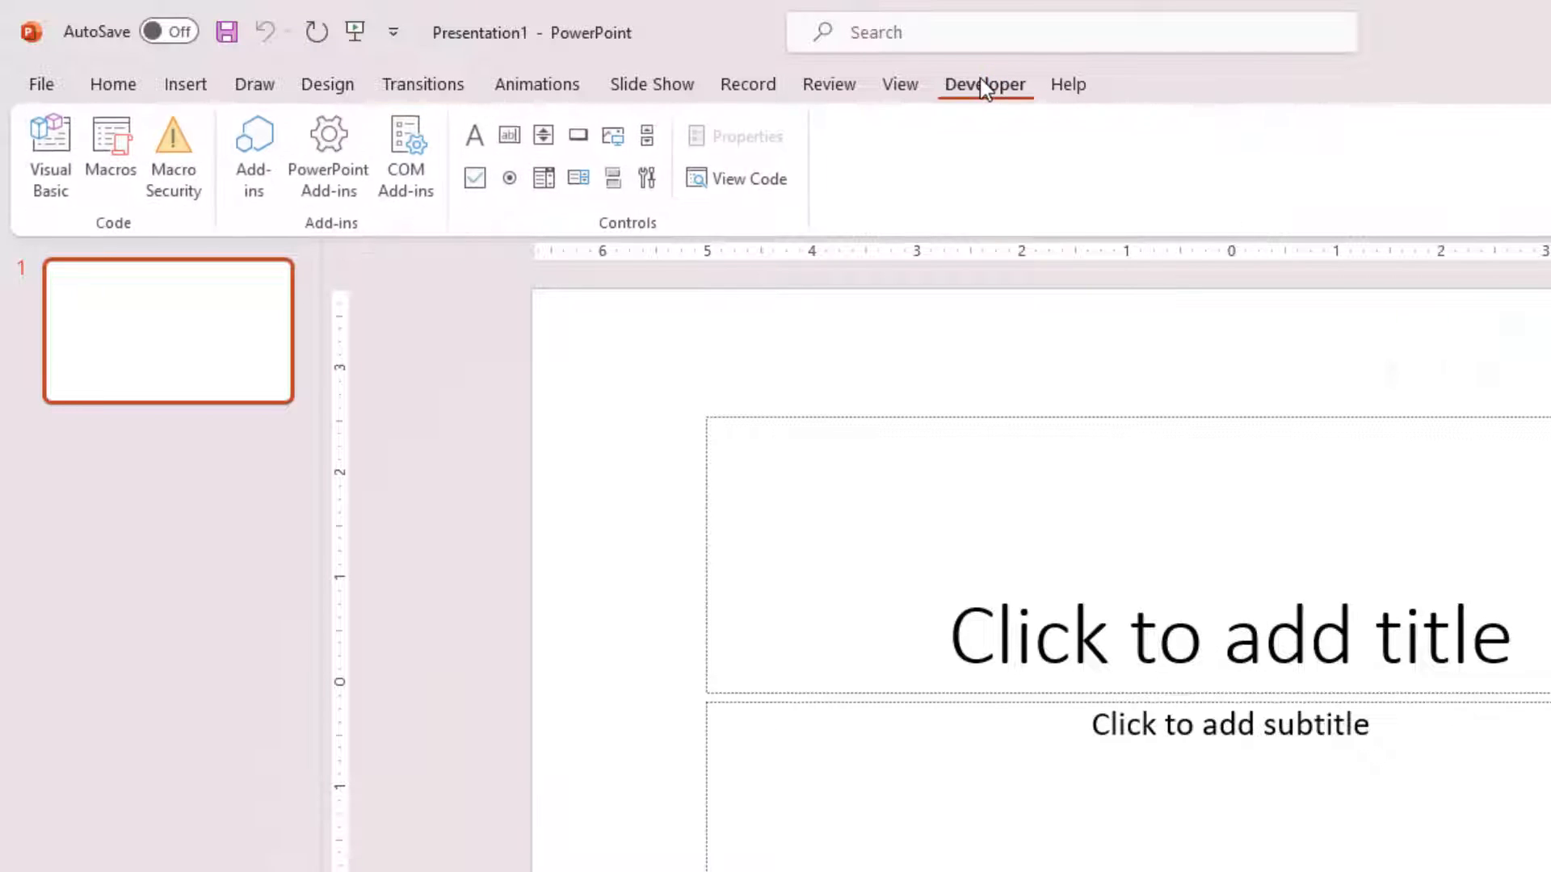
mouse_move(51, 154)
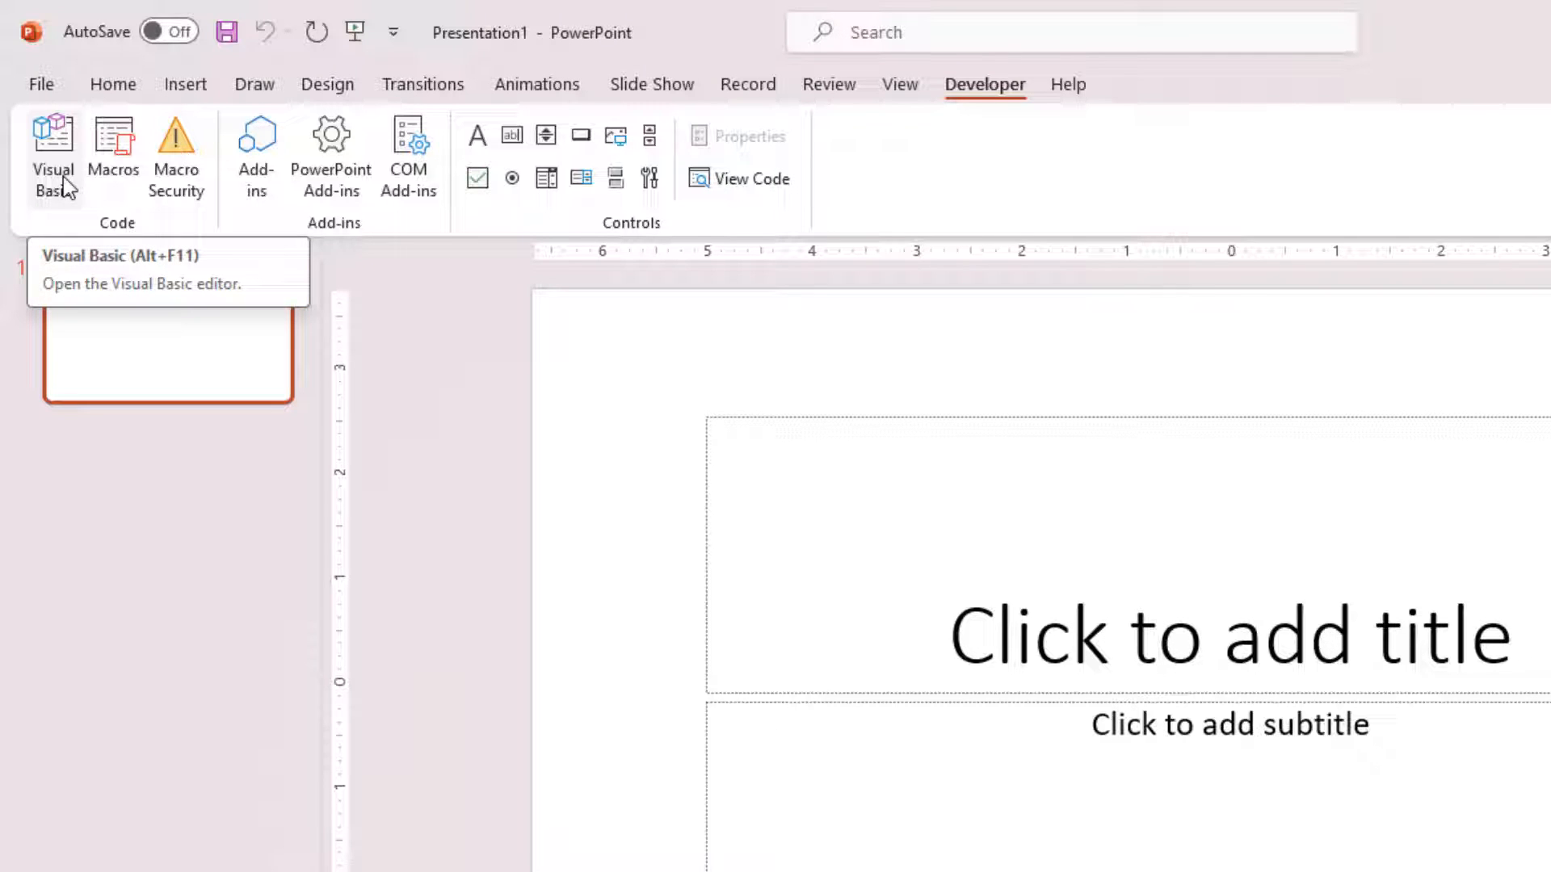
mouse_move(113, 153)
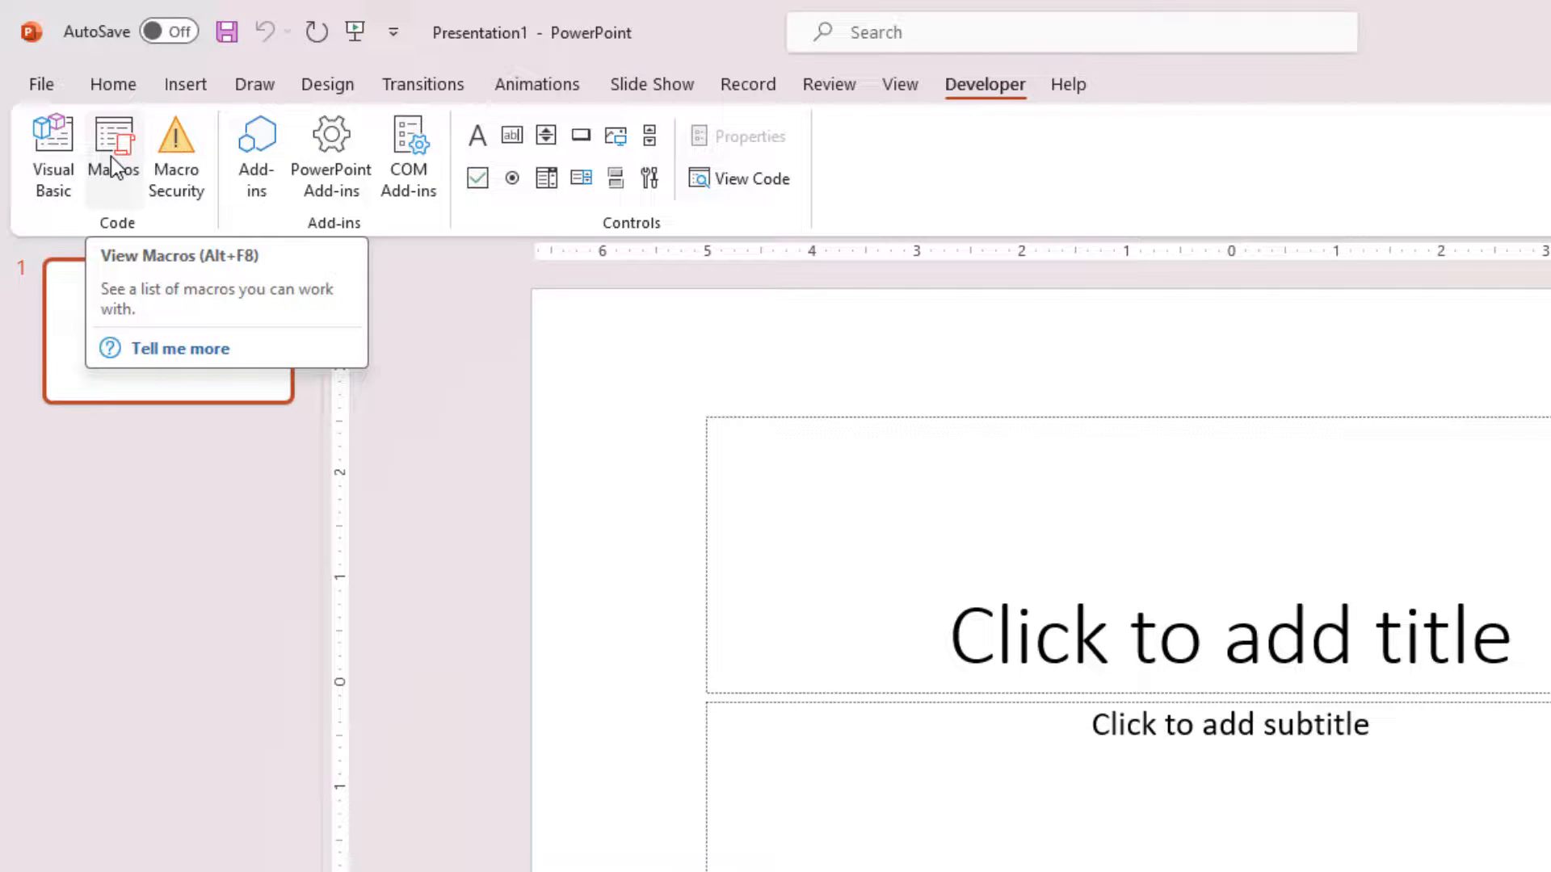
click(113, 154)
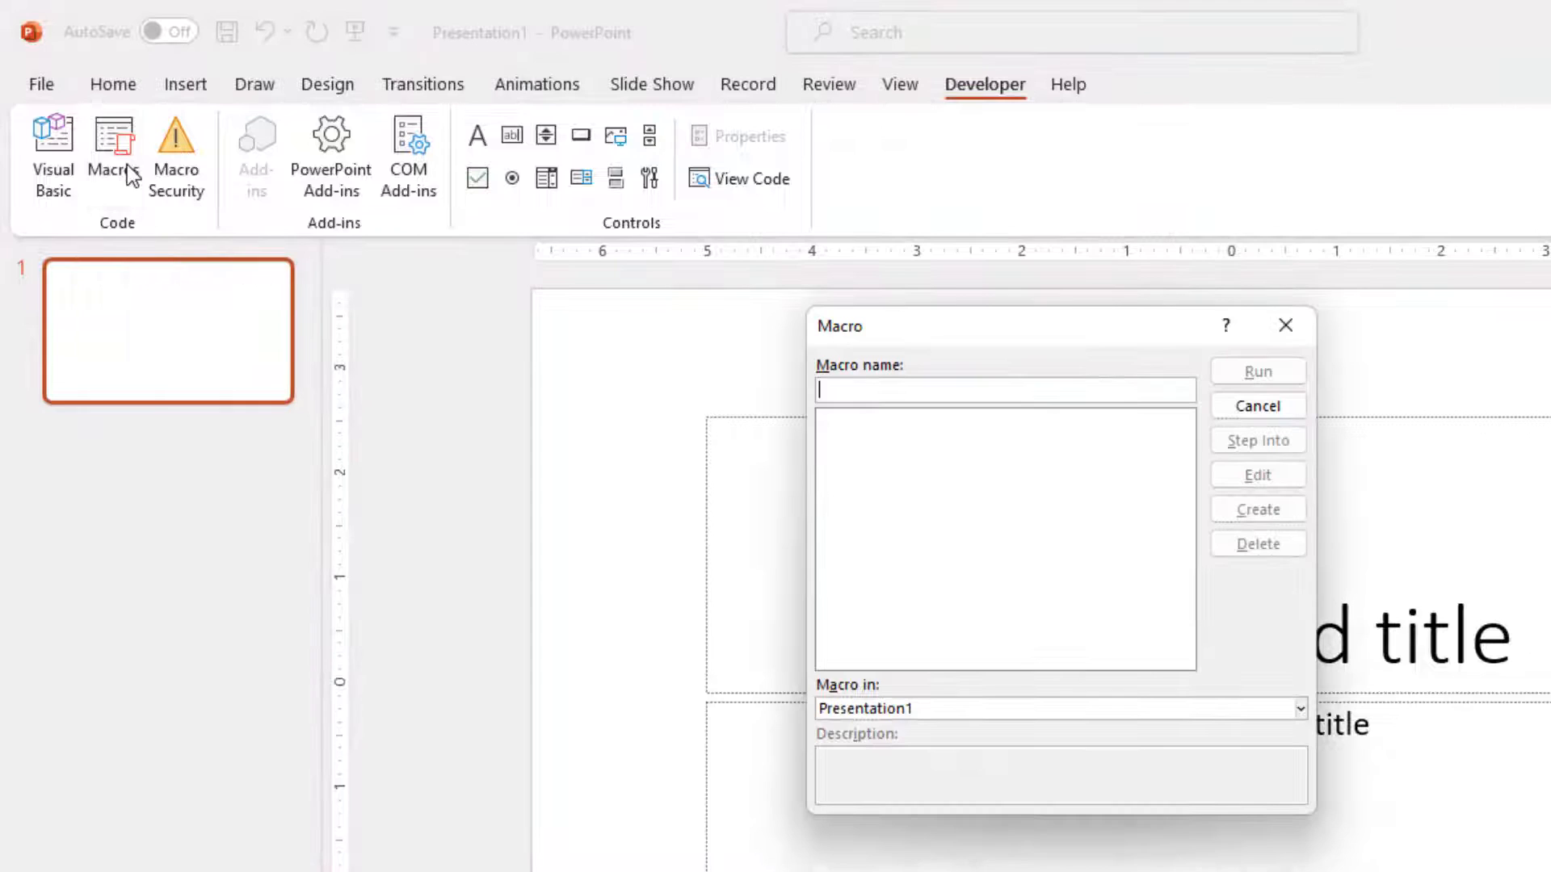
mouse_move(1083, 522)
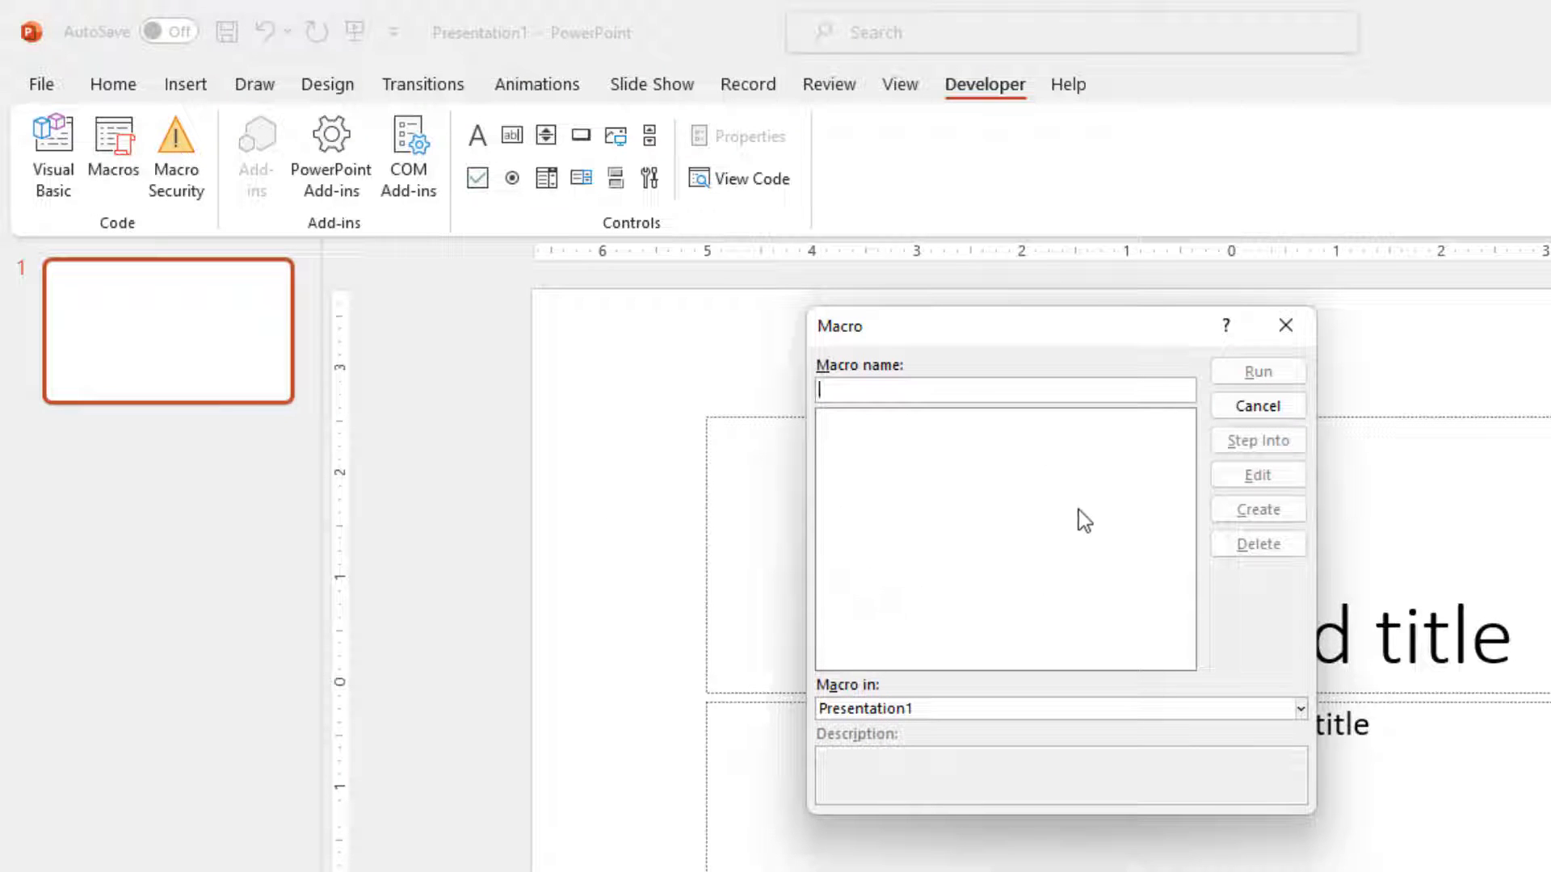
mouse_move(960, 381)
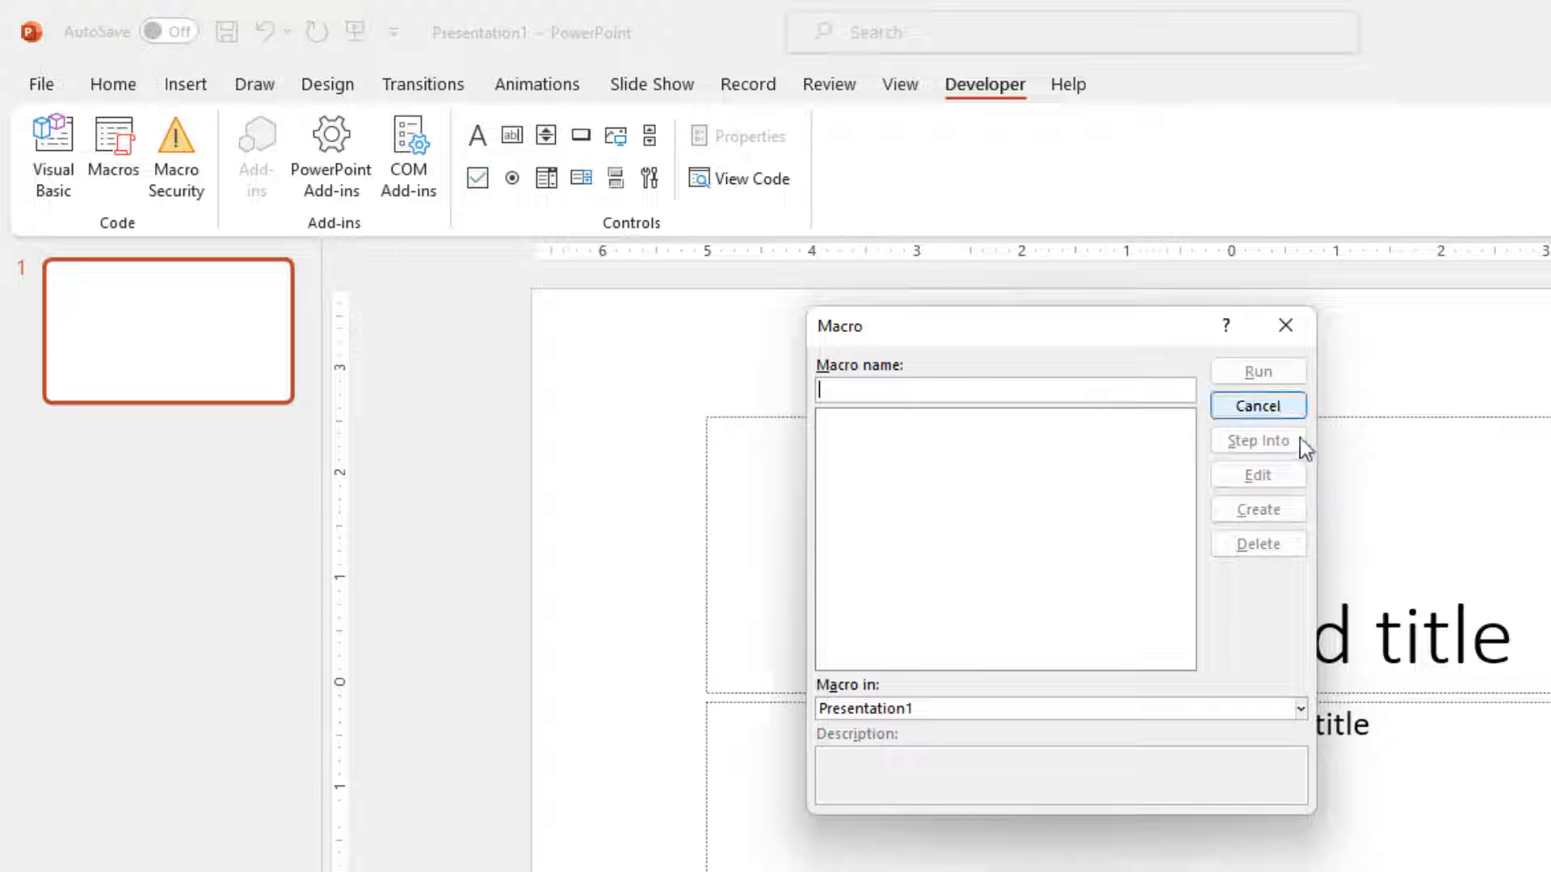
mouse_move(1007, 395)
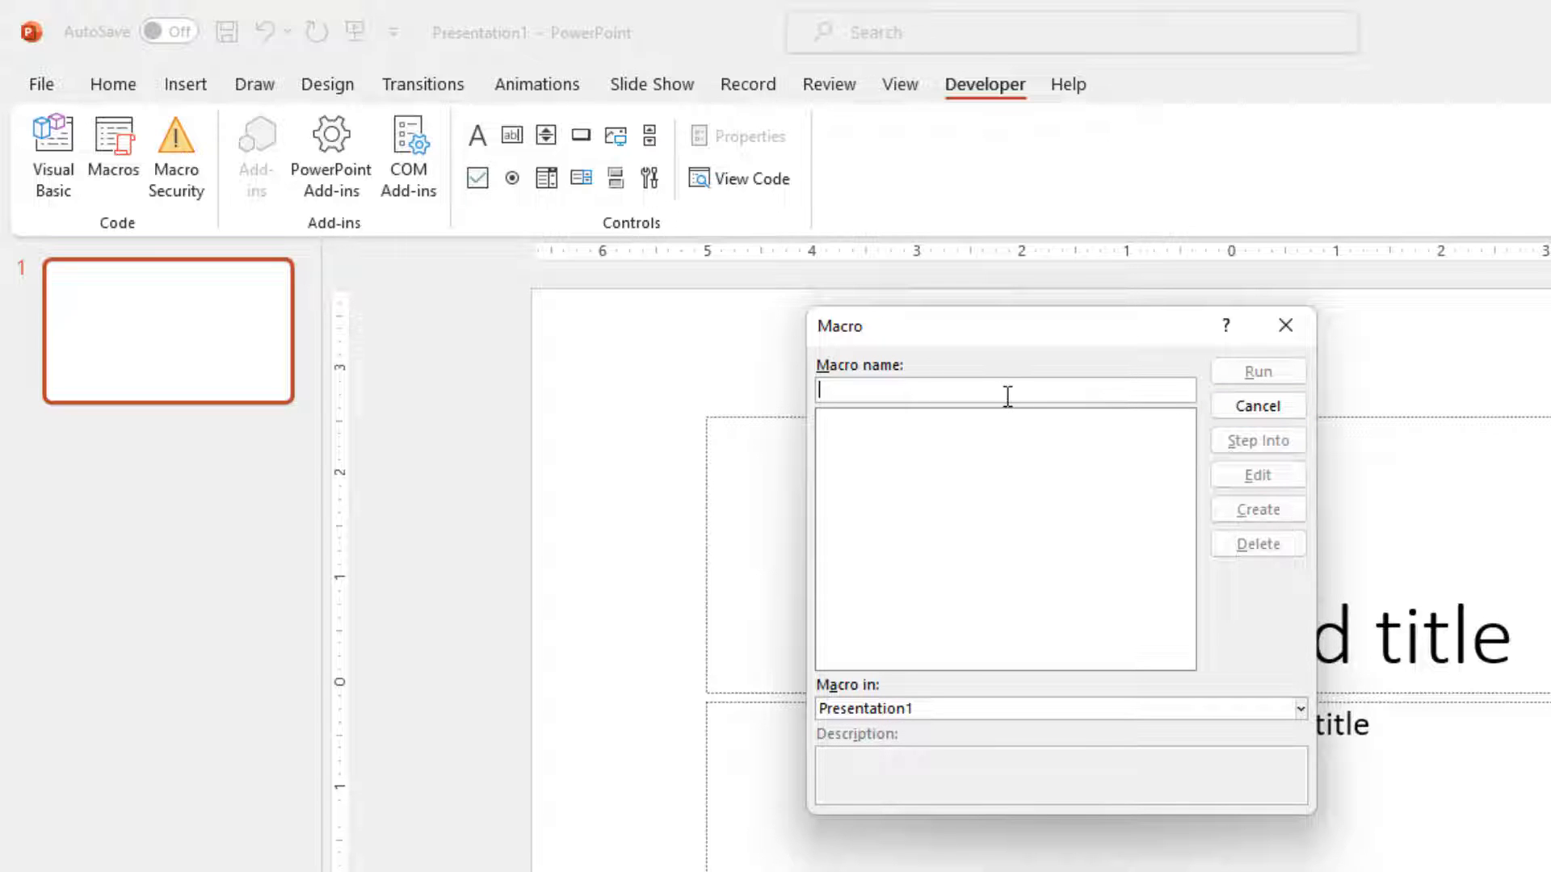
text(MyM)
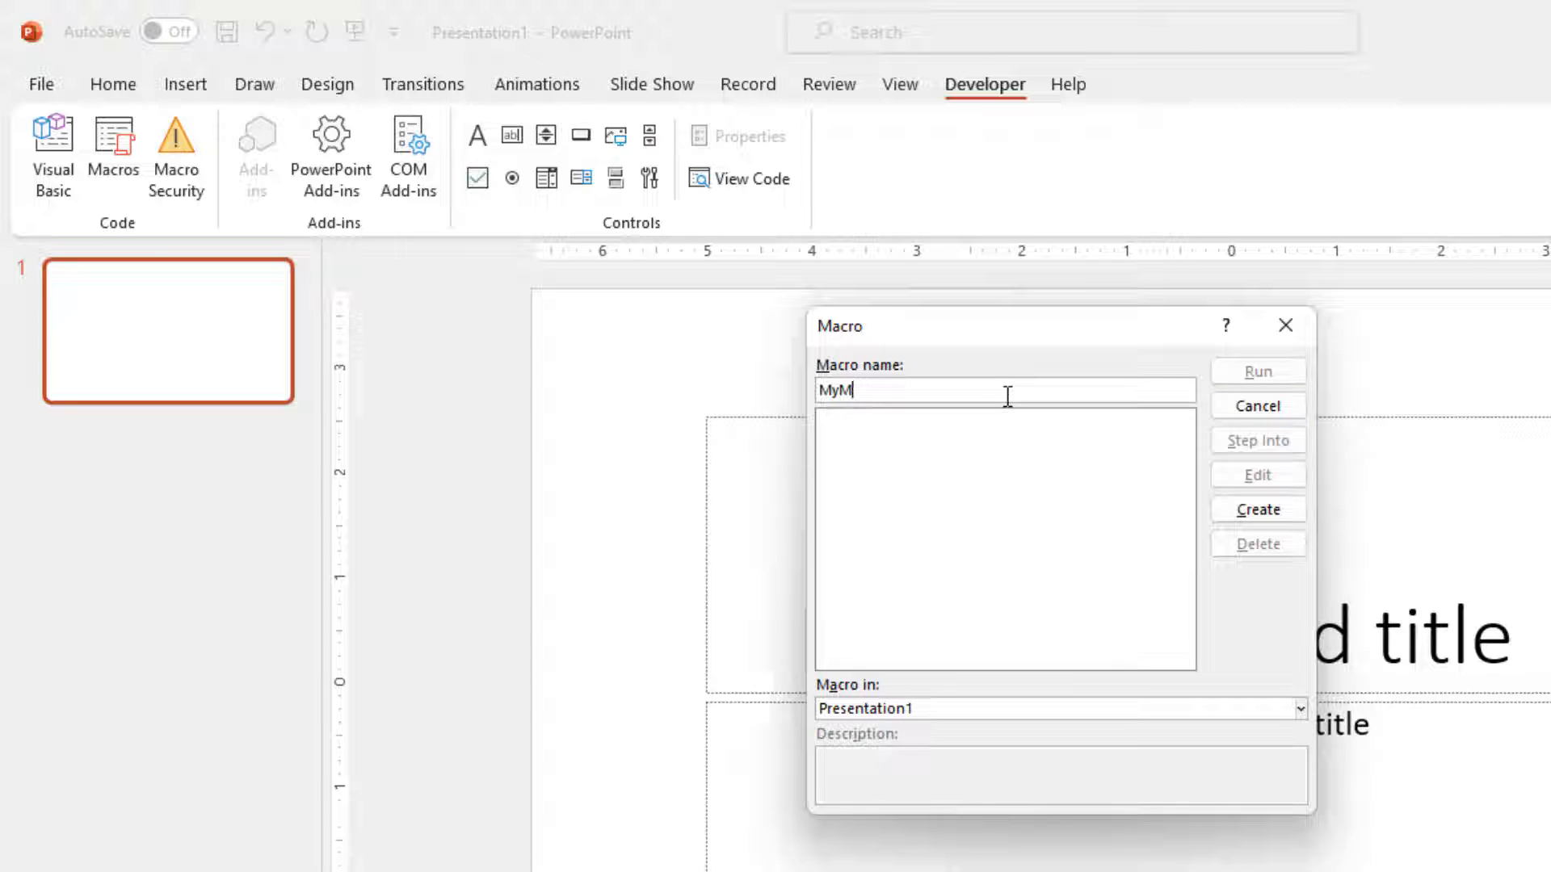
text(acro)
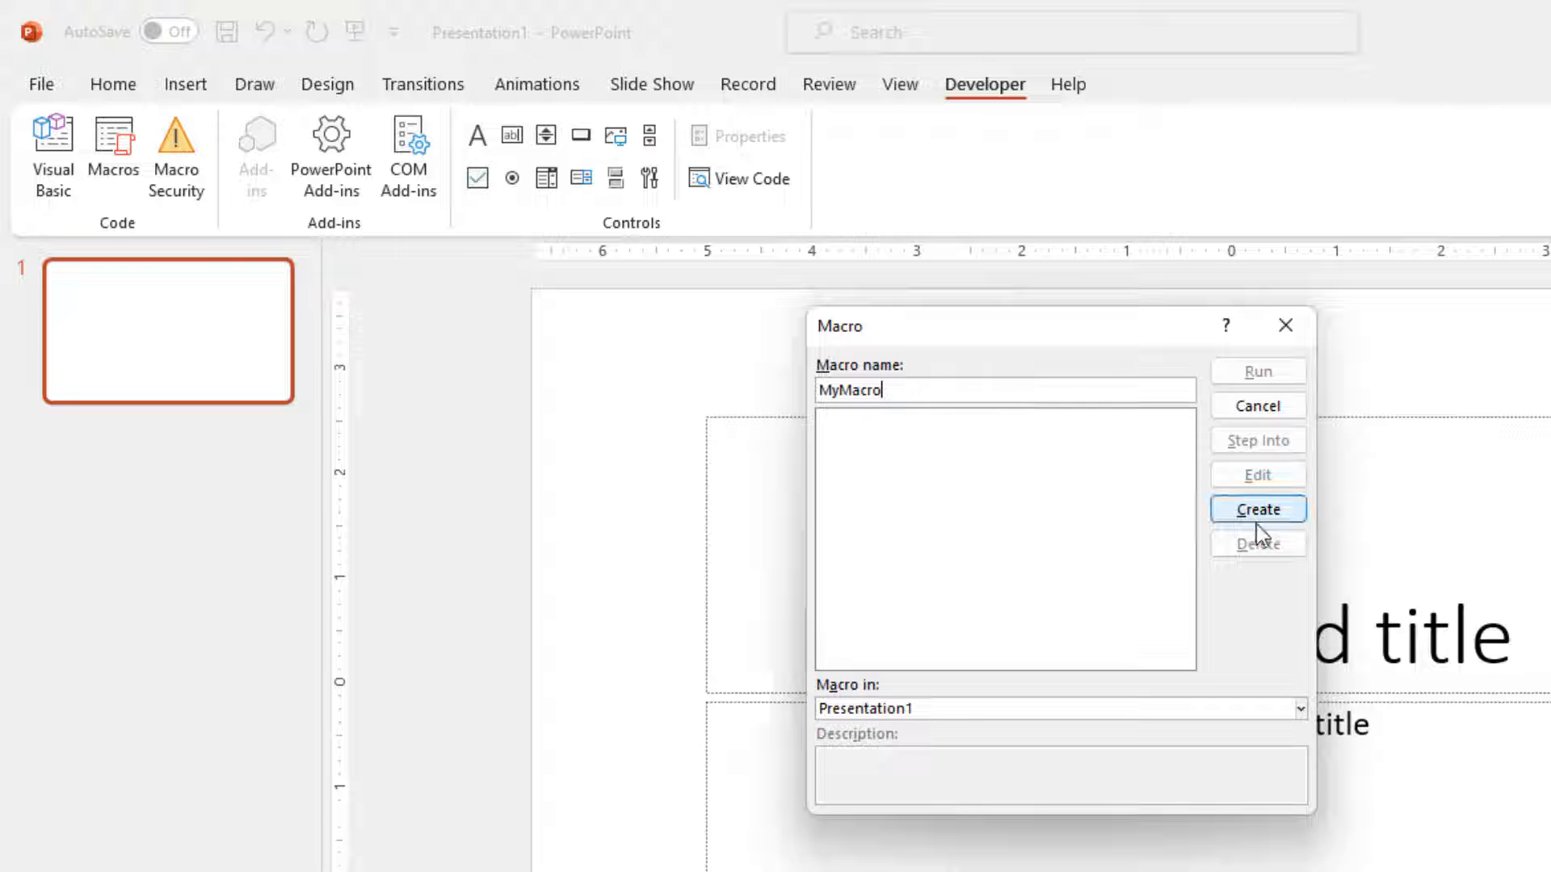
click(1257, 509)
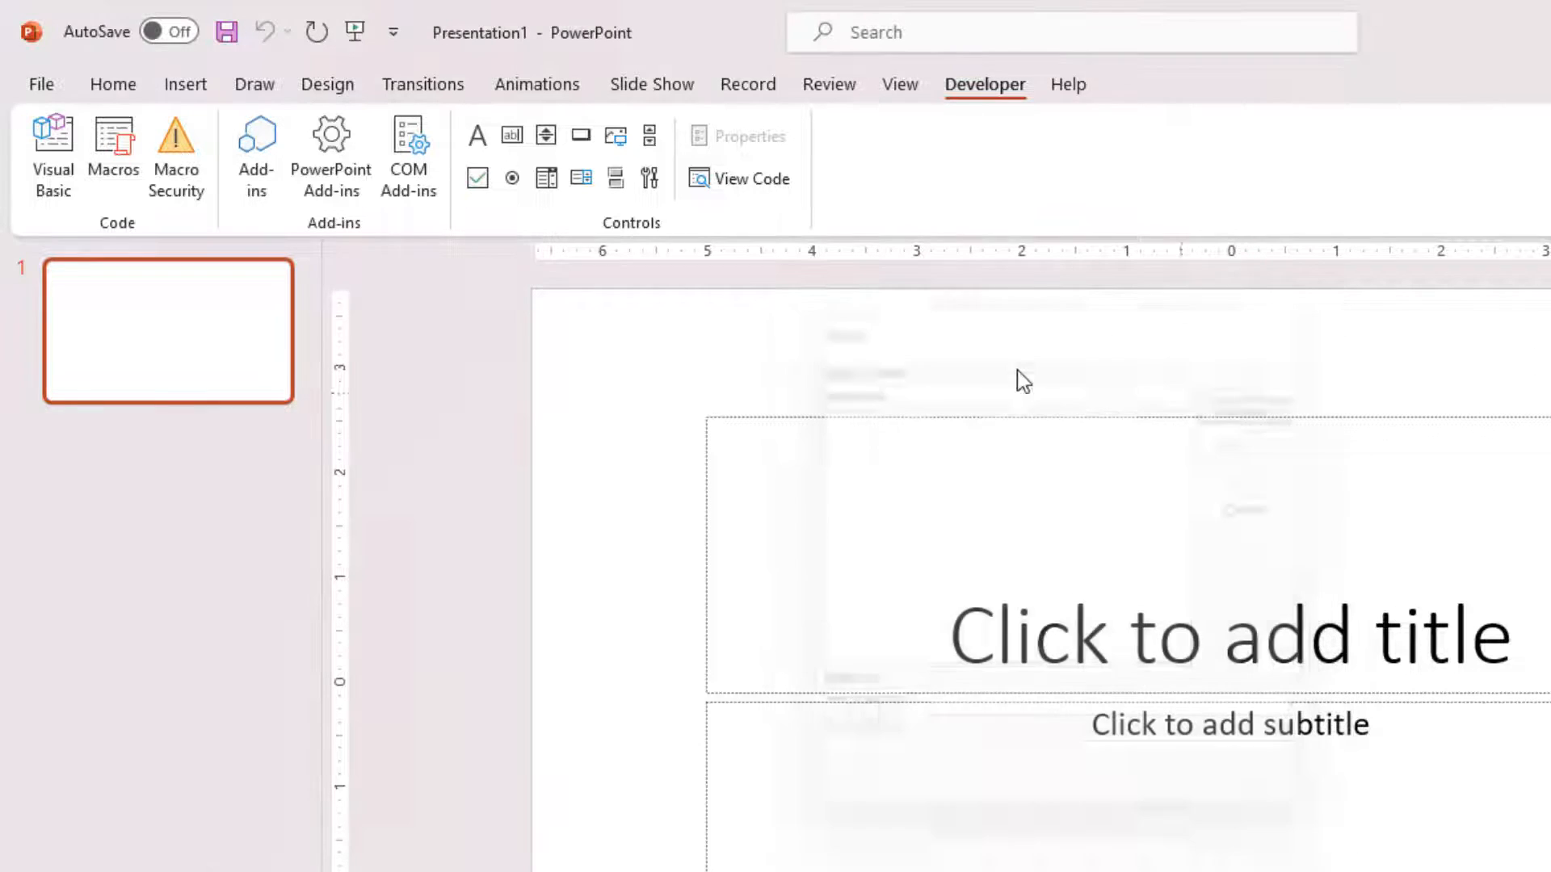
mouse_move(52, 158)
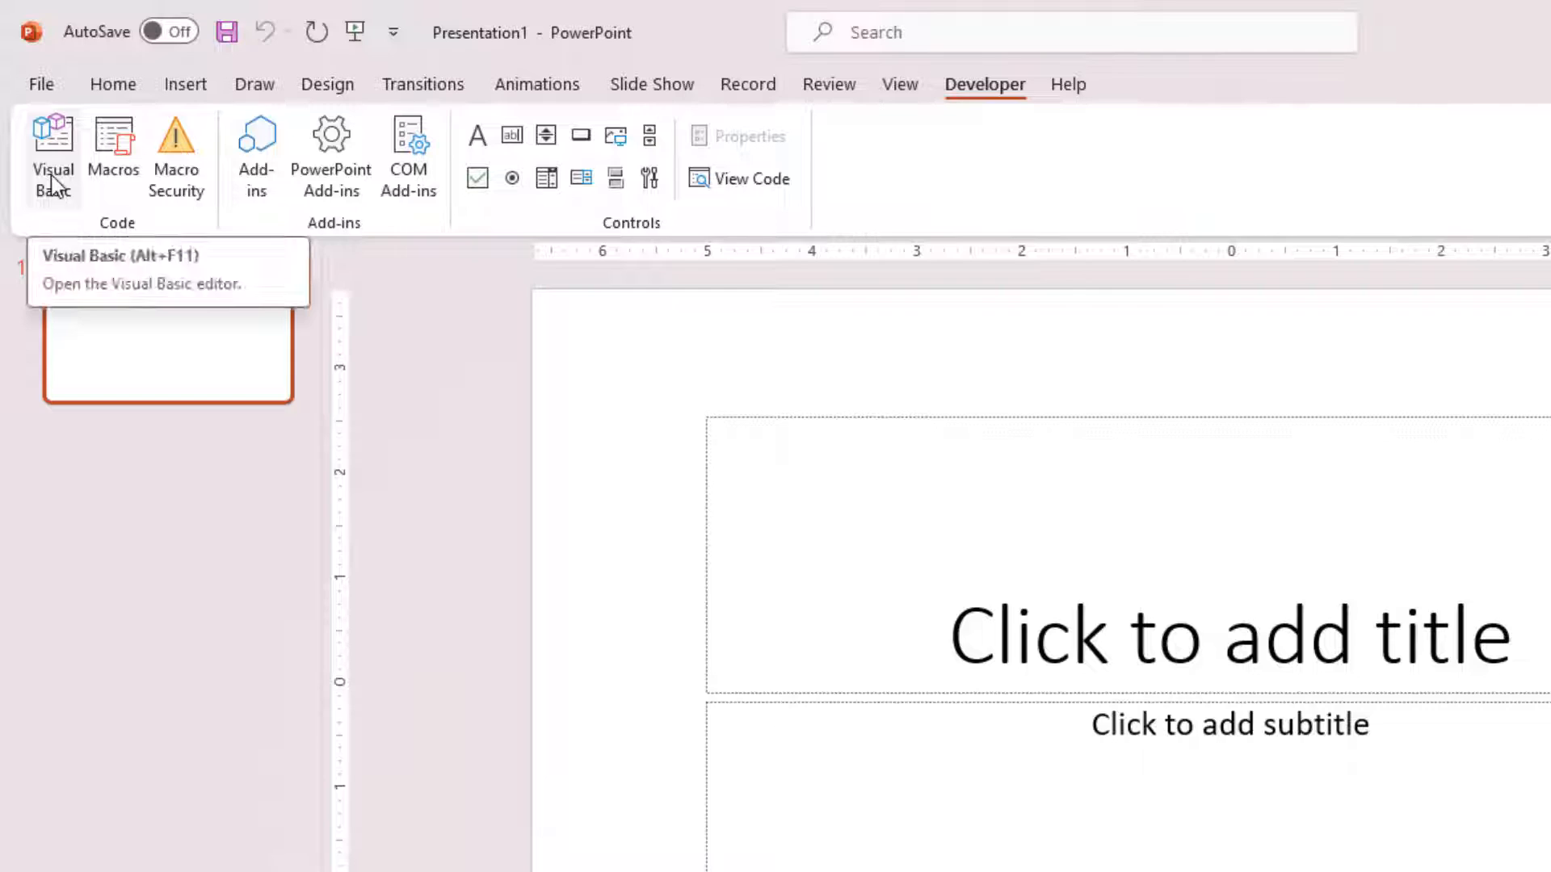
Step: In the Visual Basic editor, insert a new Module and paste the copied macro code into it
click(54, 153)
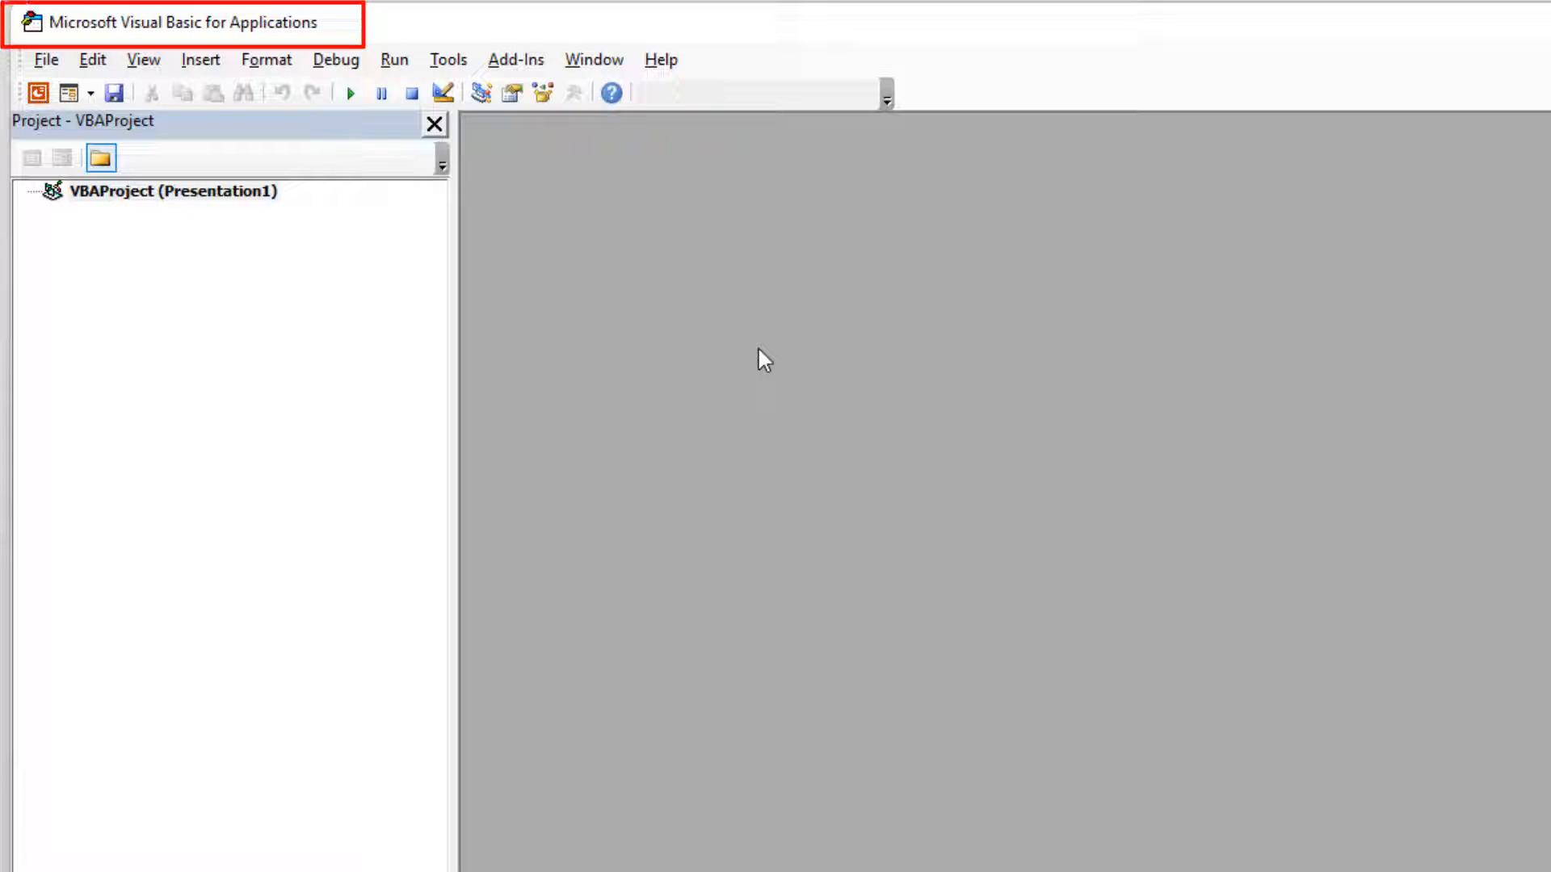
mouse_move(228, 108)
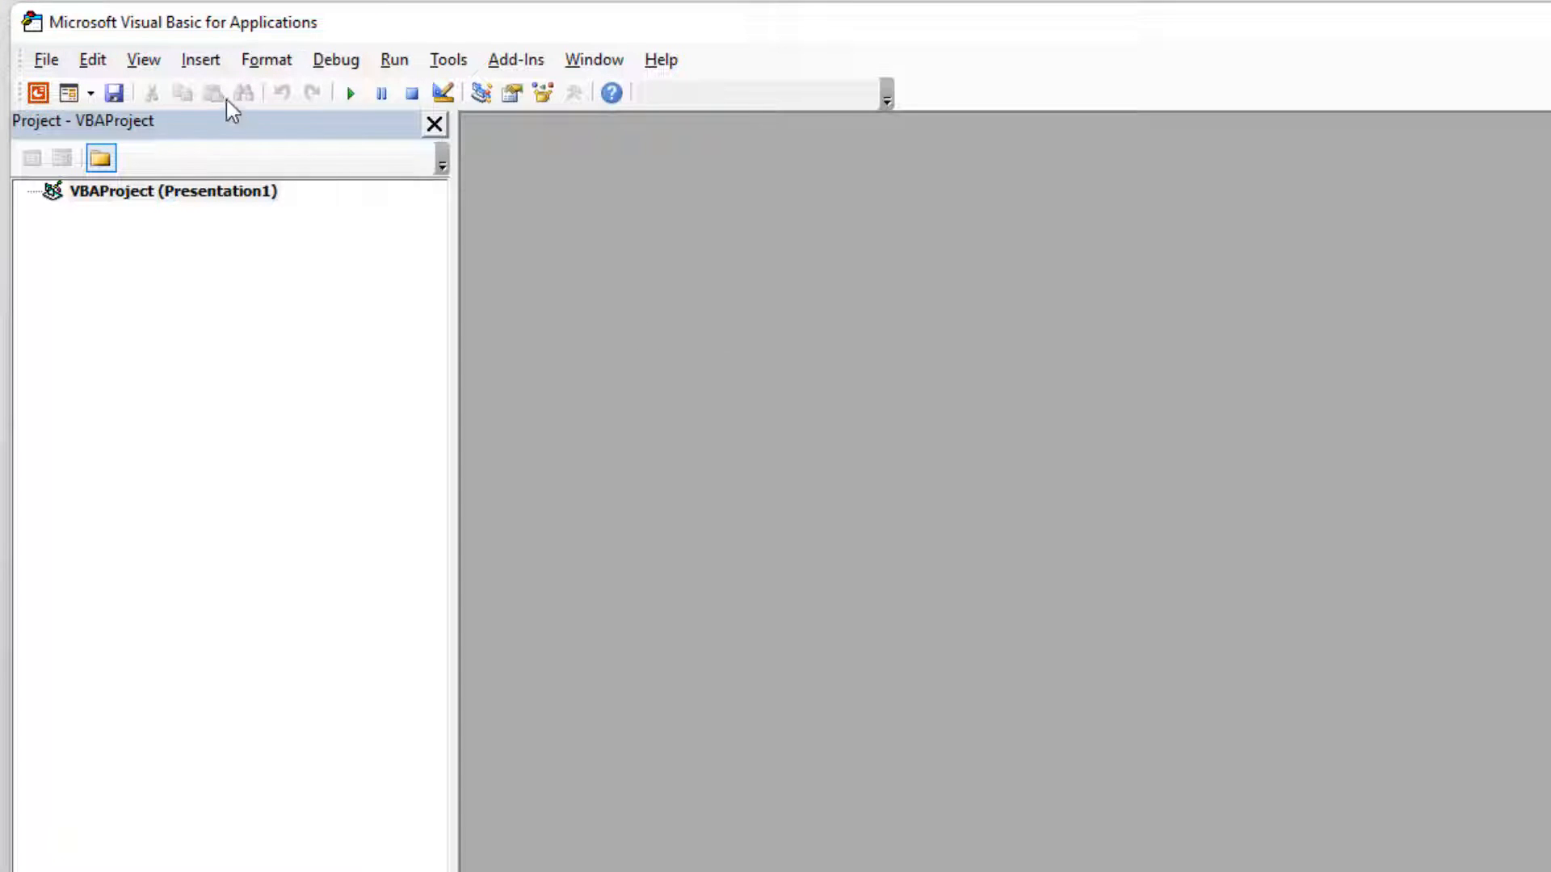
click(201, 59)
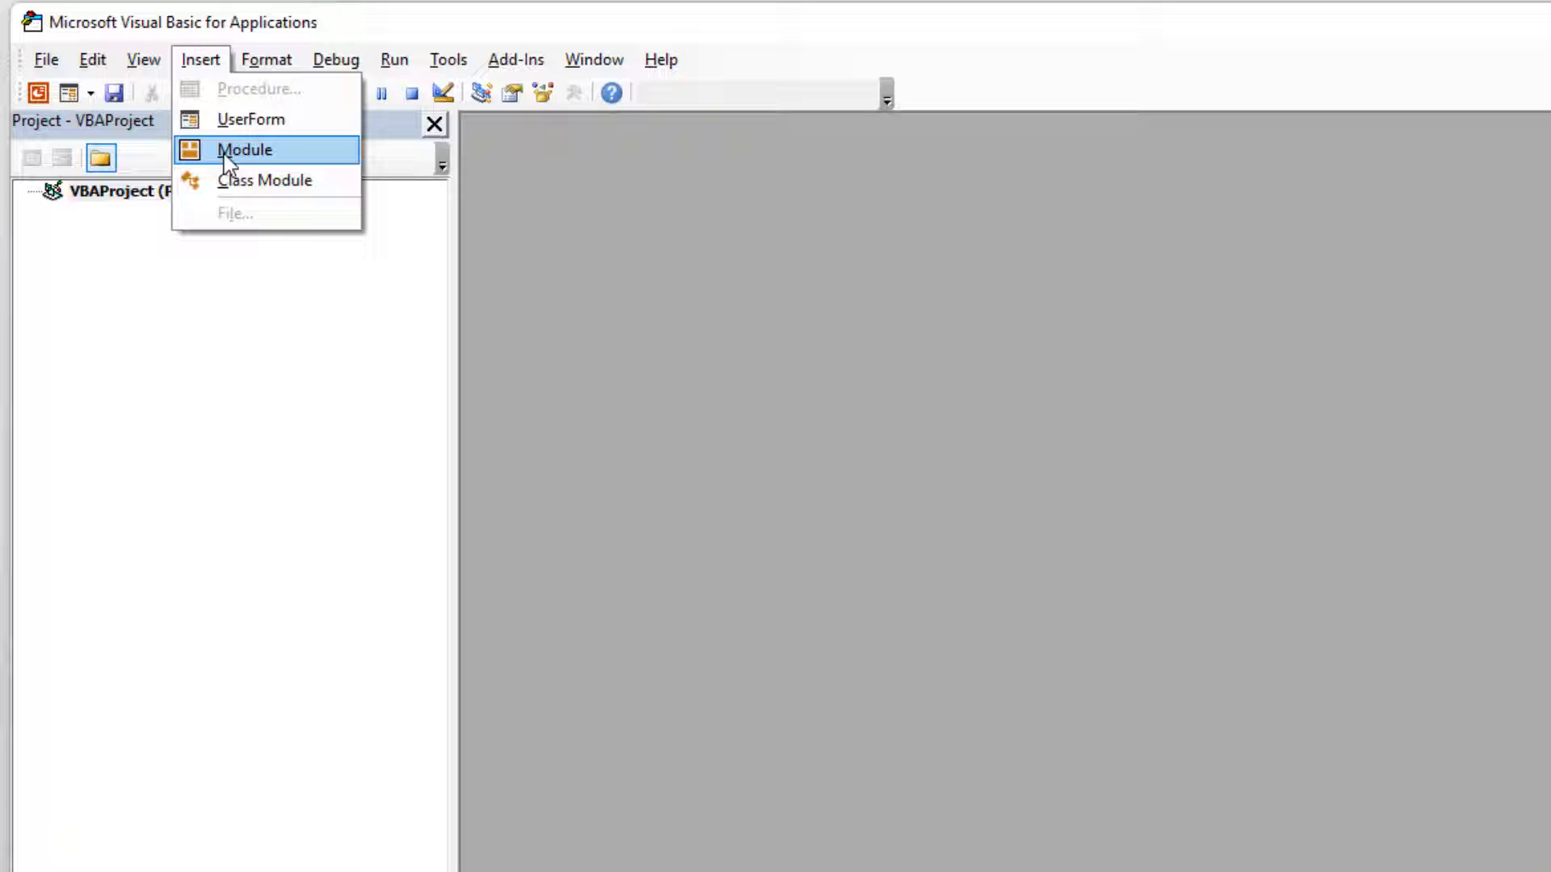
click(244, 149)
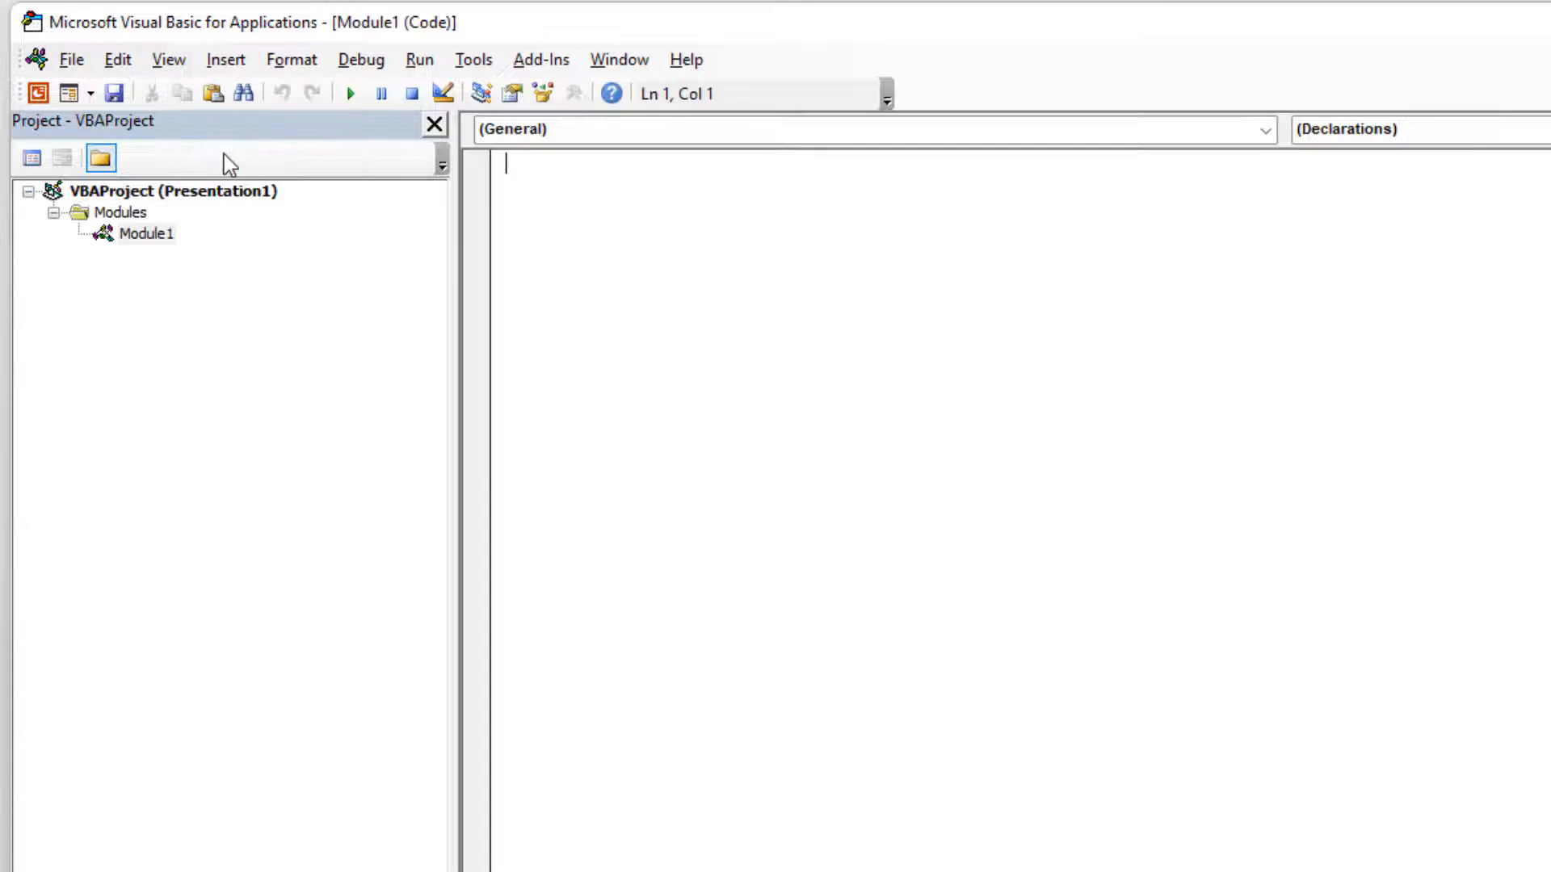
right_click(811, 377)
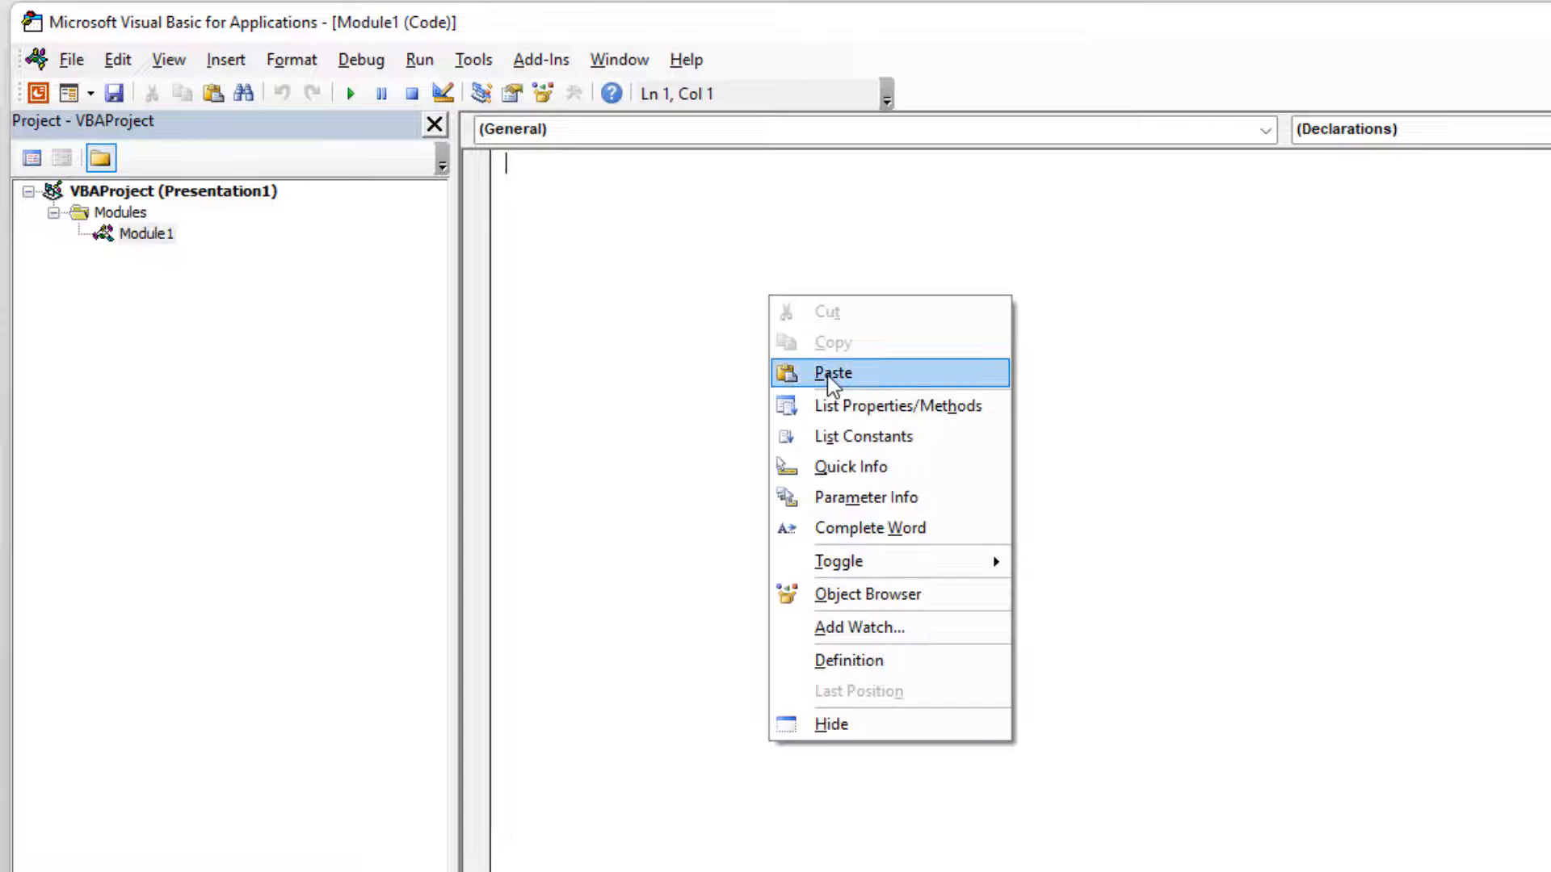
click(834, 373)
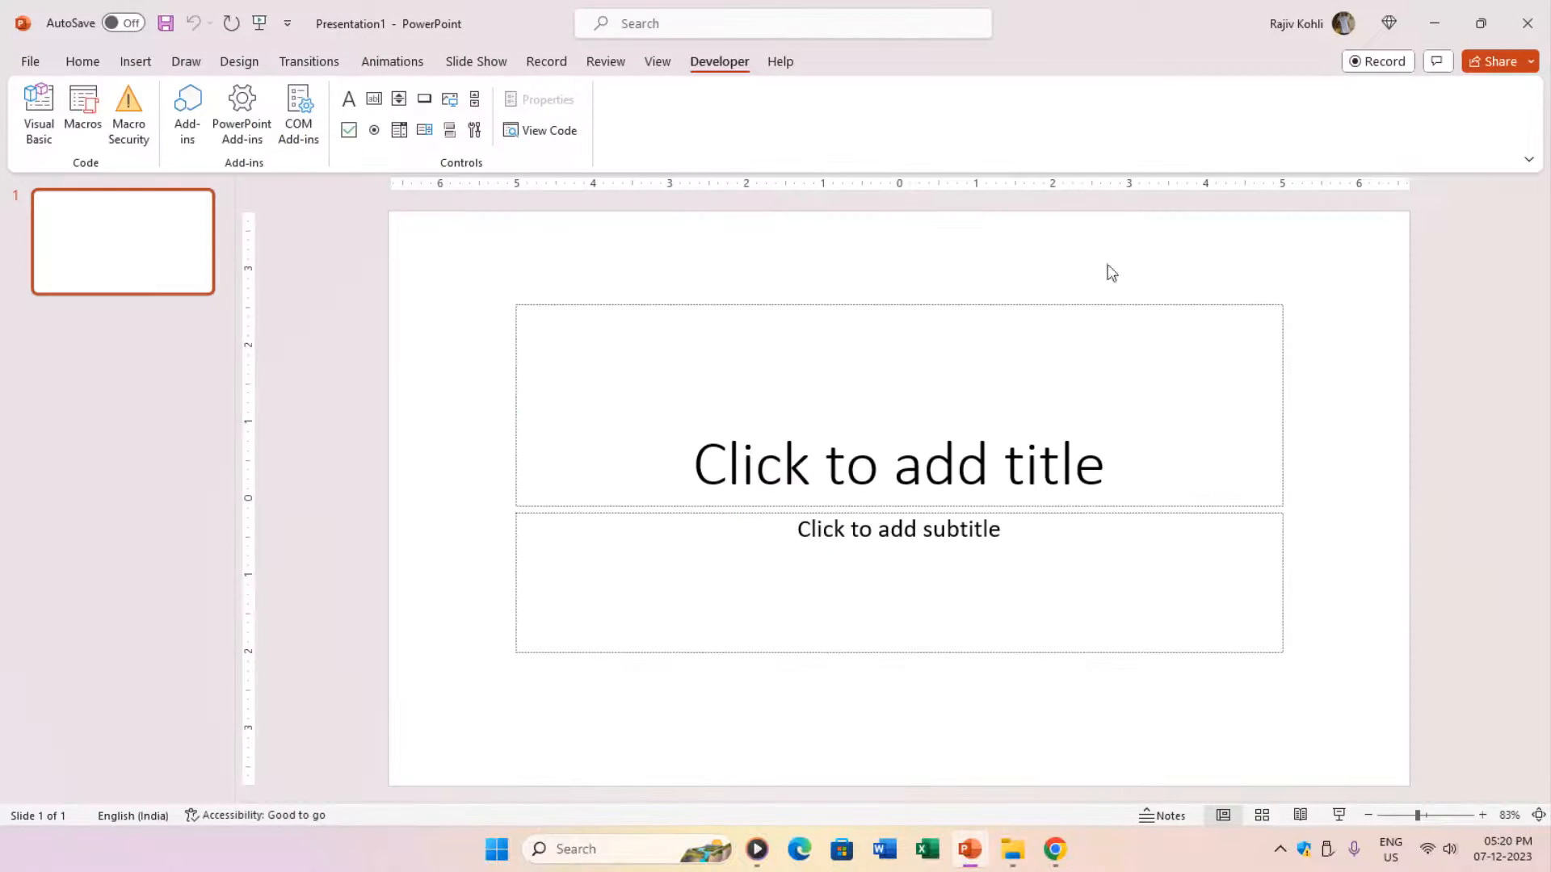
Step: View the pasted macro in the VBA editor with Alt+F11, return to PowerPoint and go to the Developer tools
click(82, 61)
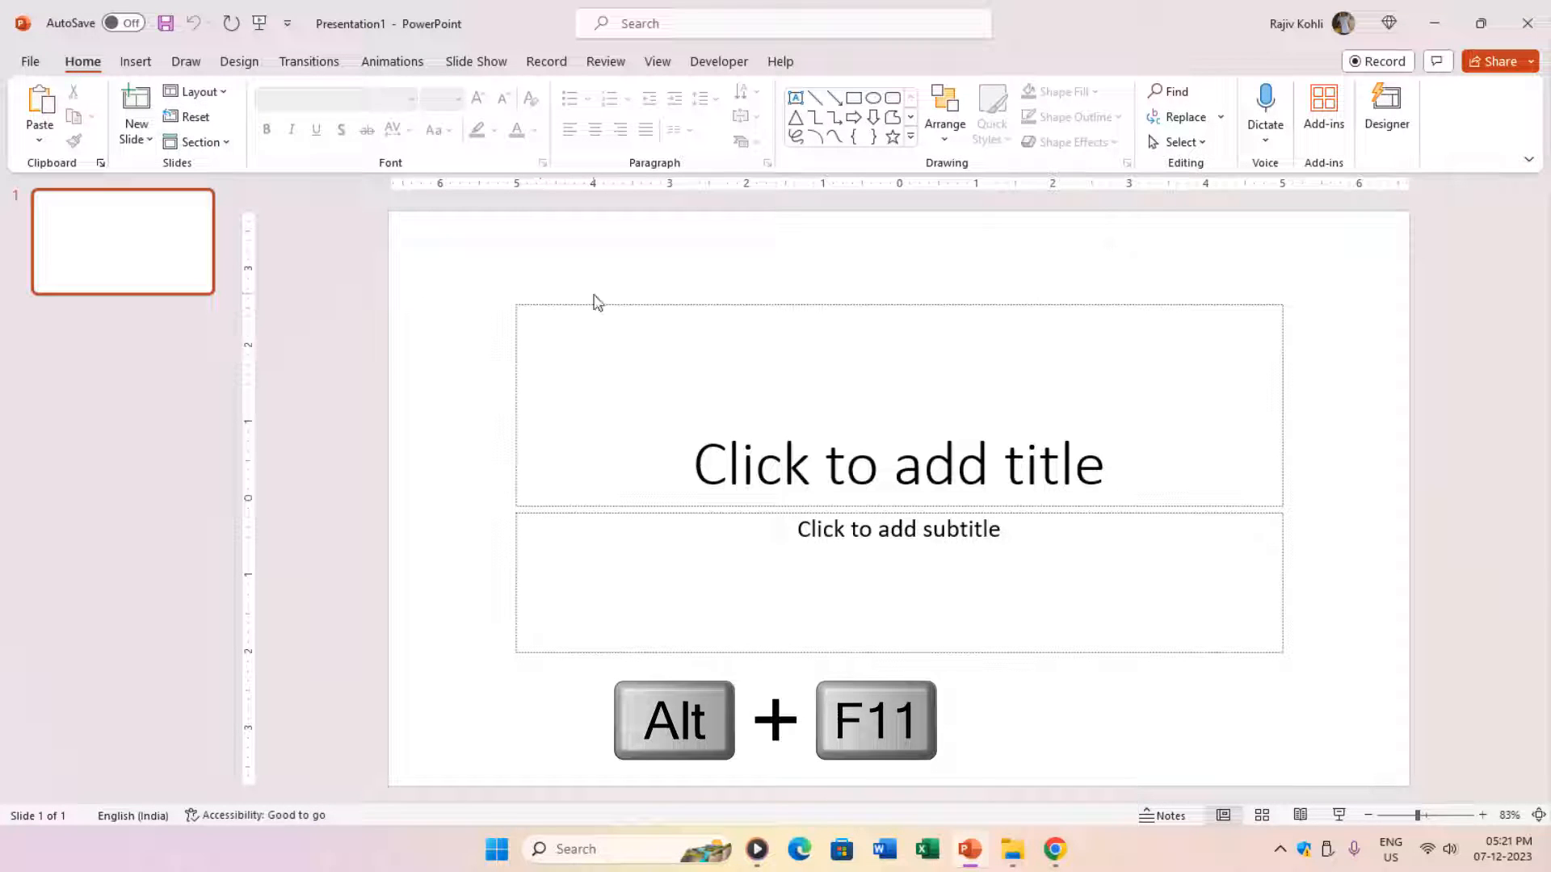
key(Alt+F11)
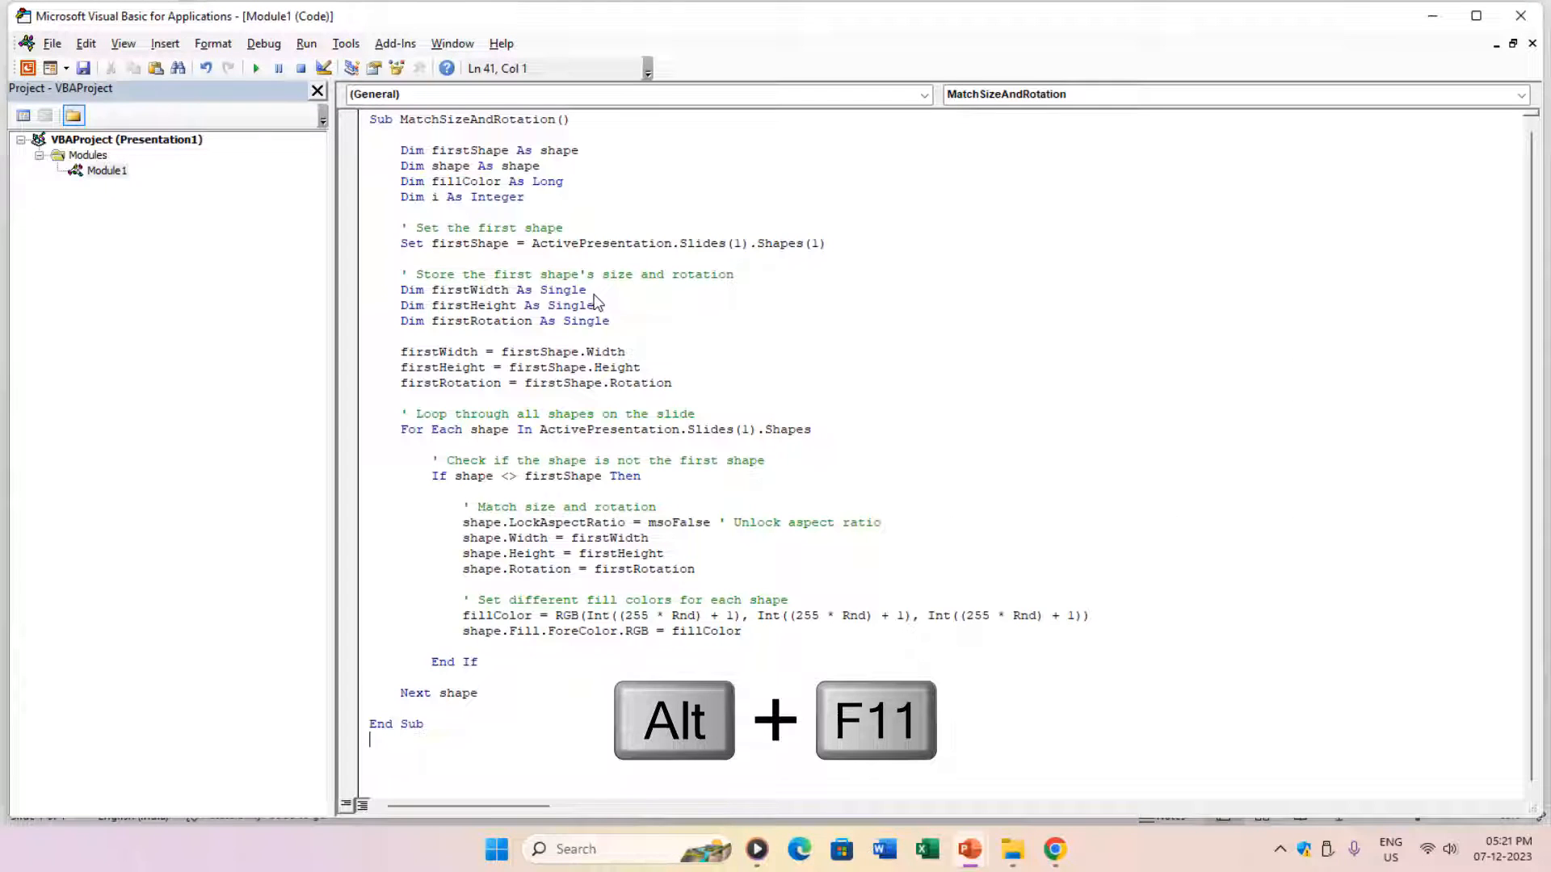
key(Alt+F11)
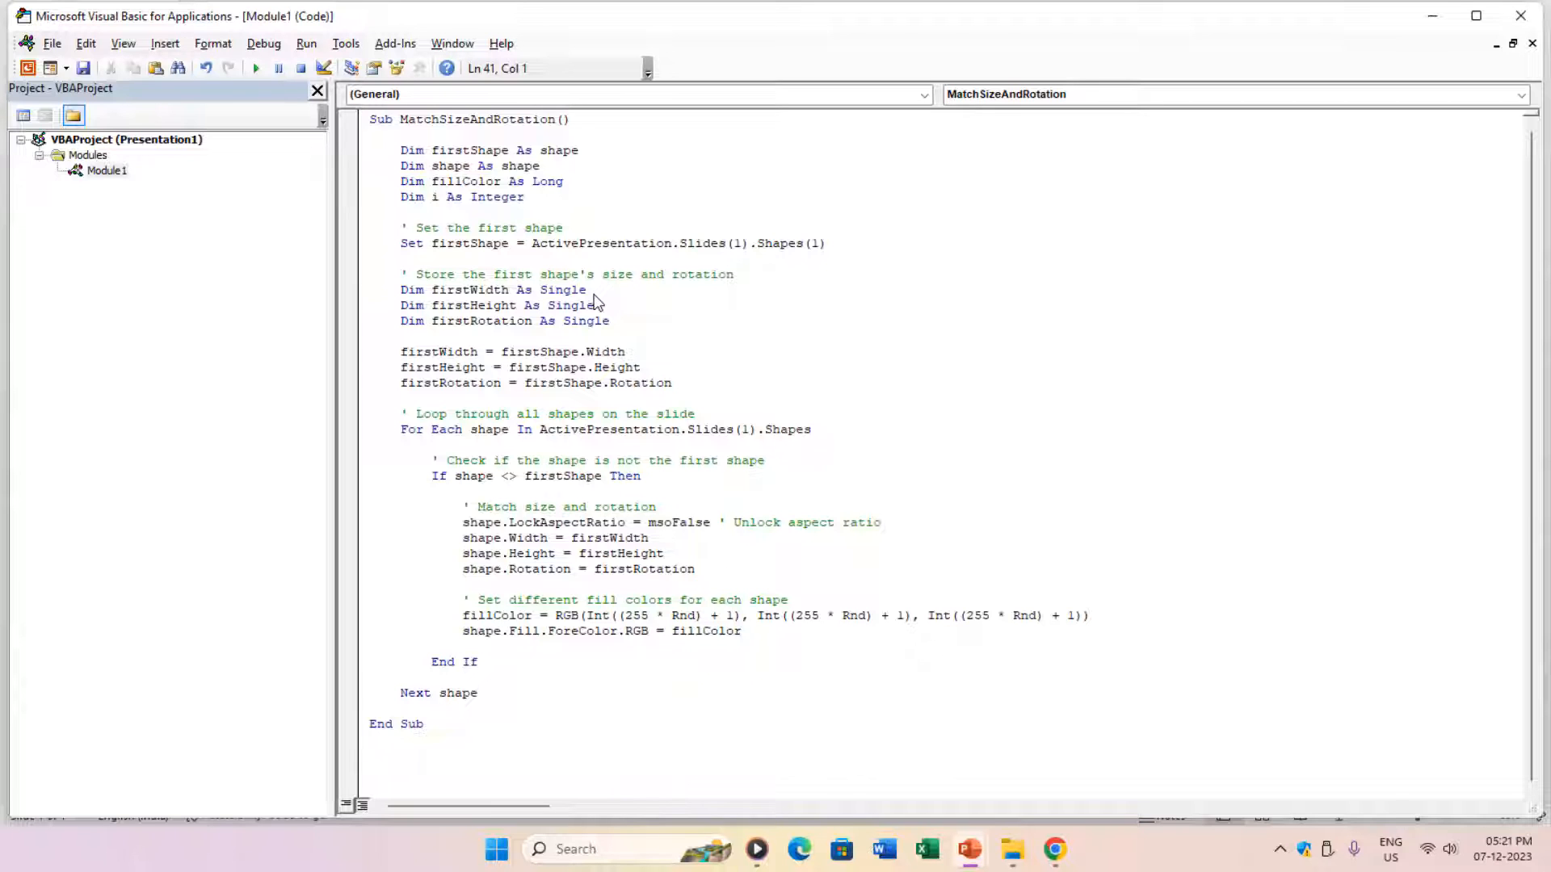
click(968, 848)
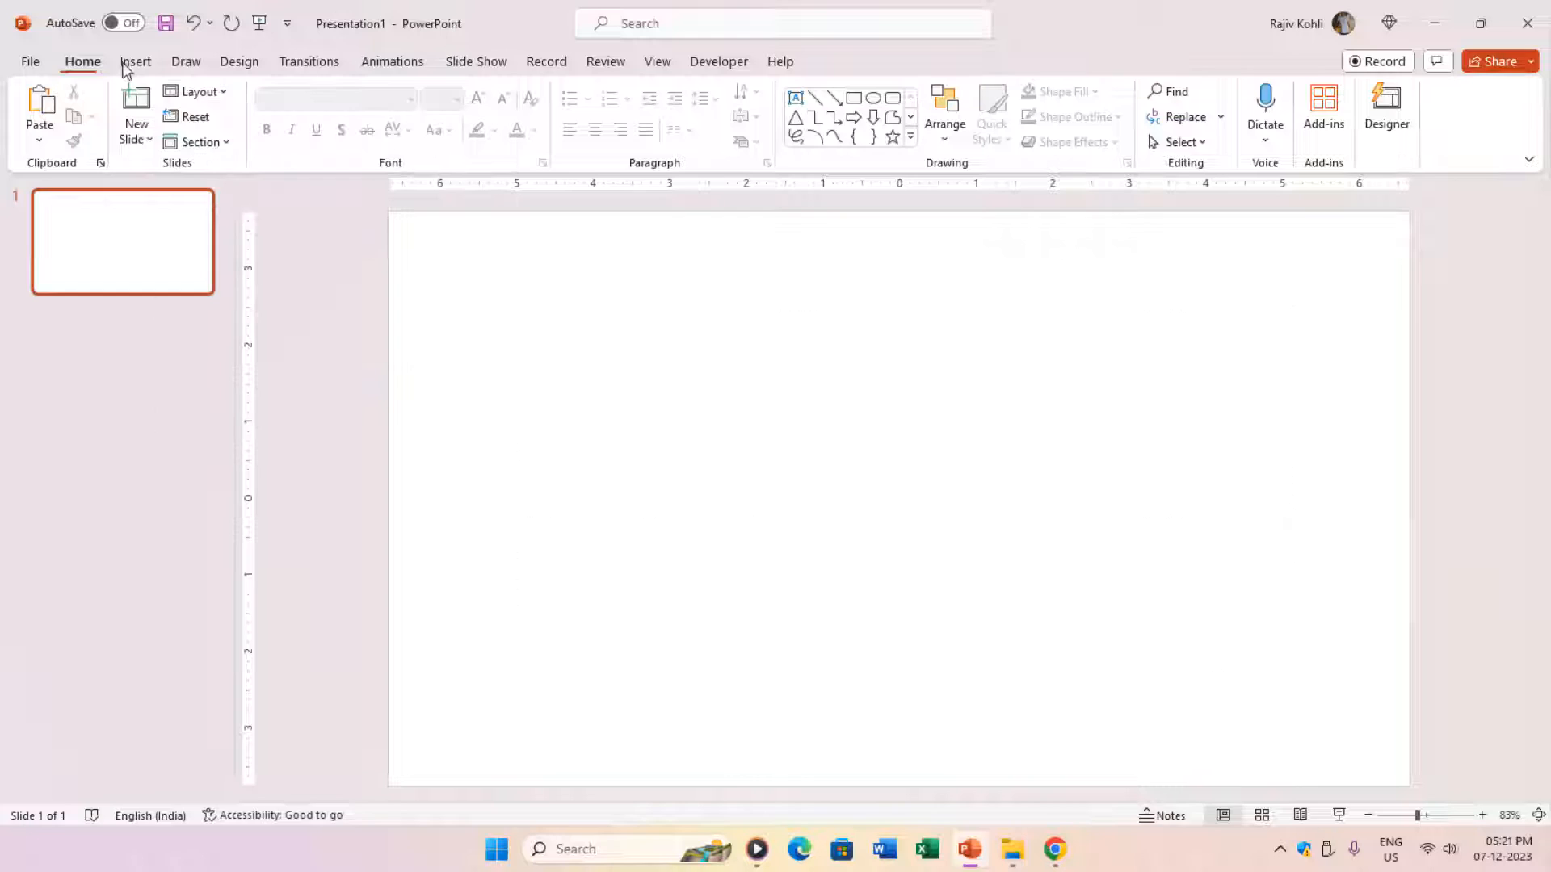
click(717, 61)
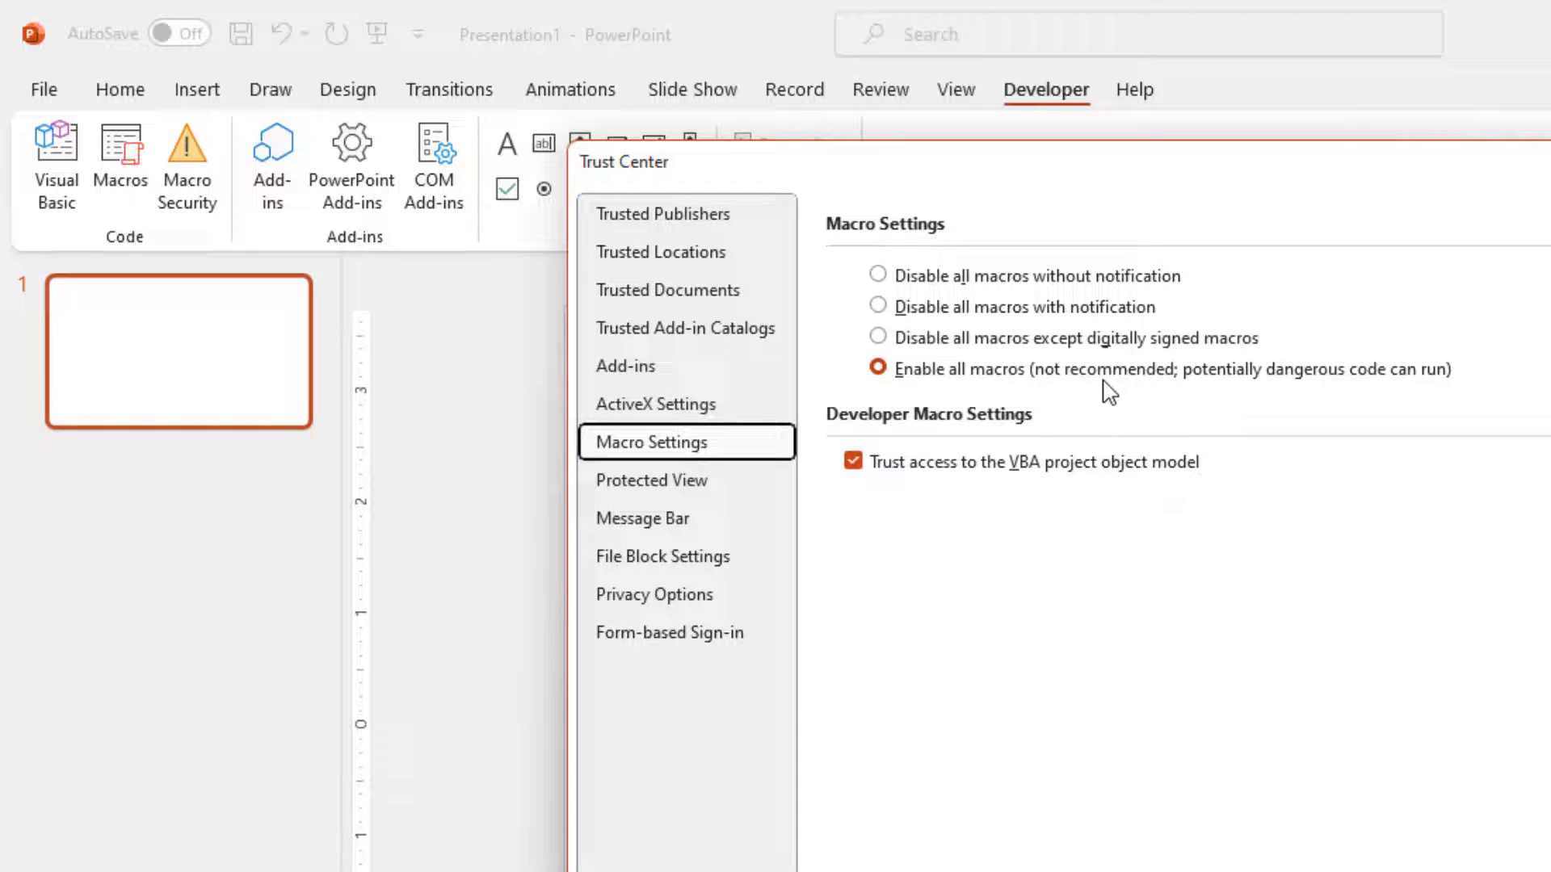
Step: Keep Enable all macros with Trust access to the VBA project object model checked, and confirm Macro Security
click(853, 460)
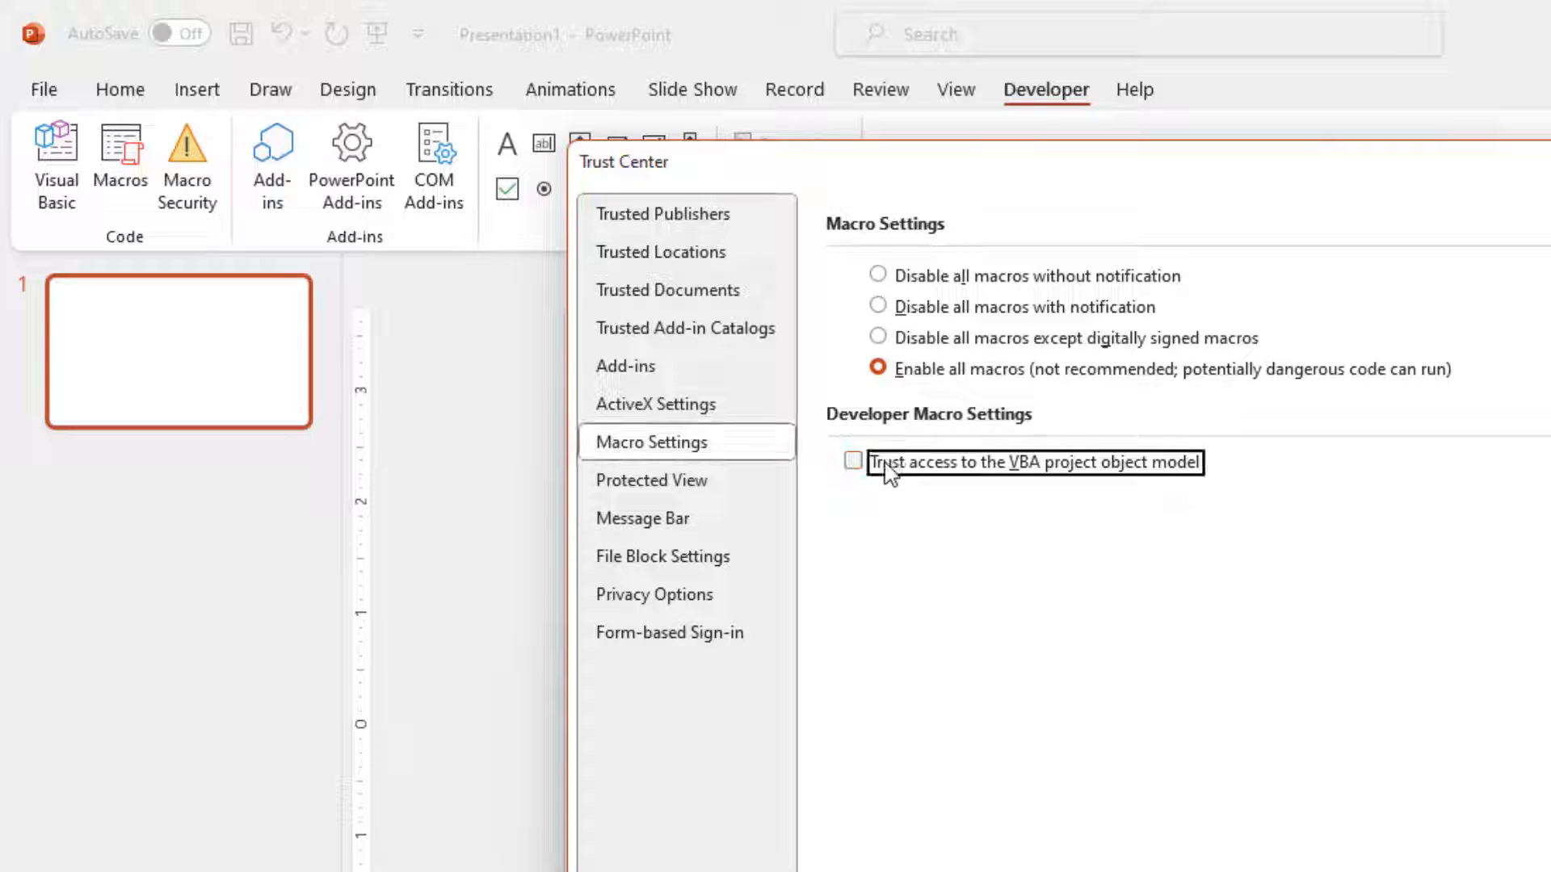
click(853, 461)
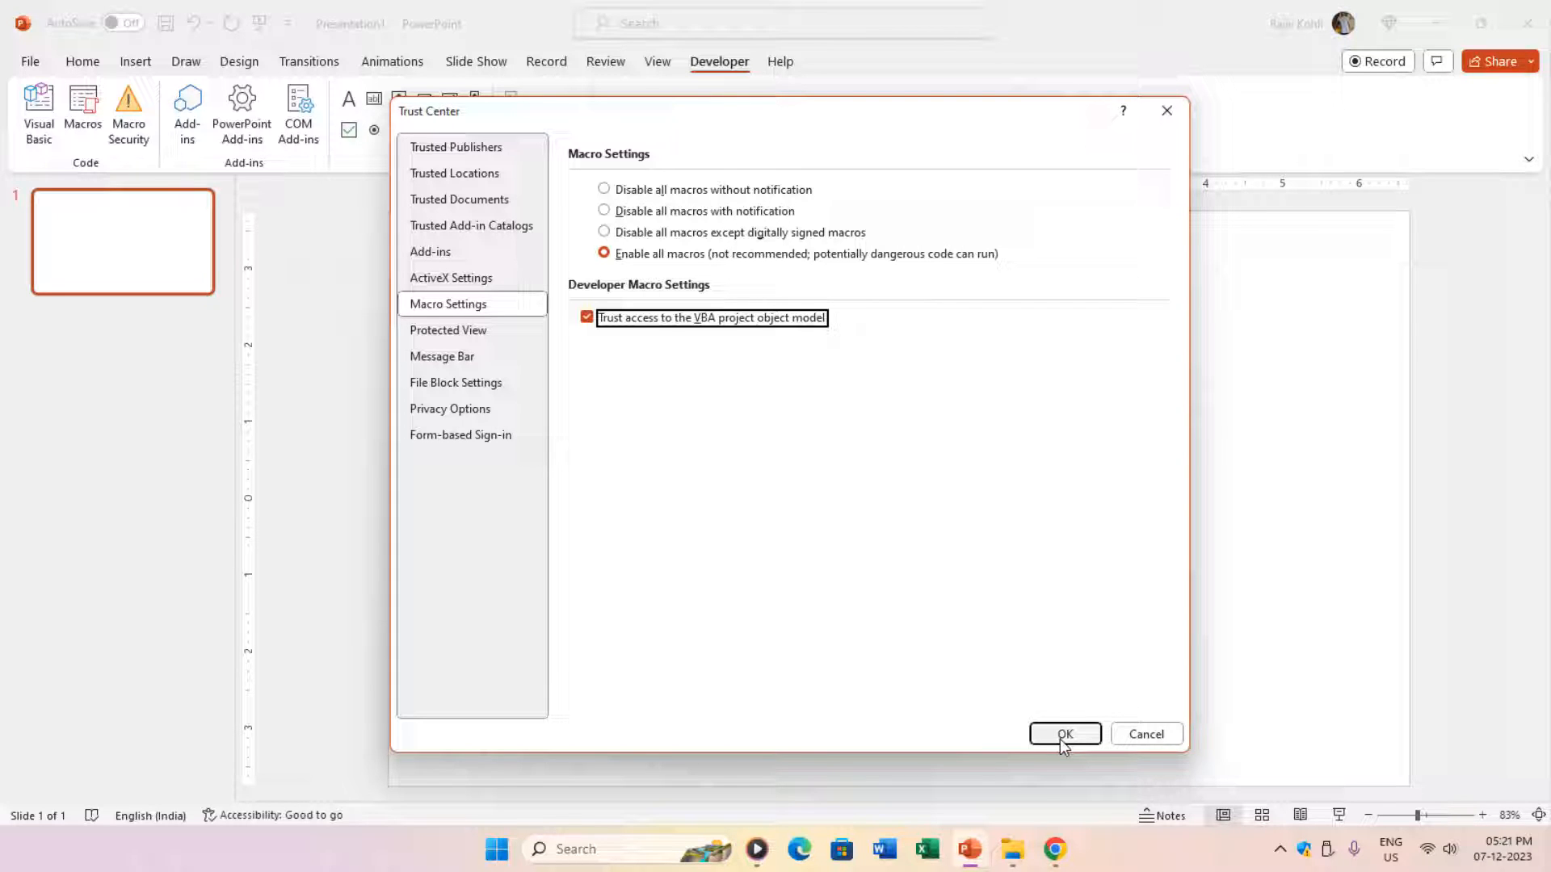
click(1065, 734)
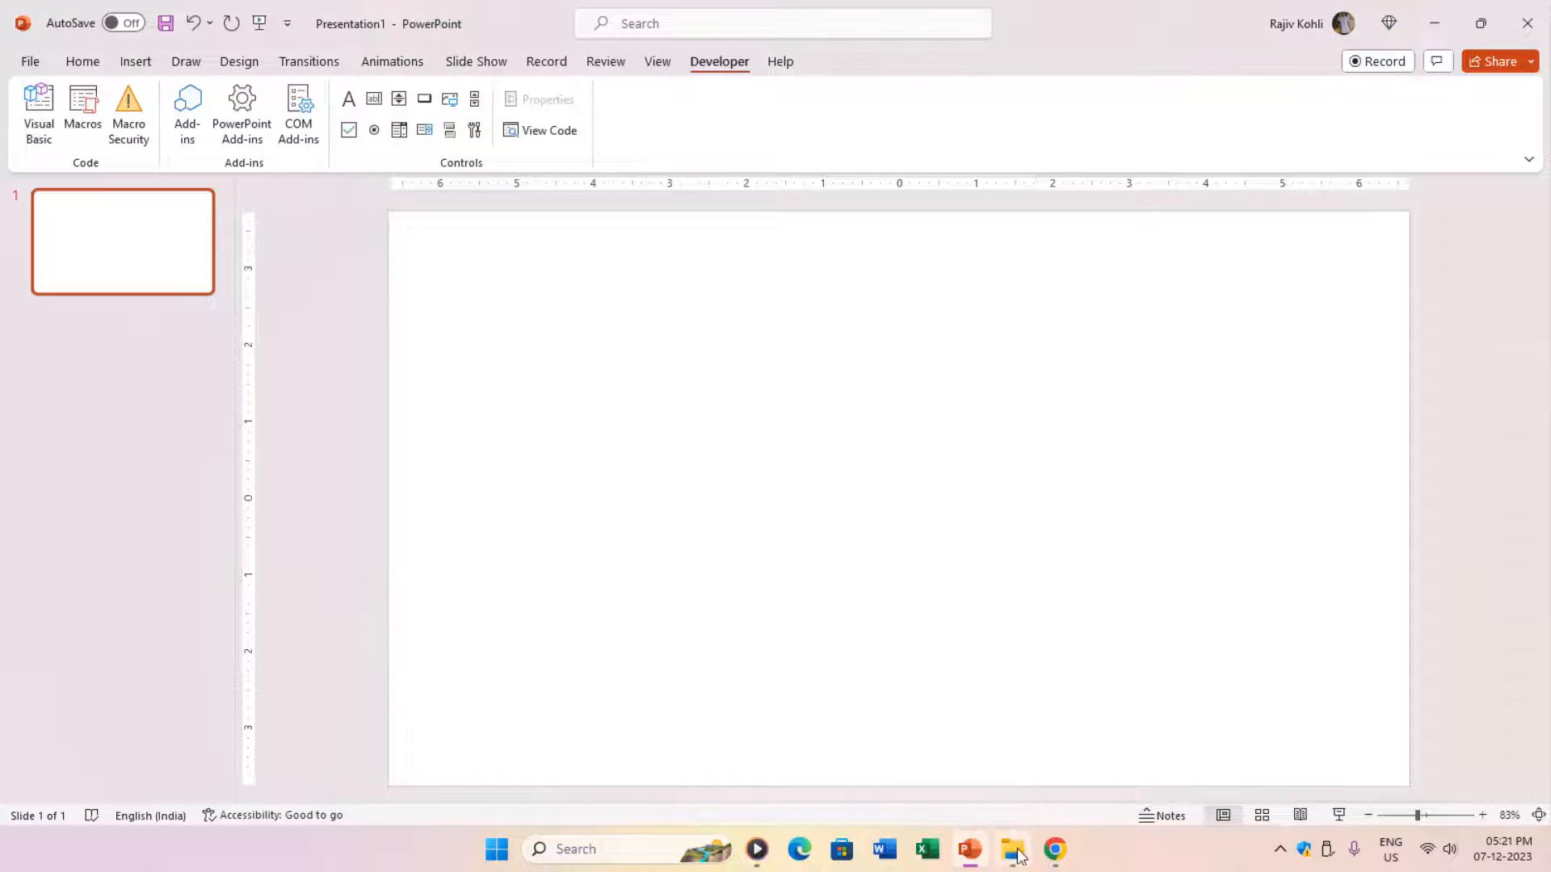
click(1011, 848)
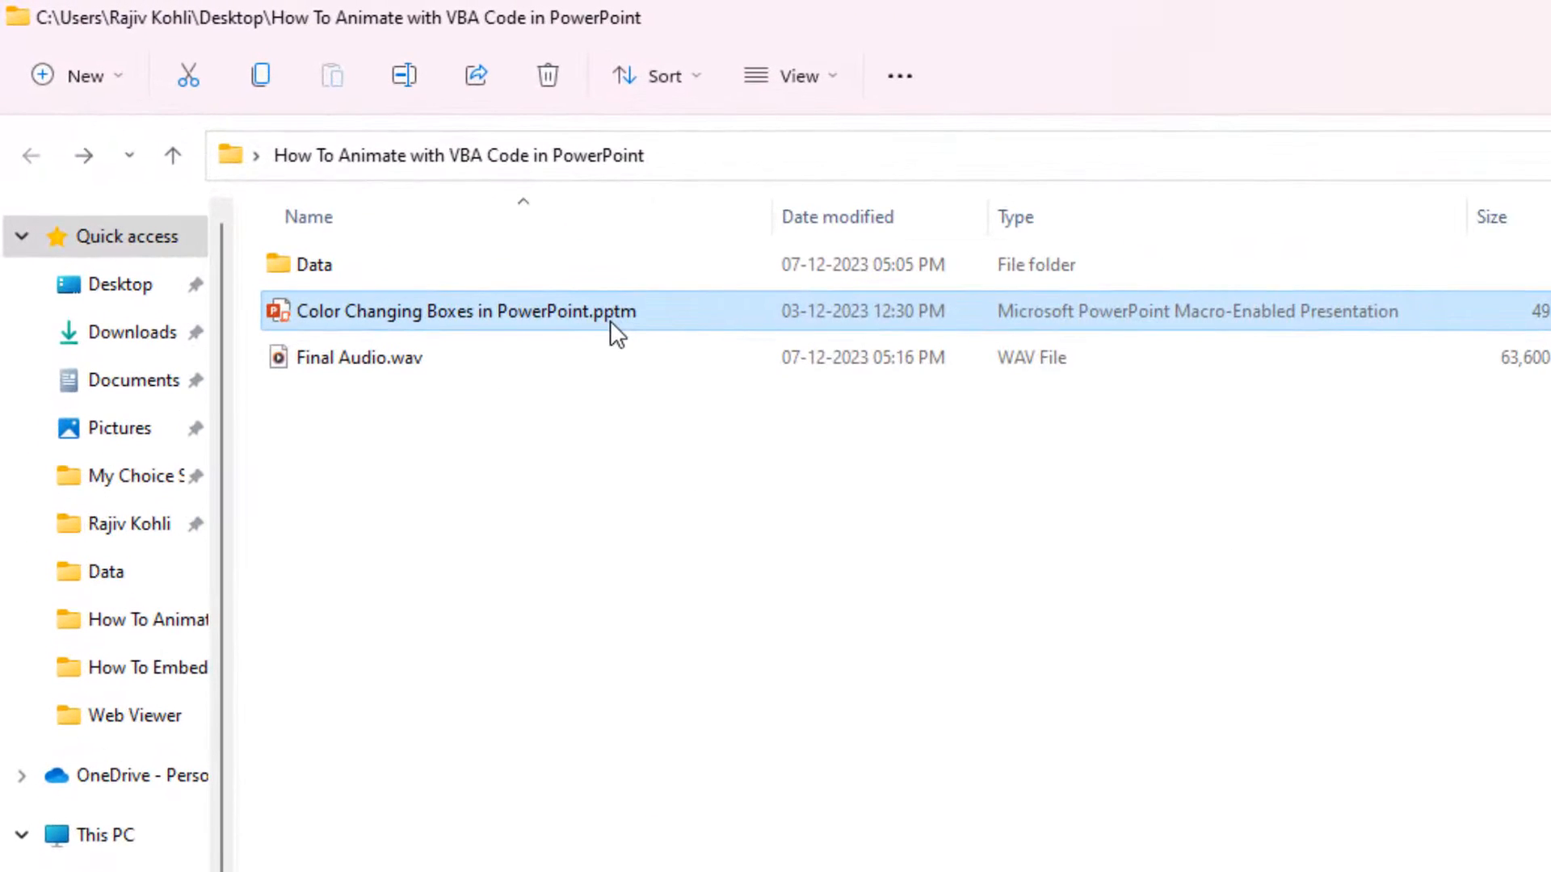
mouse_move(1055, 357)
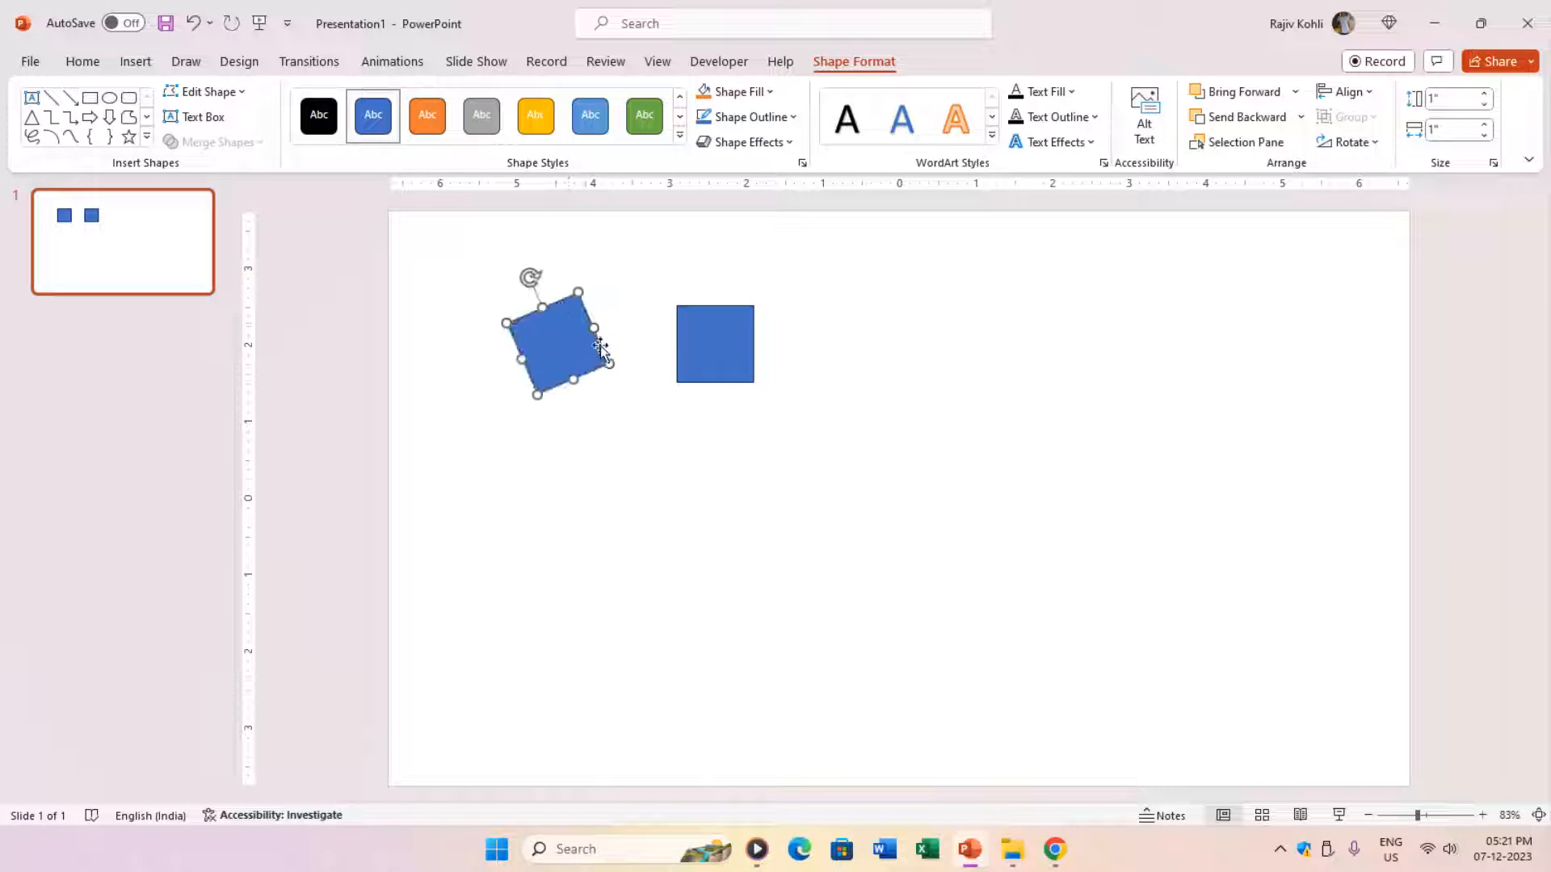
Step: Run MatchSizeAndRotation via Alt+F8 and debug the run-time error 438 at the shape comparison line
click(774, 499)
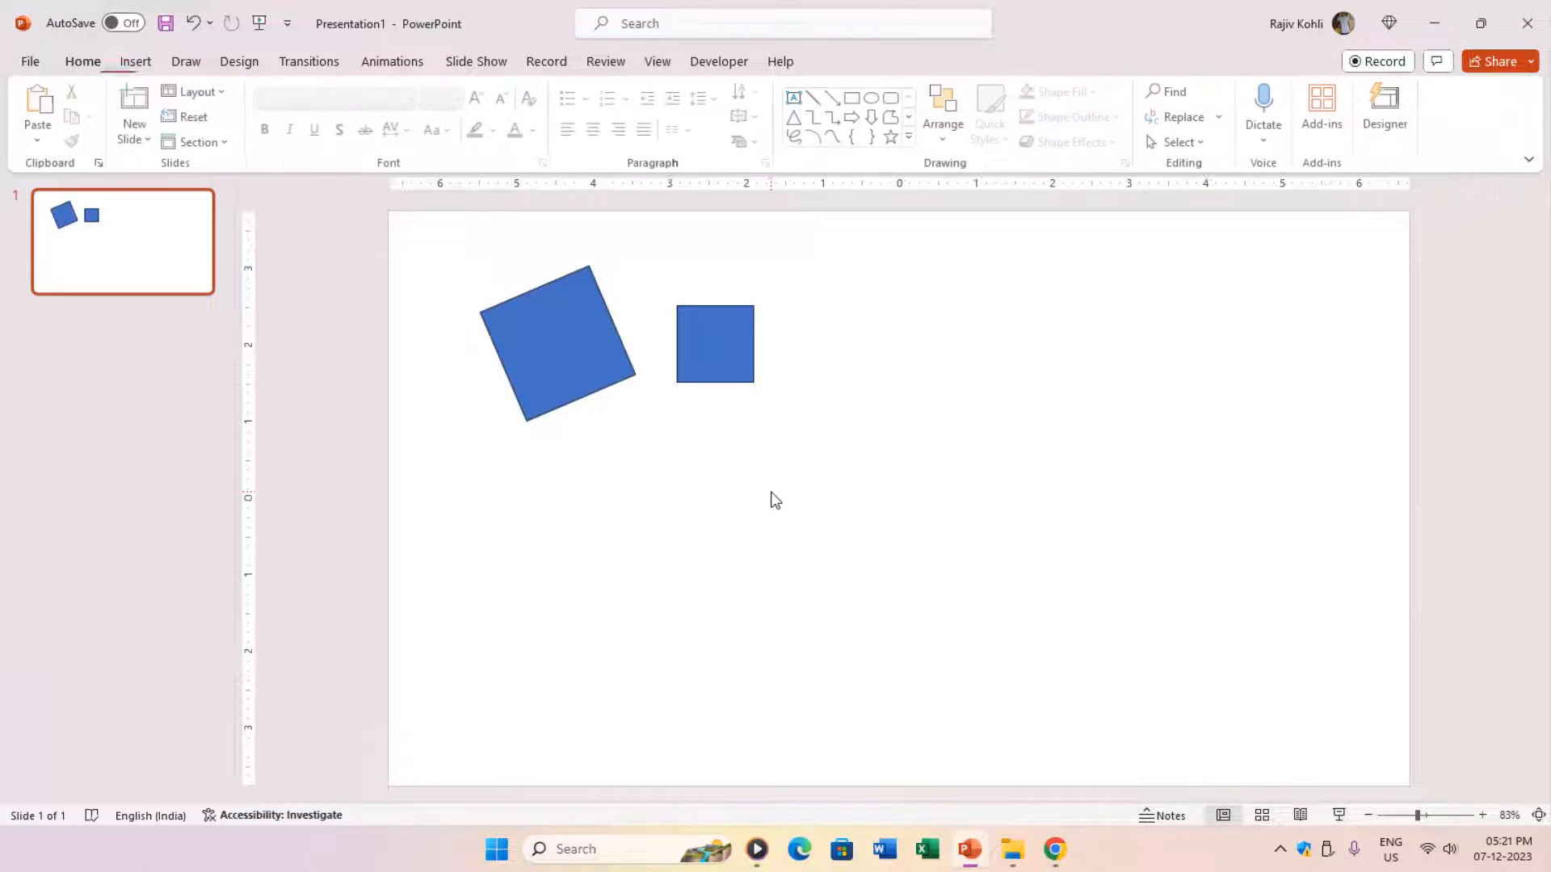
key(Alt+F8)
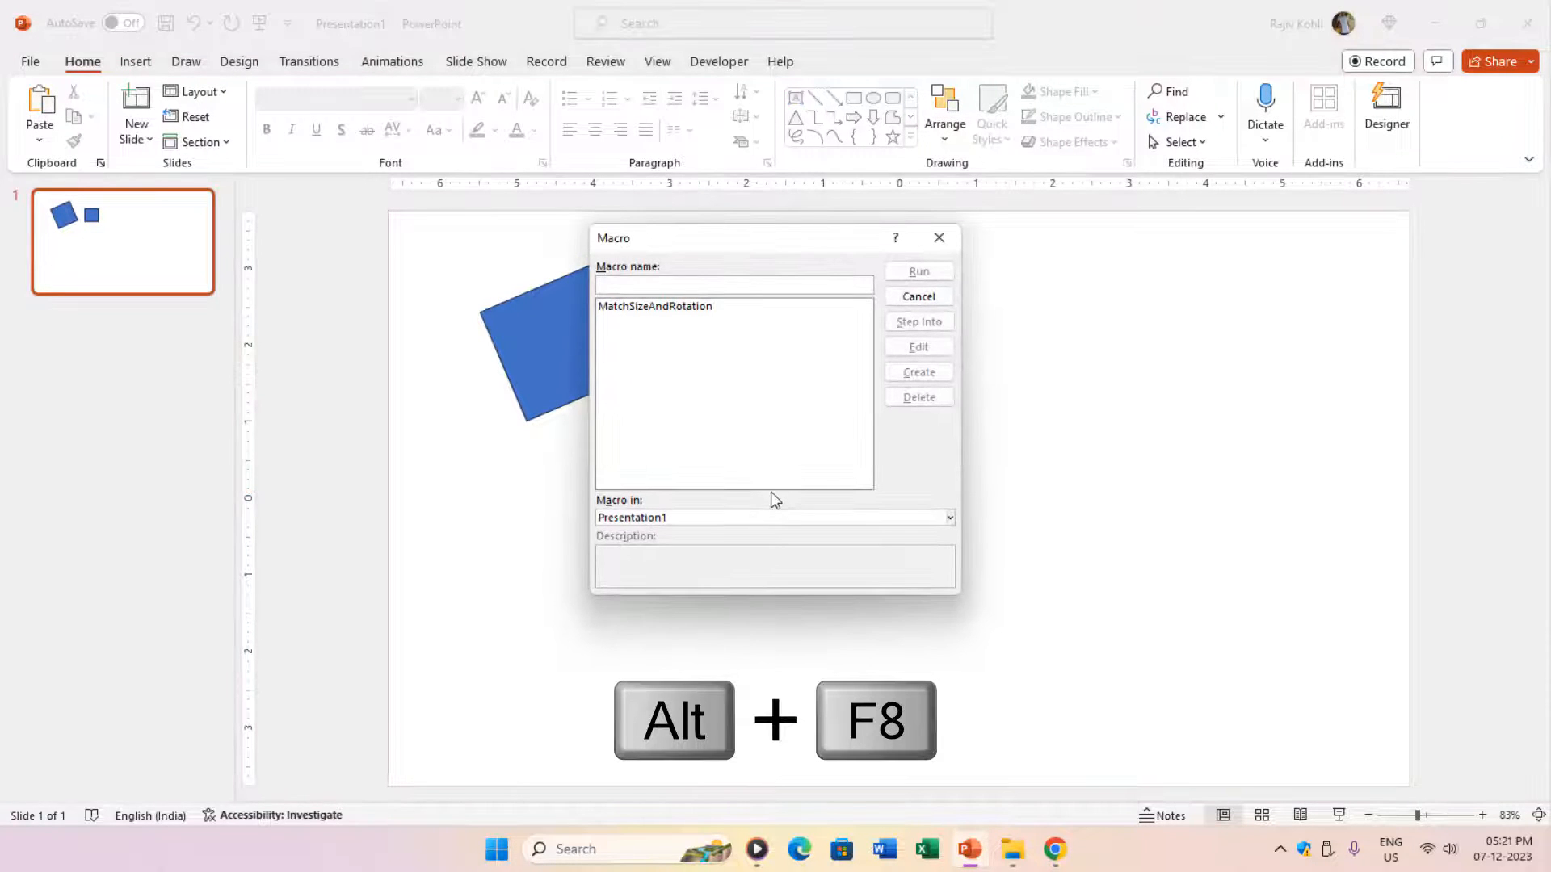
click(918, 272)
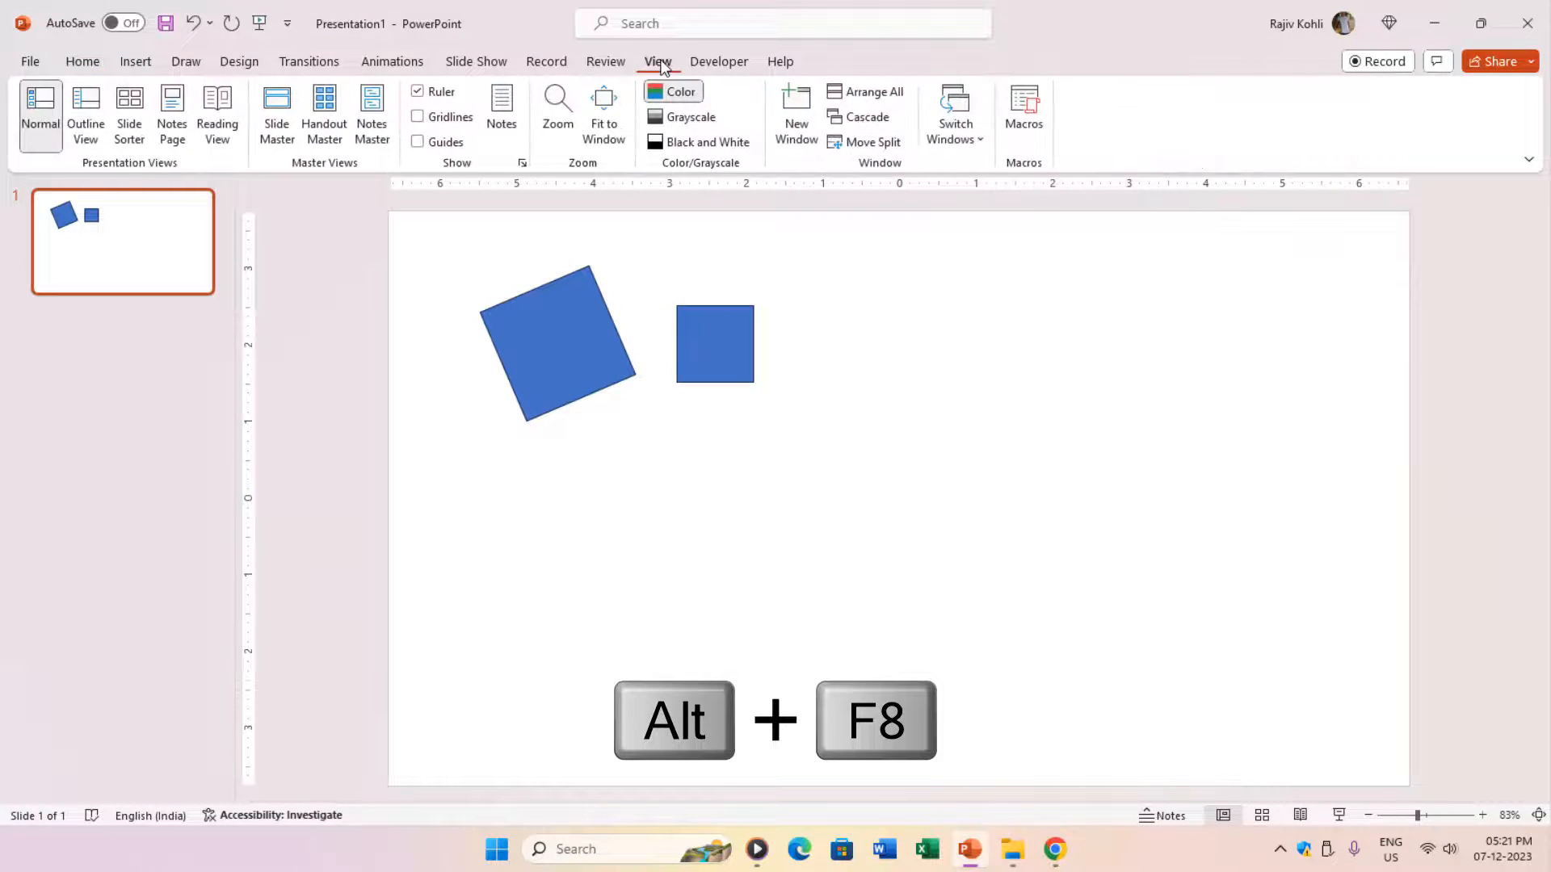
key(alt+F8)
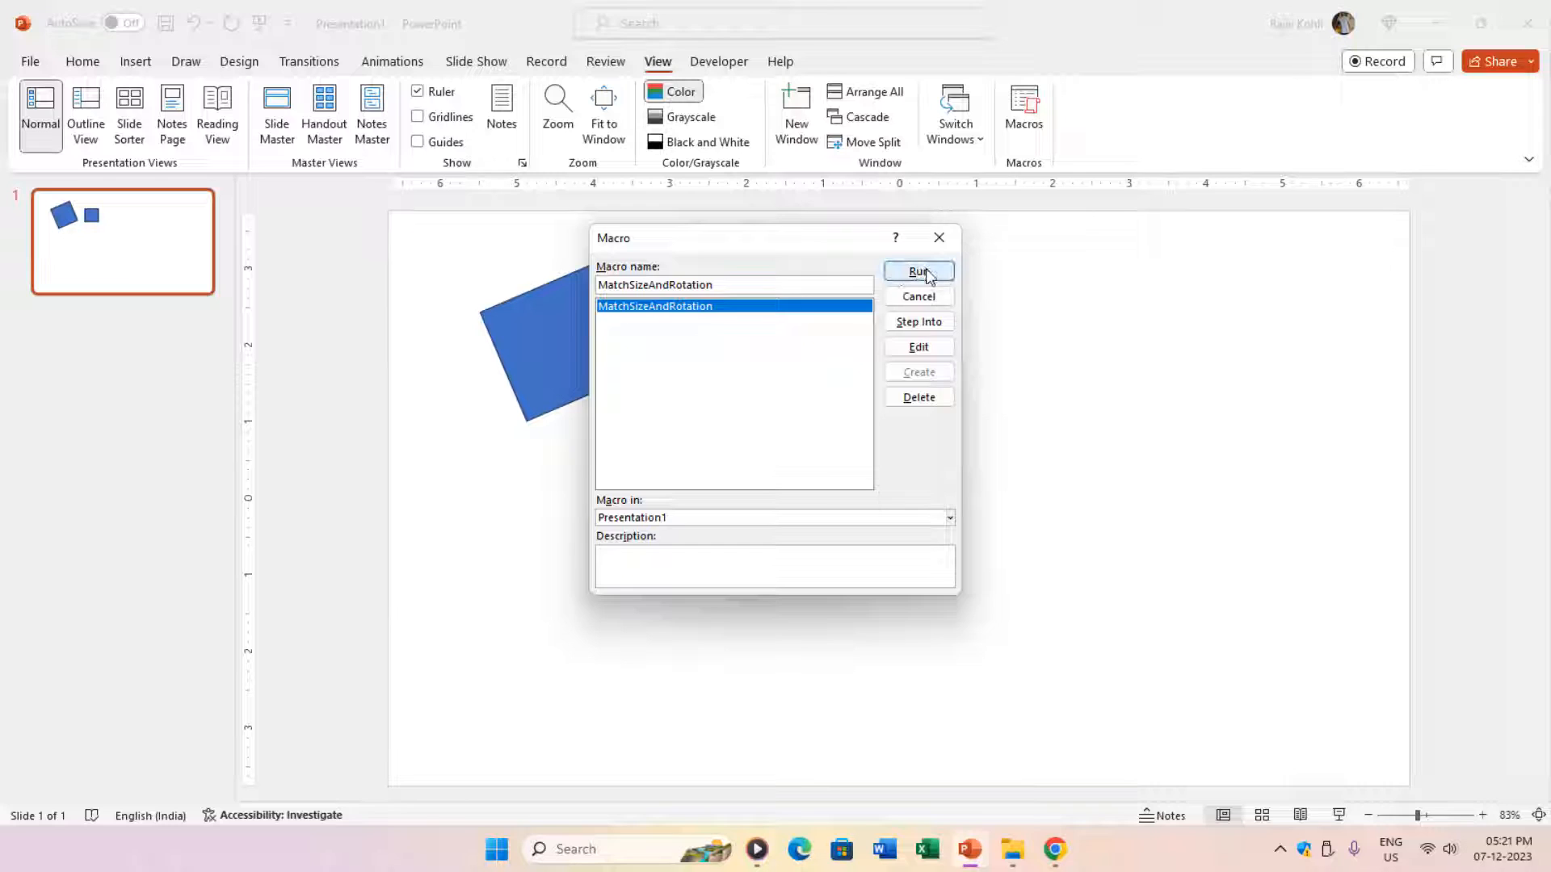
click(918, 271)
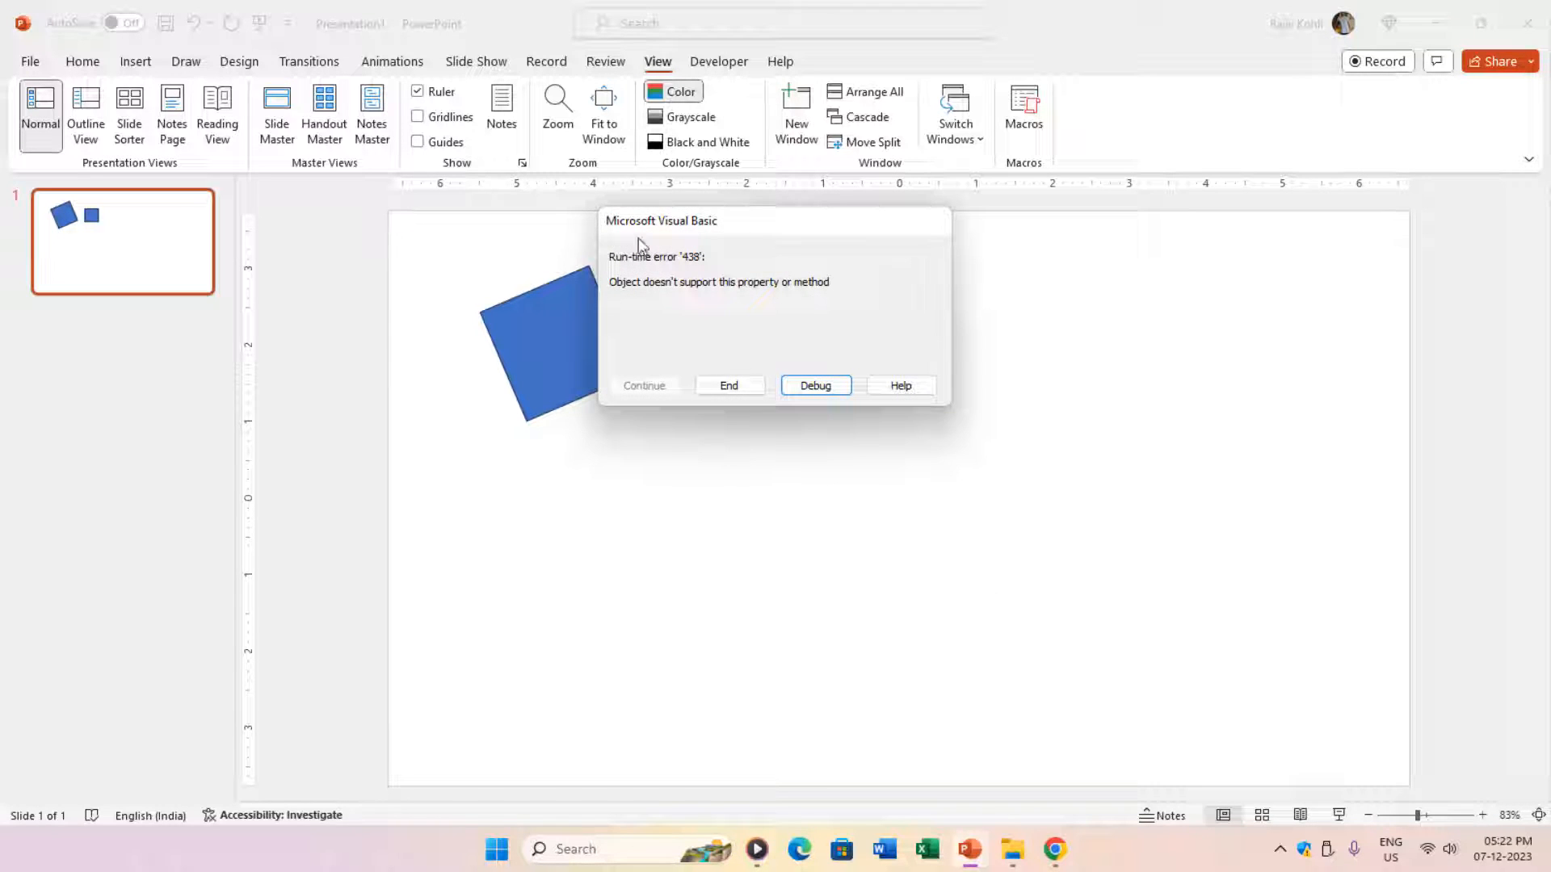
click(815, 386)
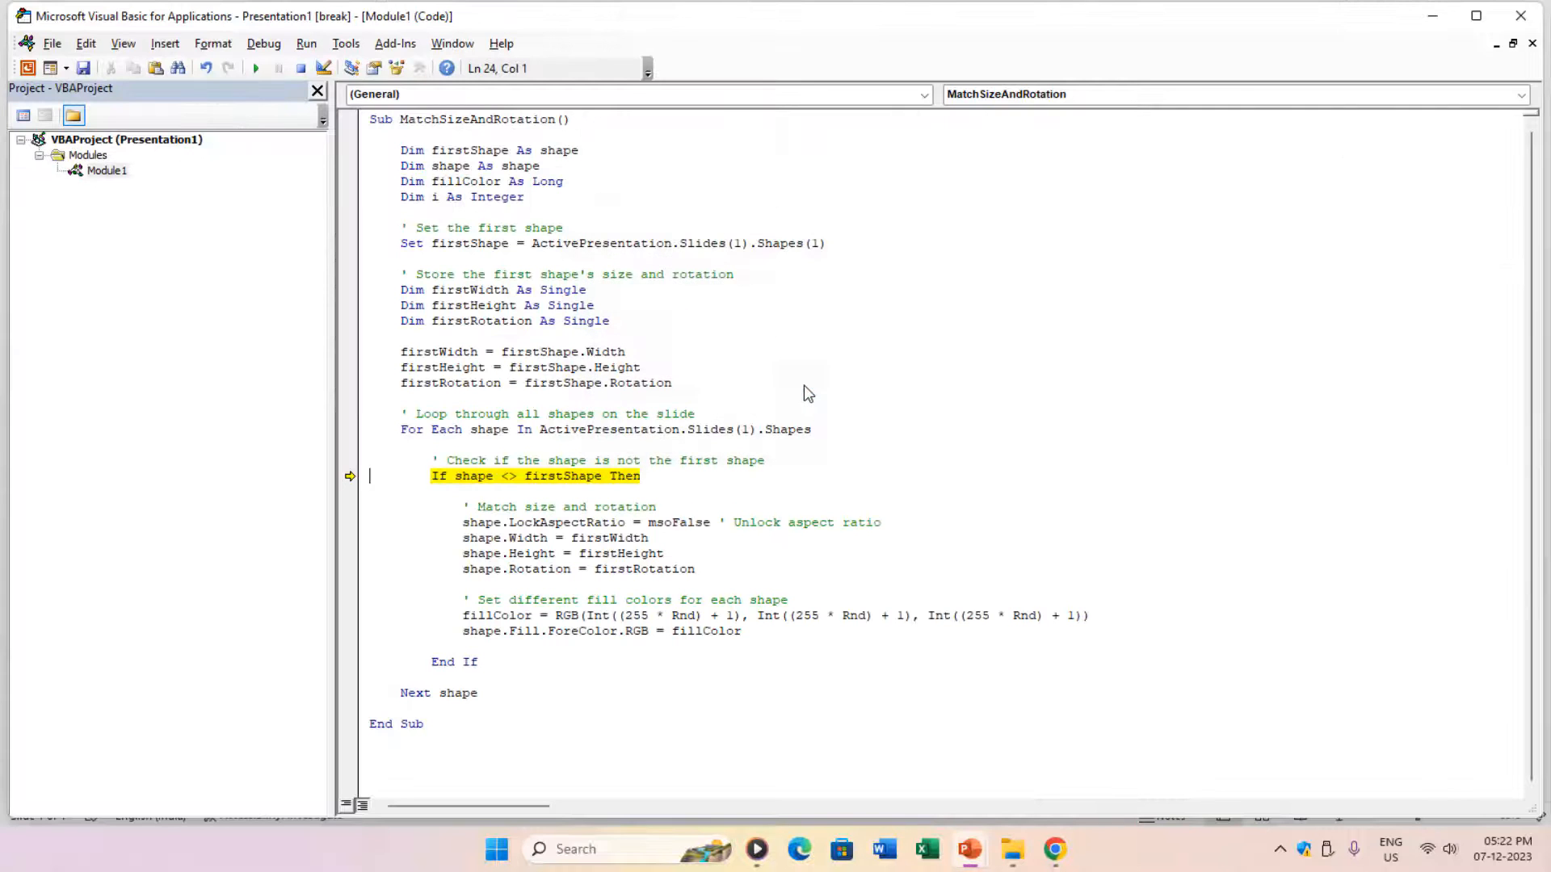
mouse_move(1055, 848)
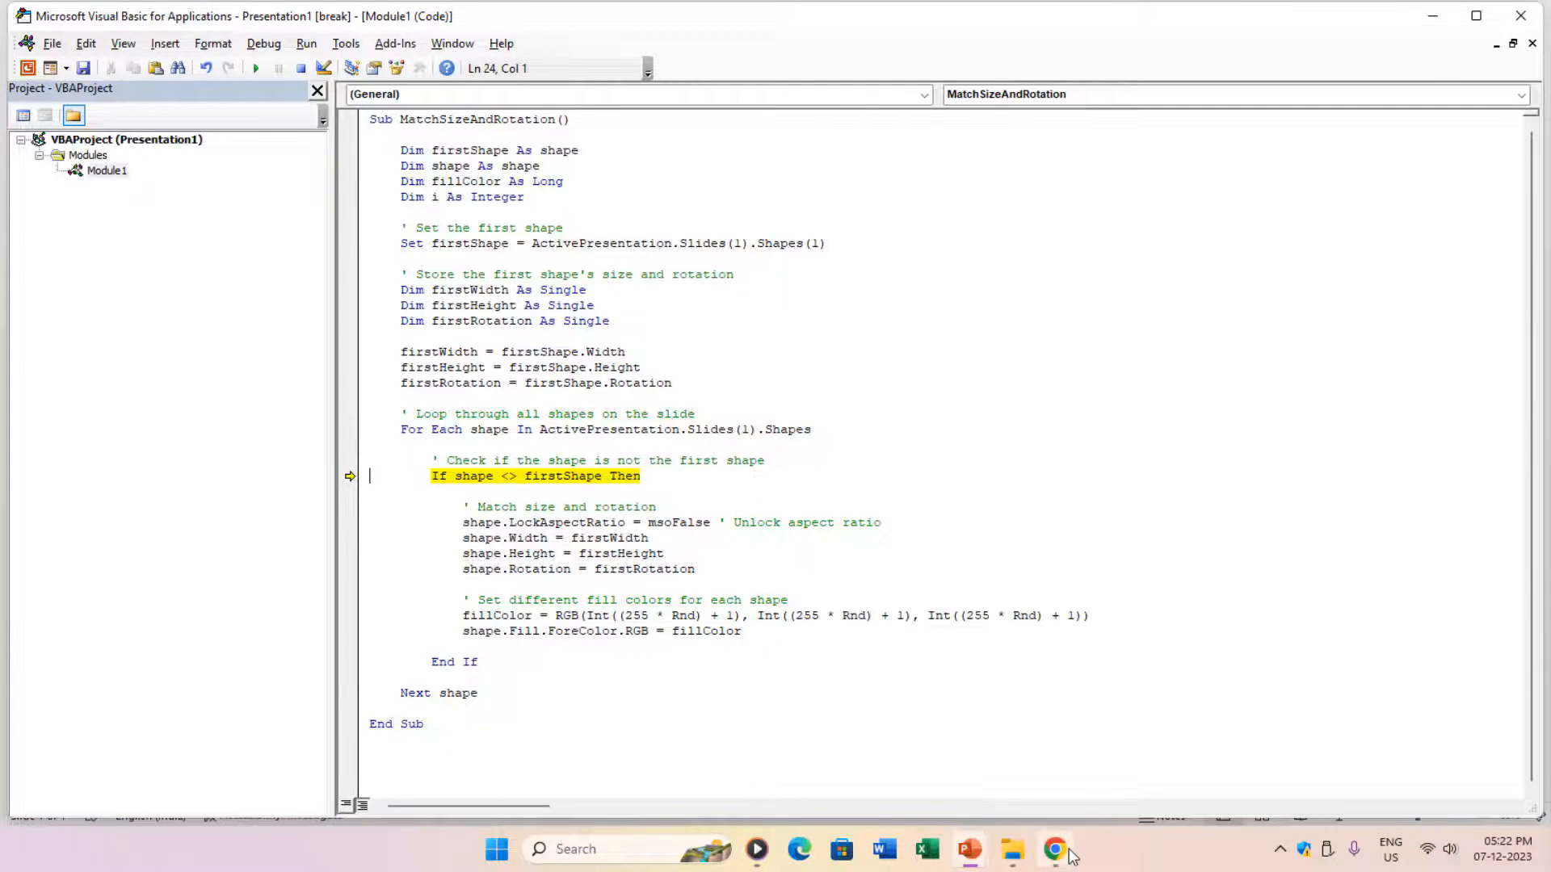
Step: Copy ChatGPT's corrected MatchSizeAndRotation code that compares shapes by Name, and return to PowerPoint
click(1053, 848)
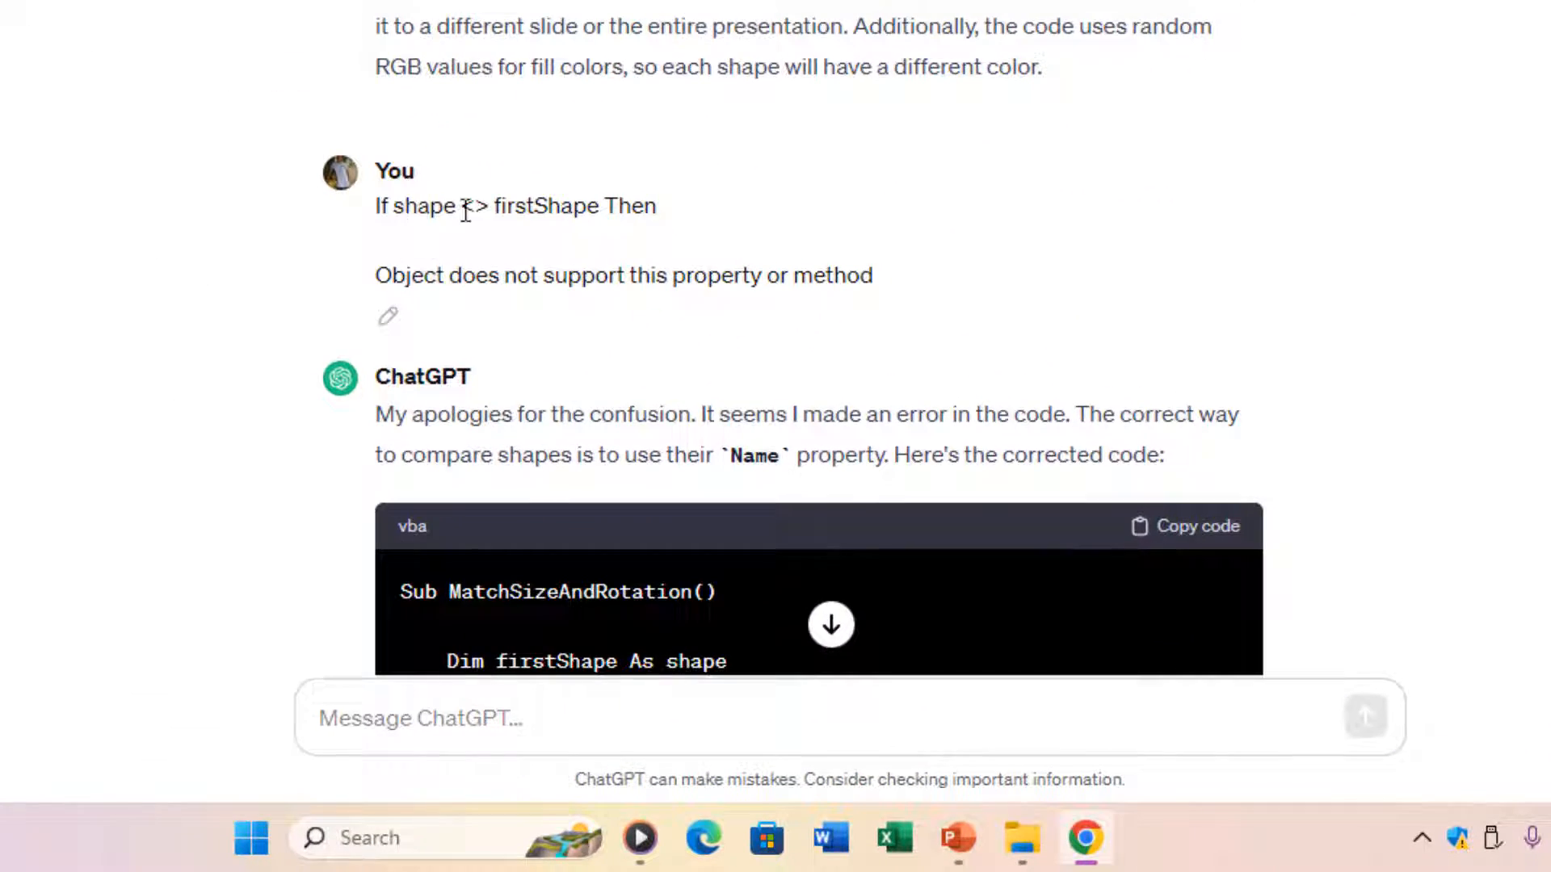
scroll(down, 3)
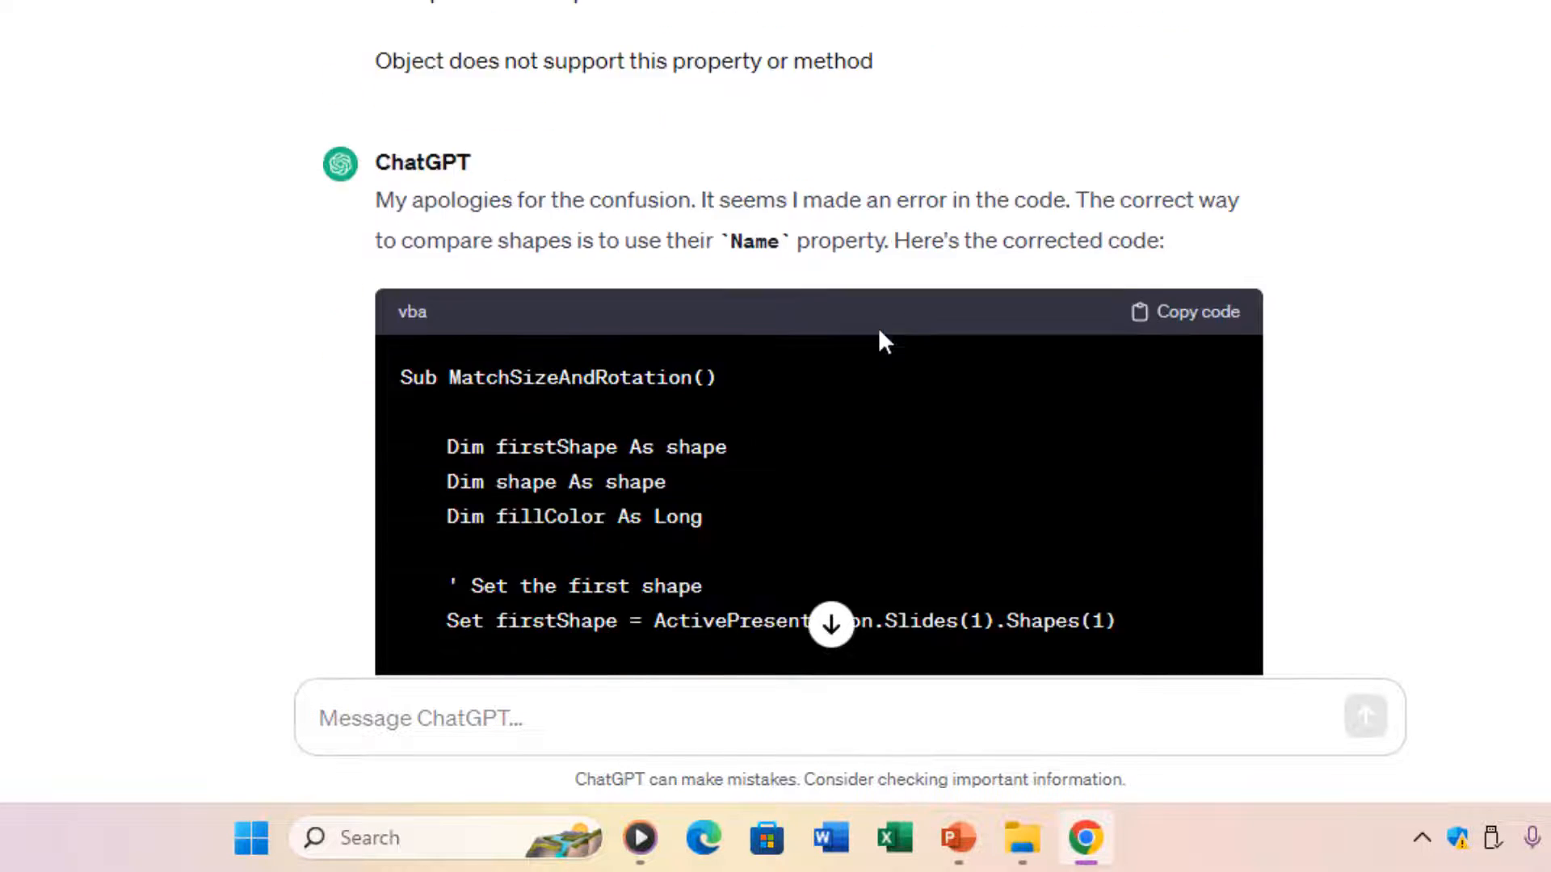
click(1182, 311)
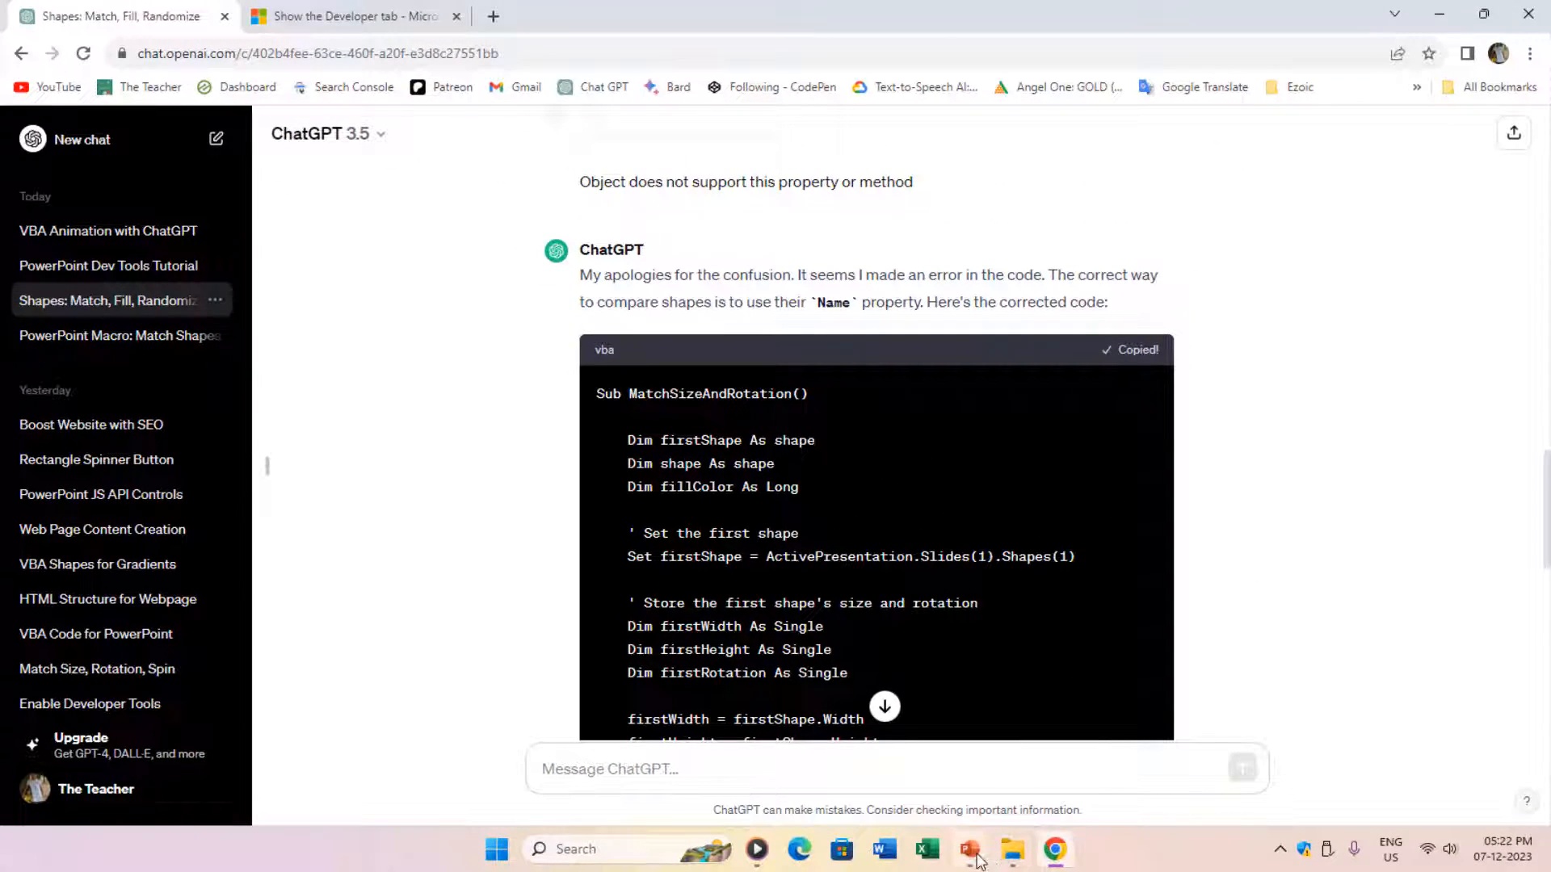
click(968, 848)
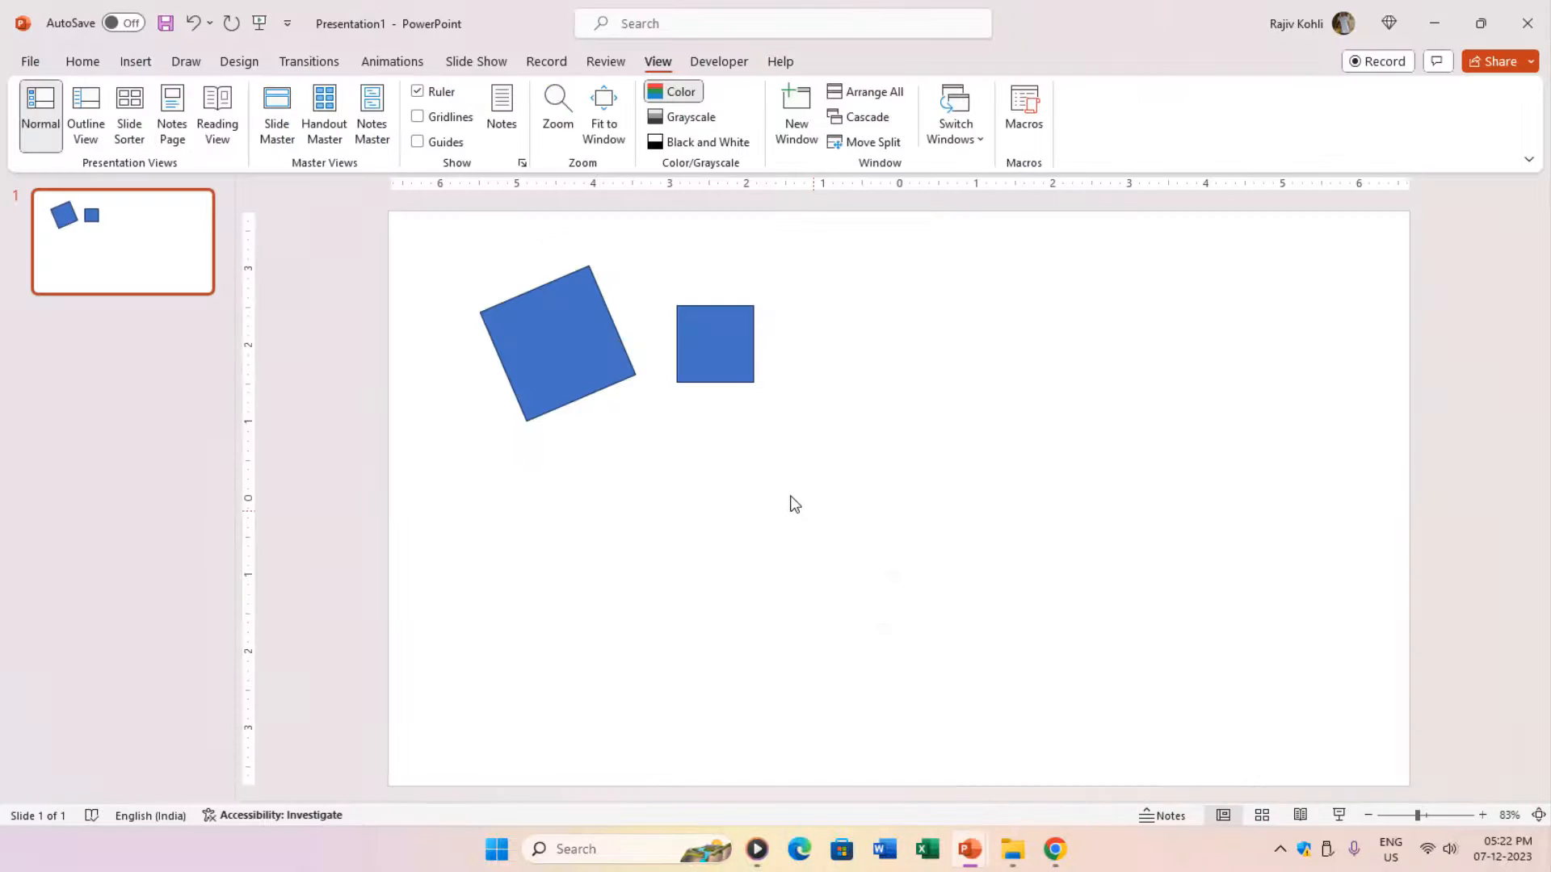
Step: Paste the corrected code in Visual Basic and run the macro so the second square matches the first
click(719, 62)
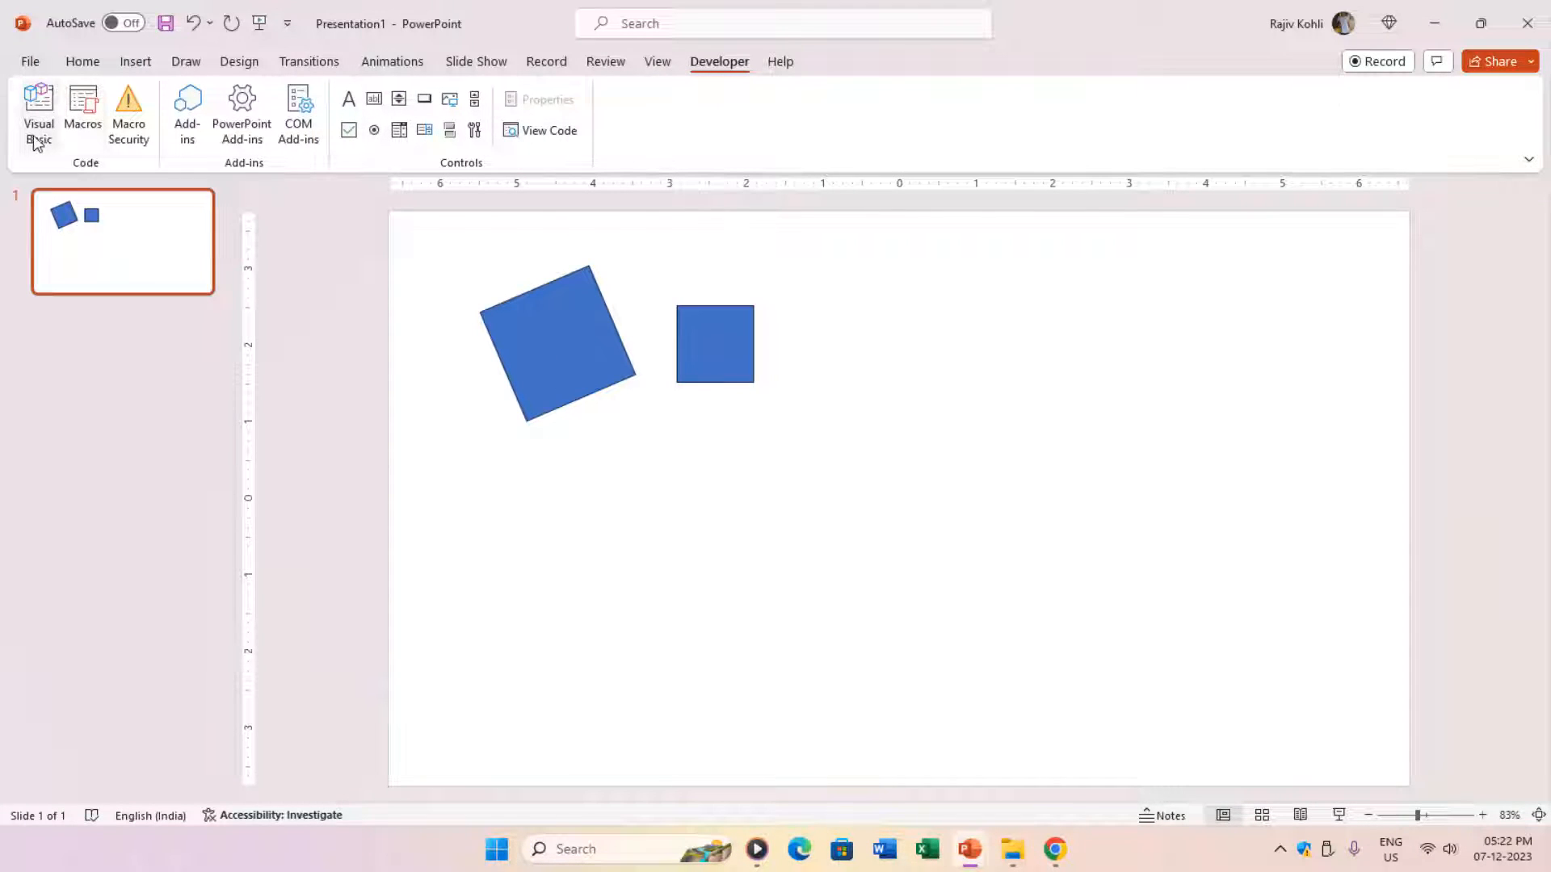
click(37, 108)
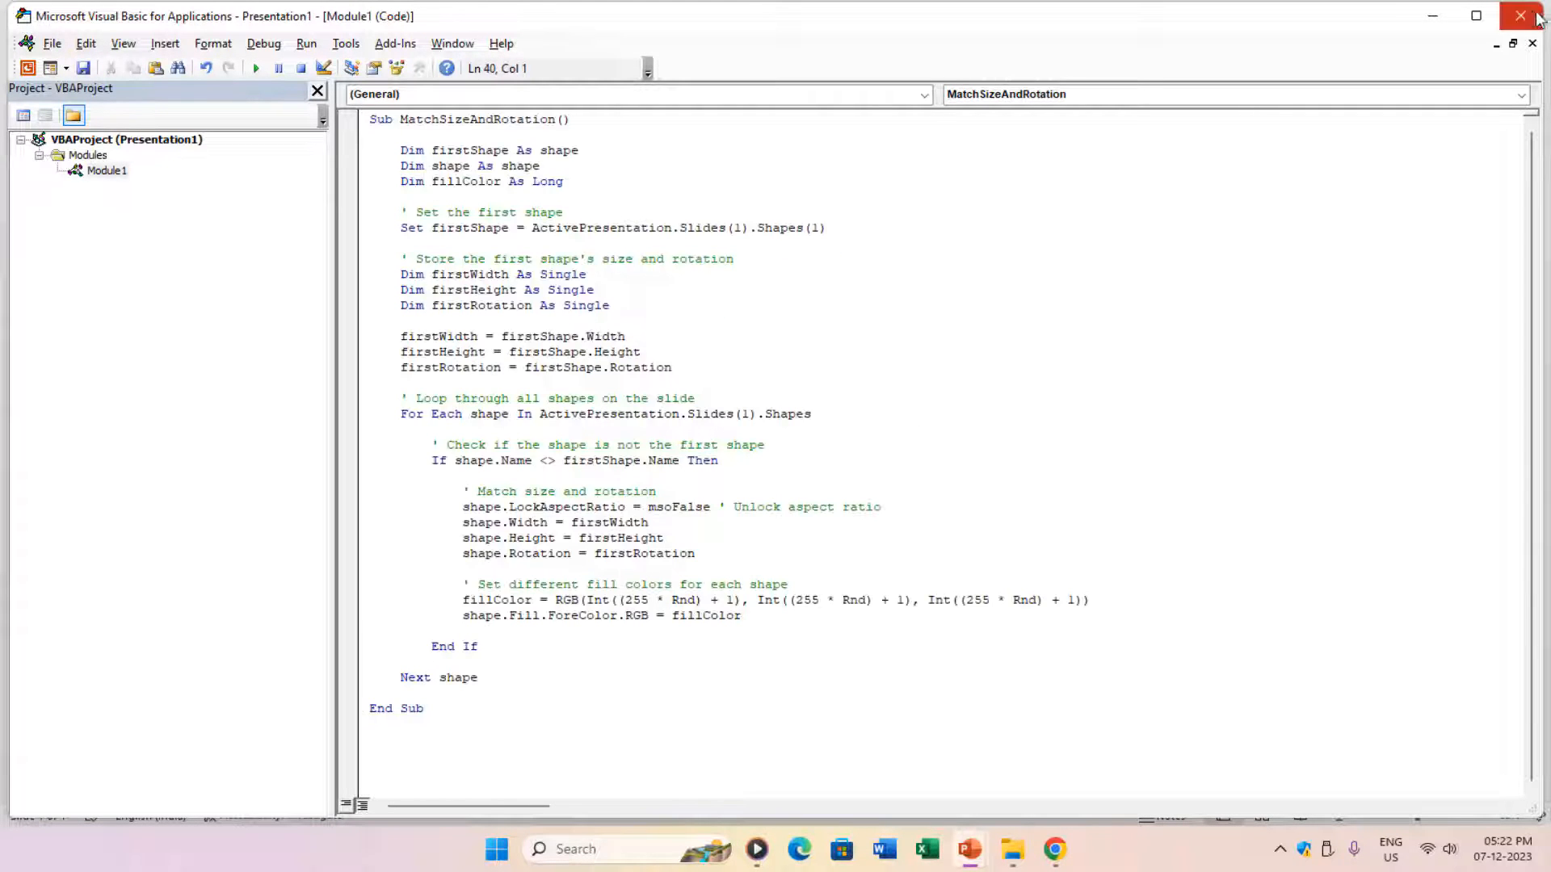
key(Alt+F8)
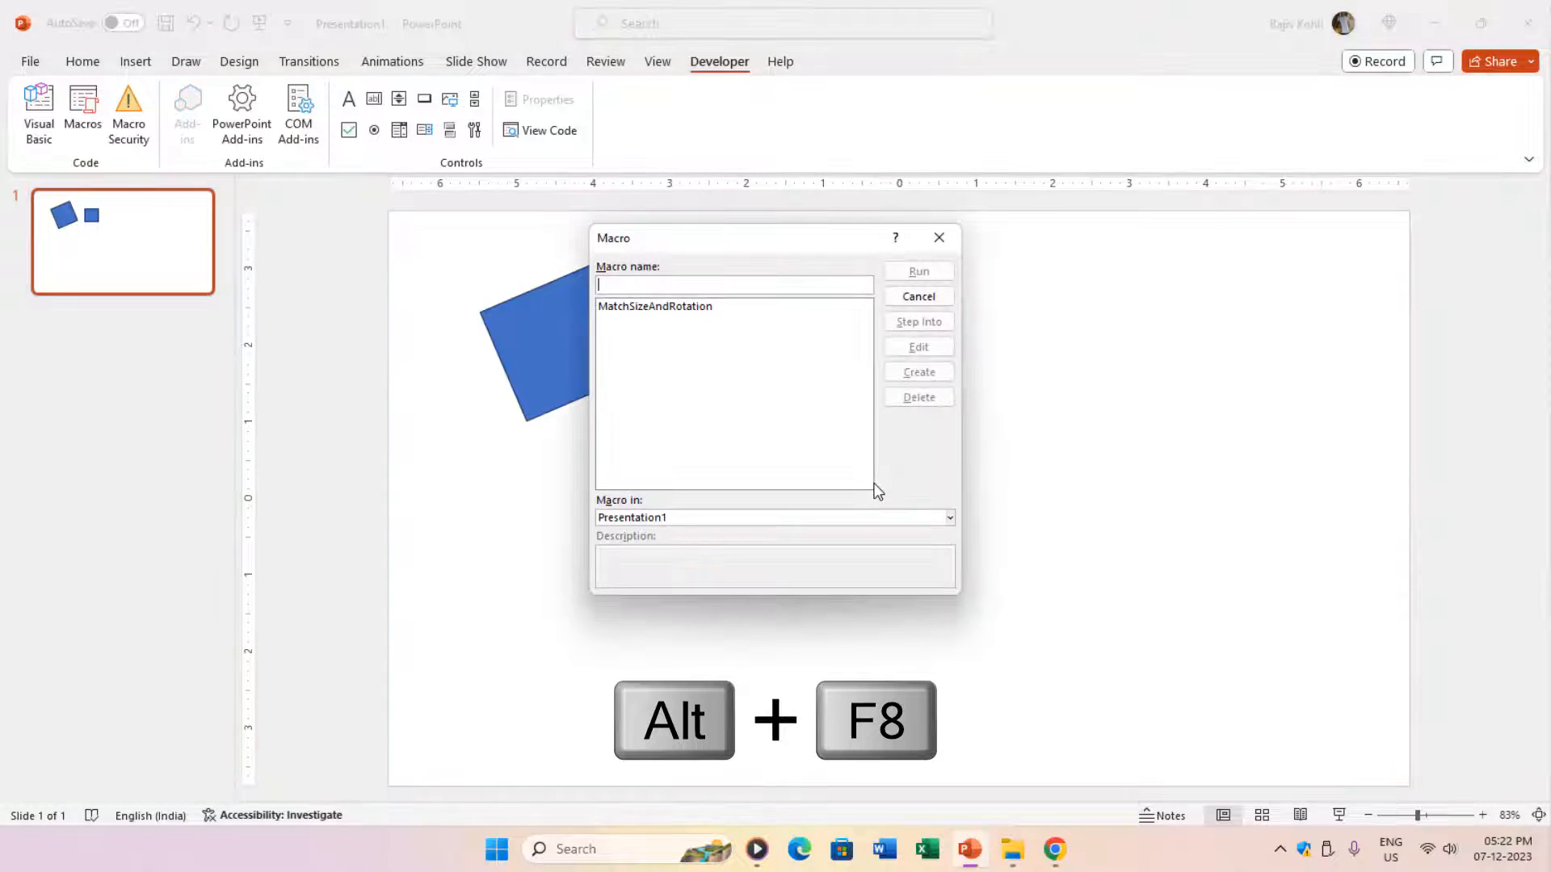
click(916, 270)
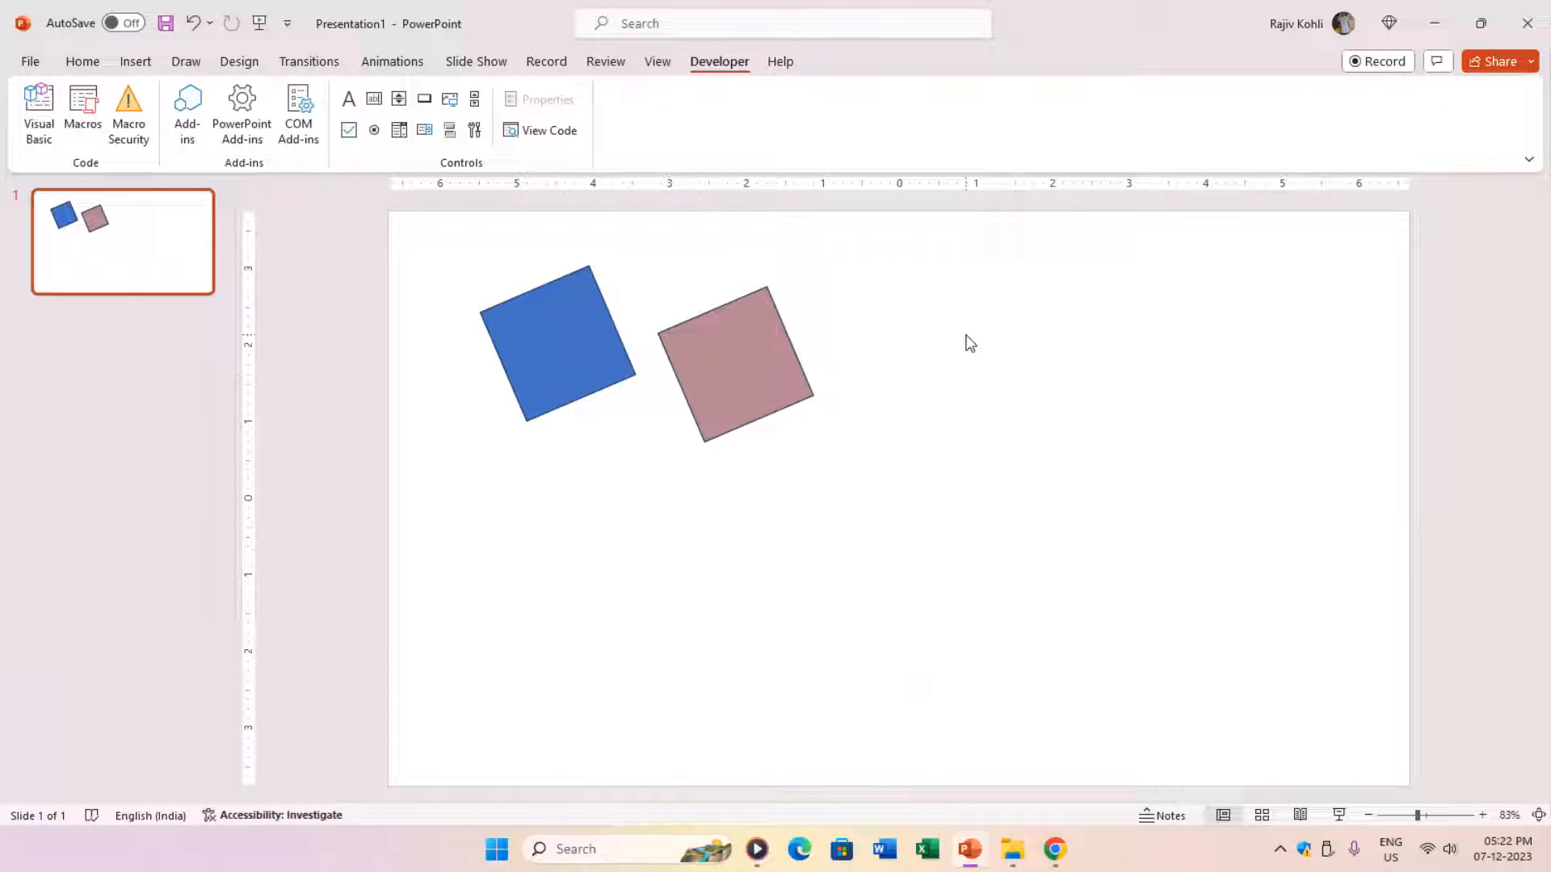
mouse_move(732, 384)
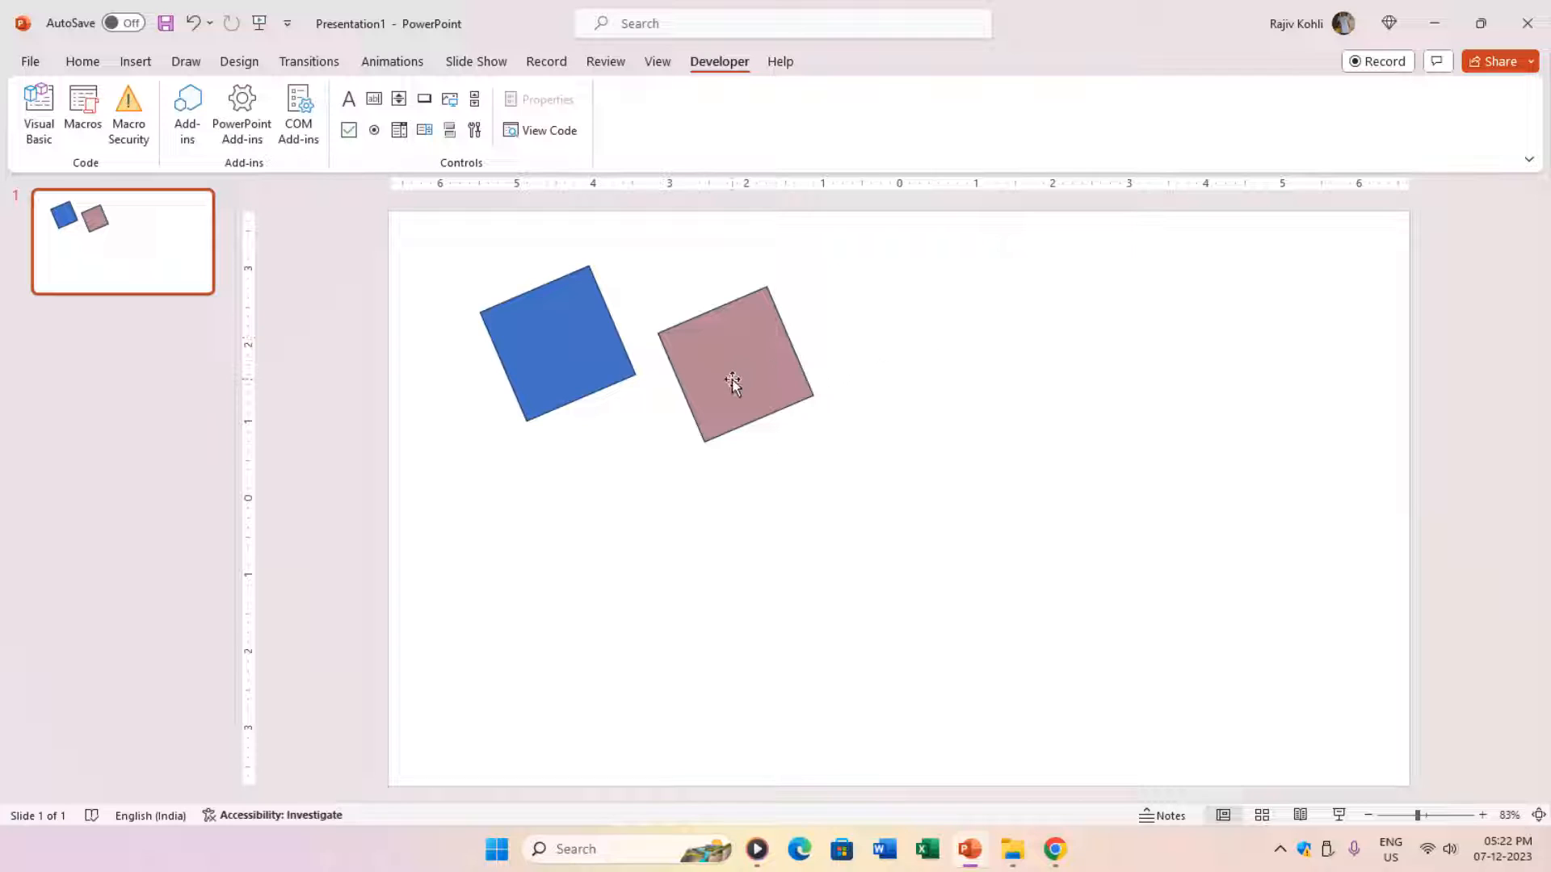
mouse_move(544, 336)
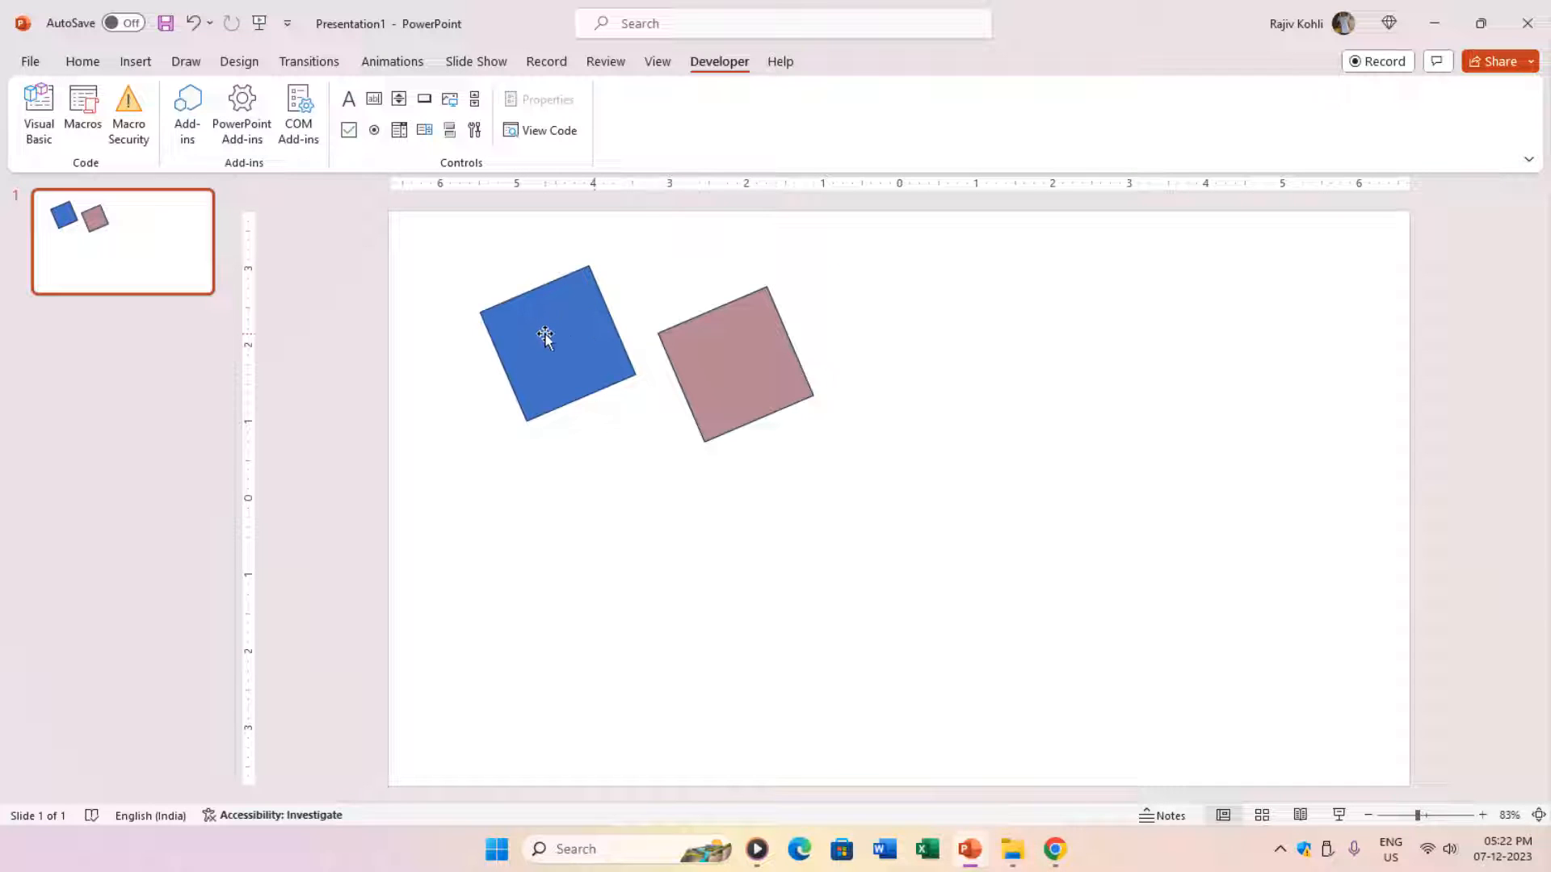
click(554, 345)
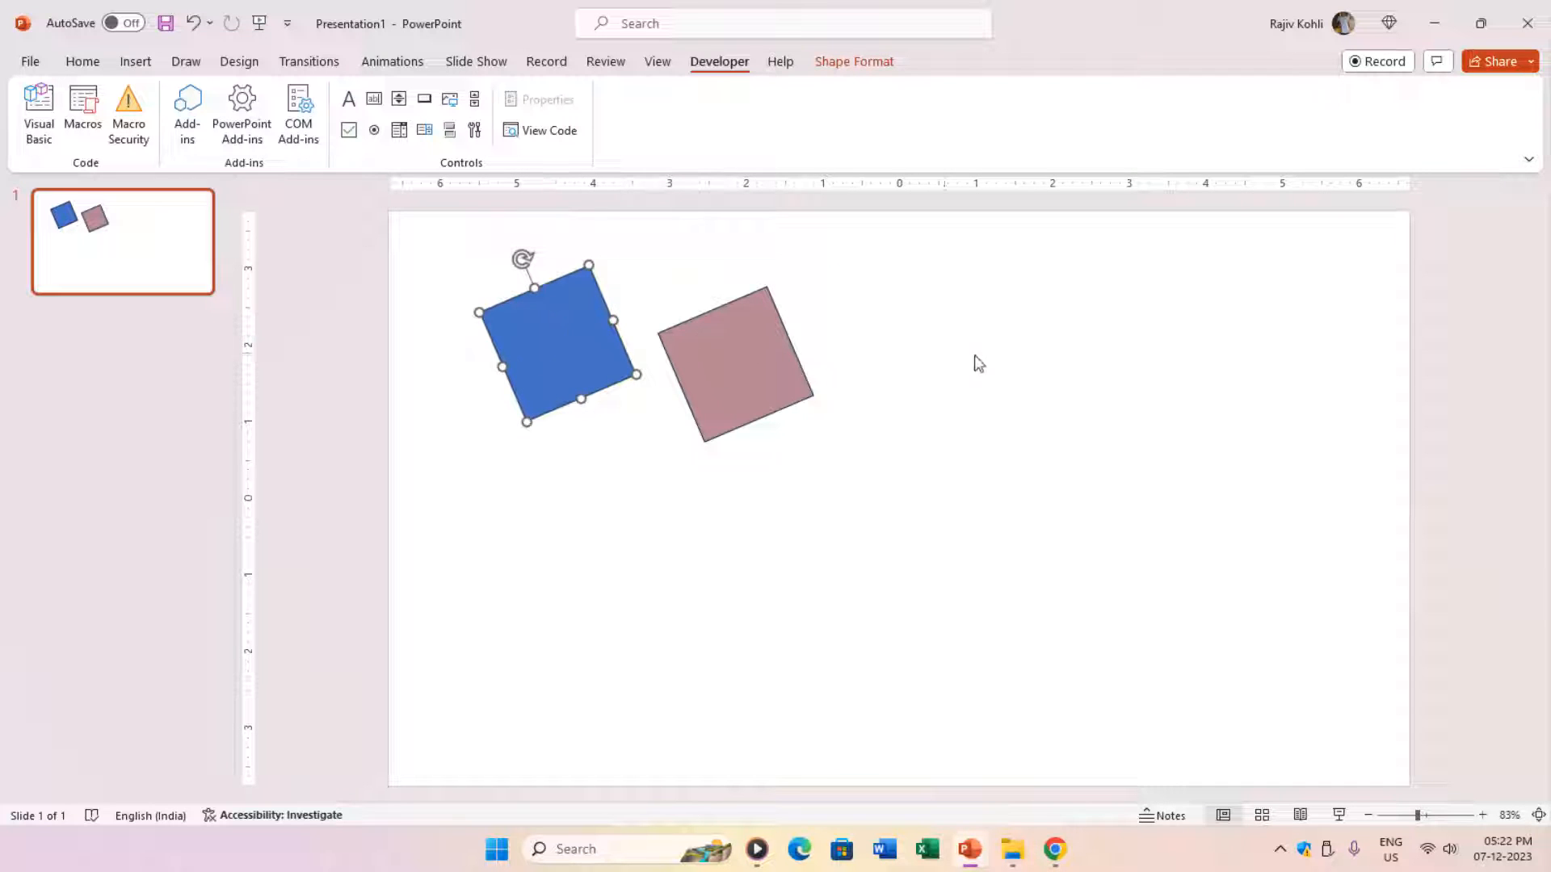
mouse_move(1116, 389)
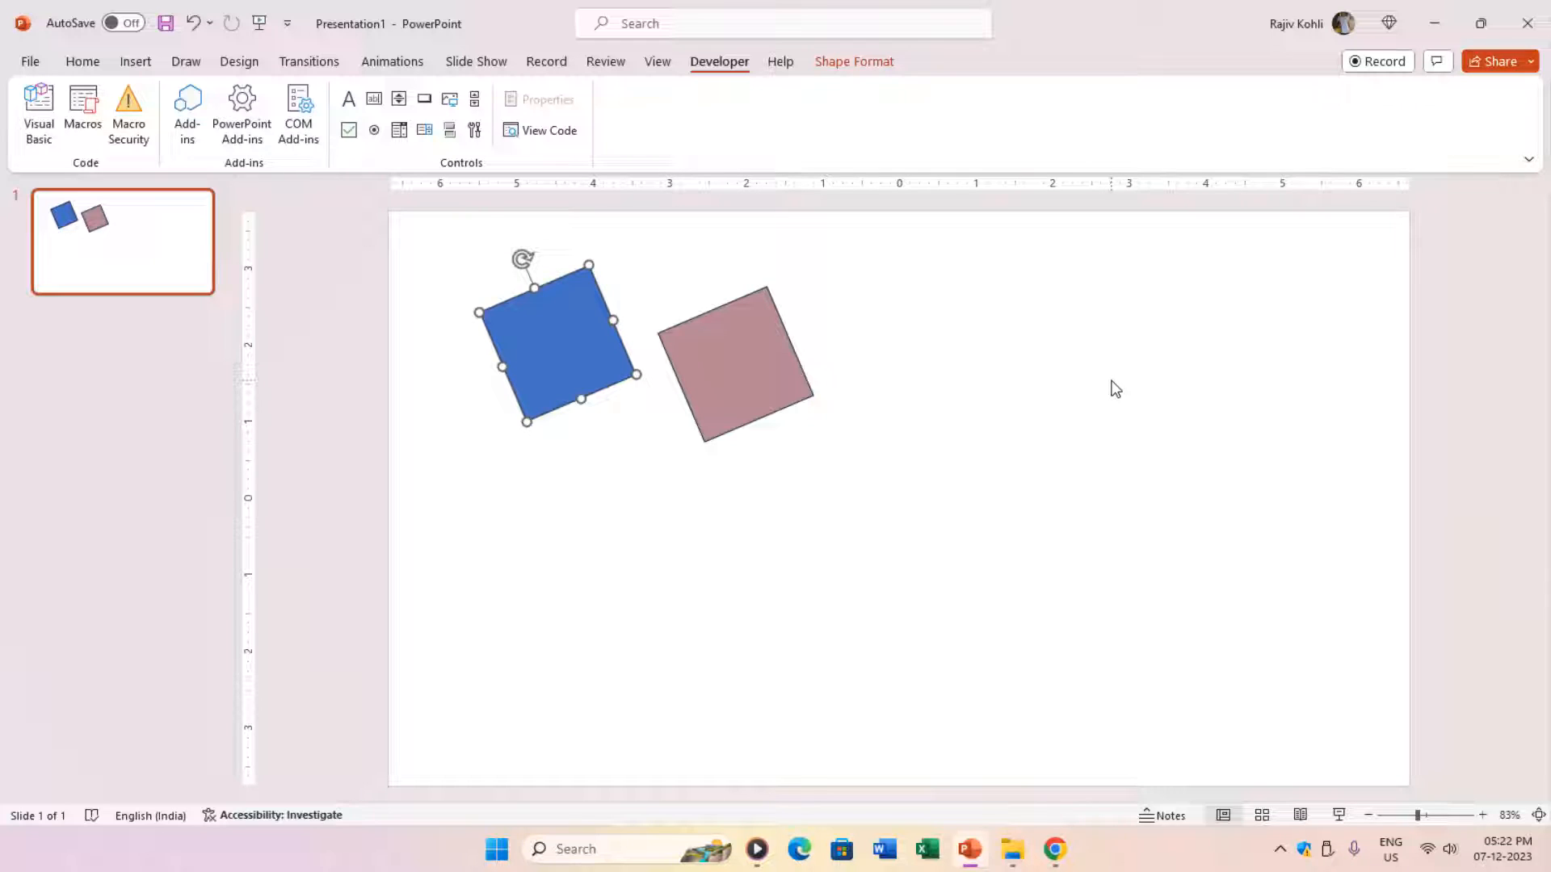
mouse_move(866, 378)
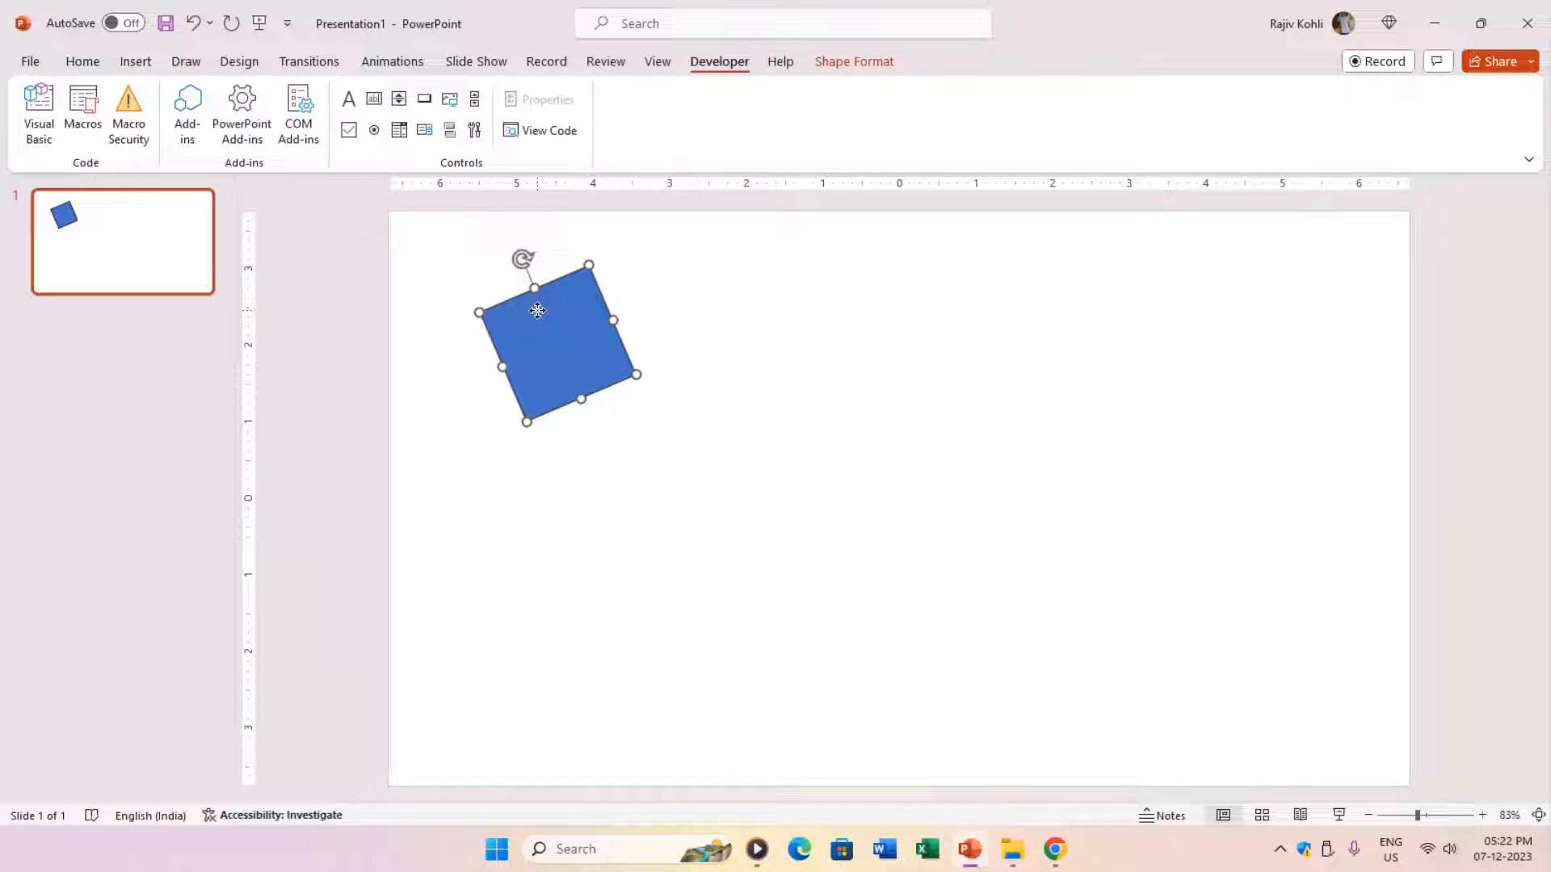
mouse_move(536, 284)
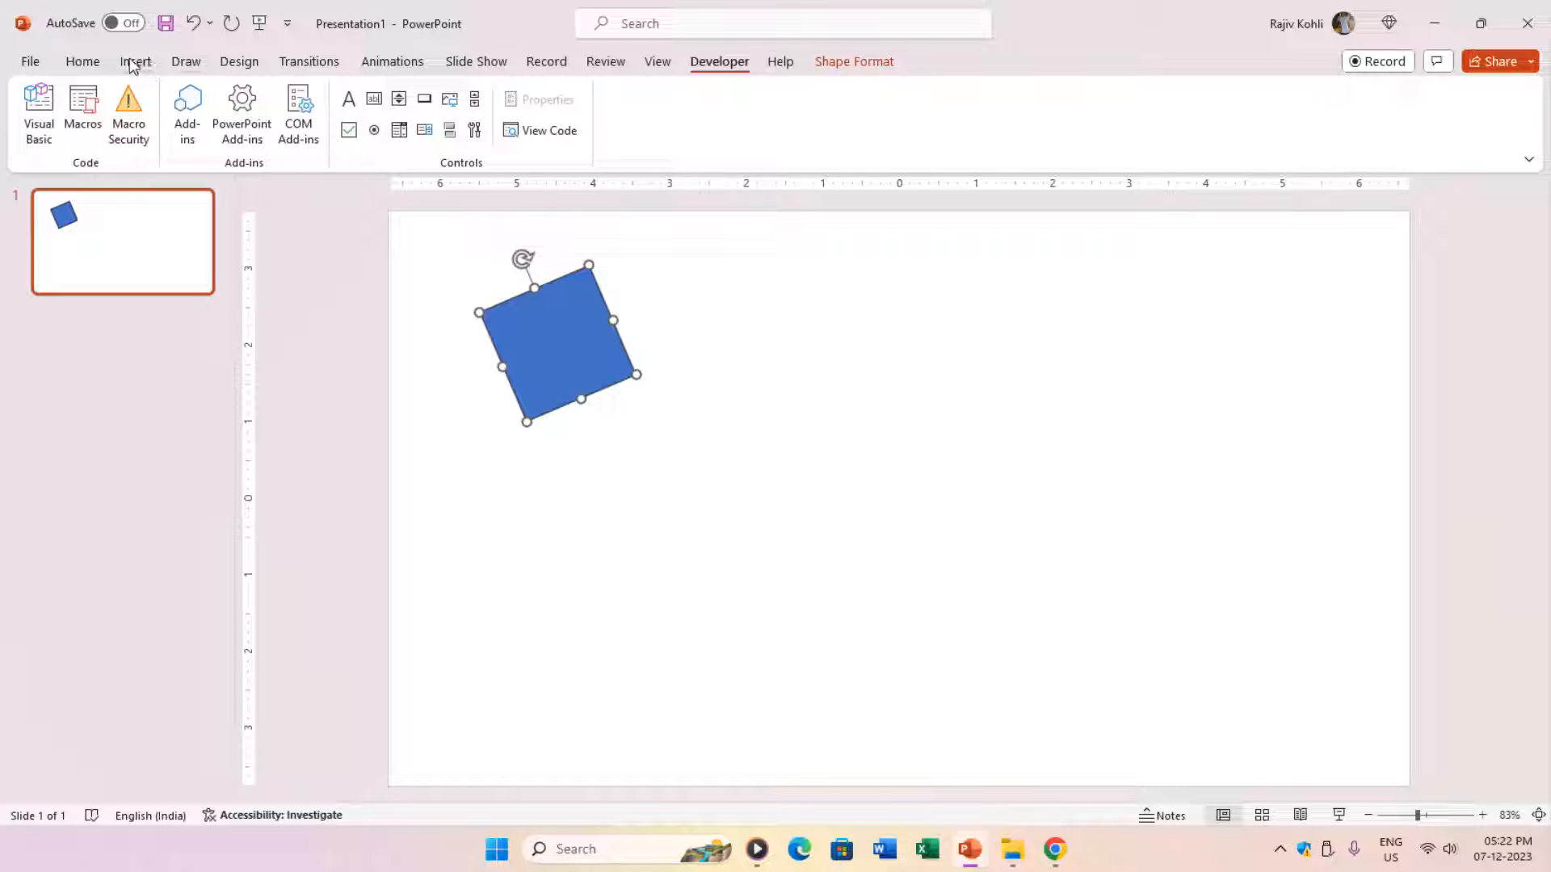
Step: Bring up the Action settings for the remaining blue square from Insert
click(721, 112)
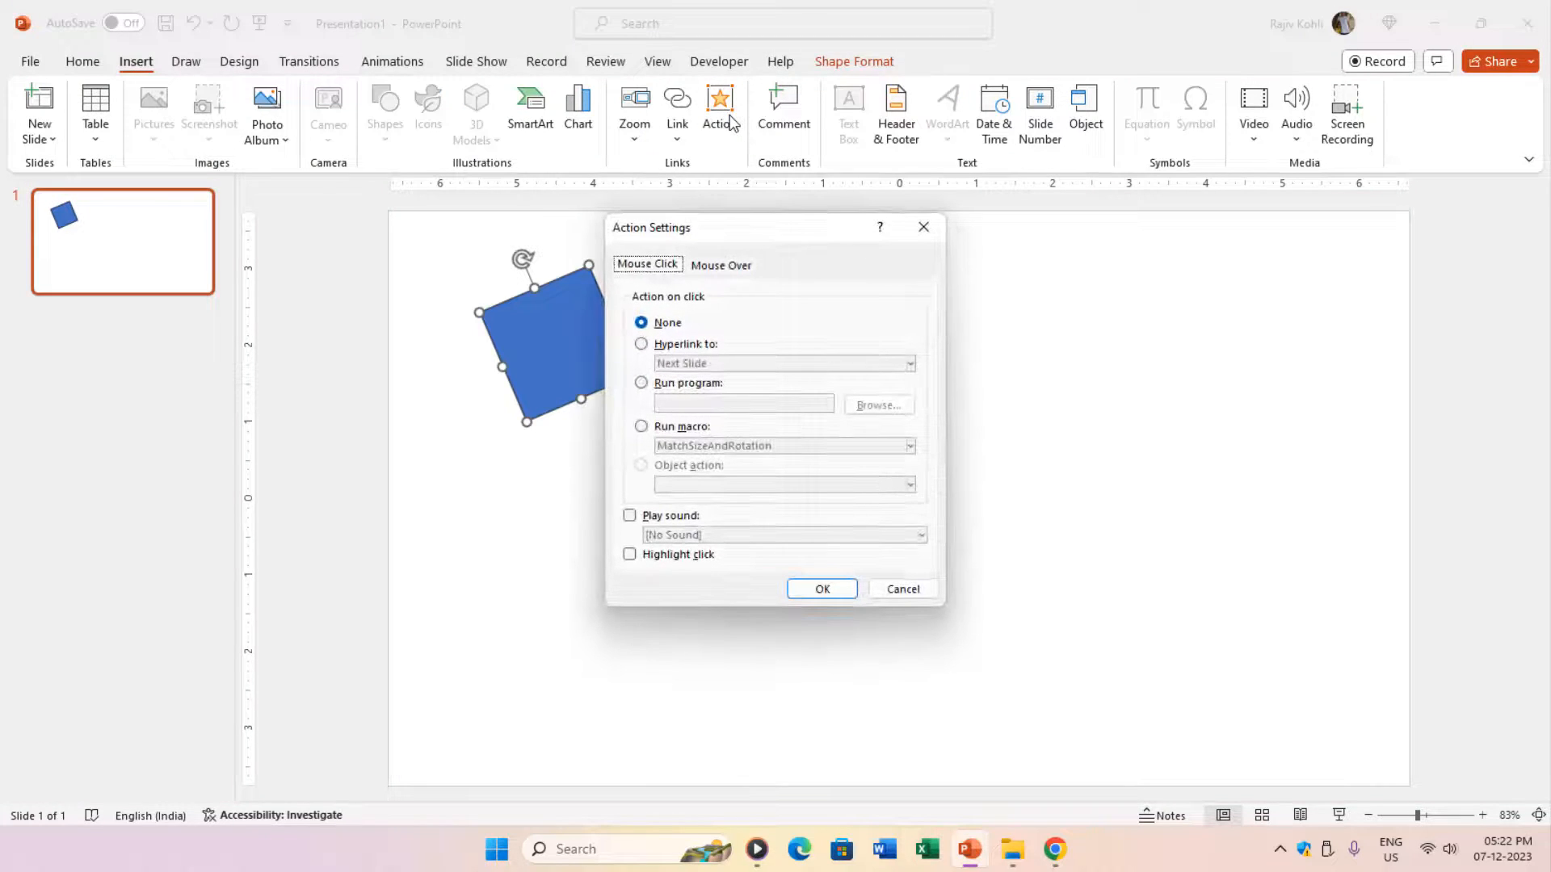
Step: Assign Run macro: MatchSizeAndRotation to the square's Mouse Over action and confirm
click(720, 264)
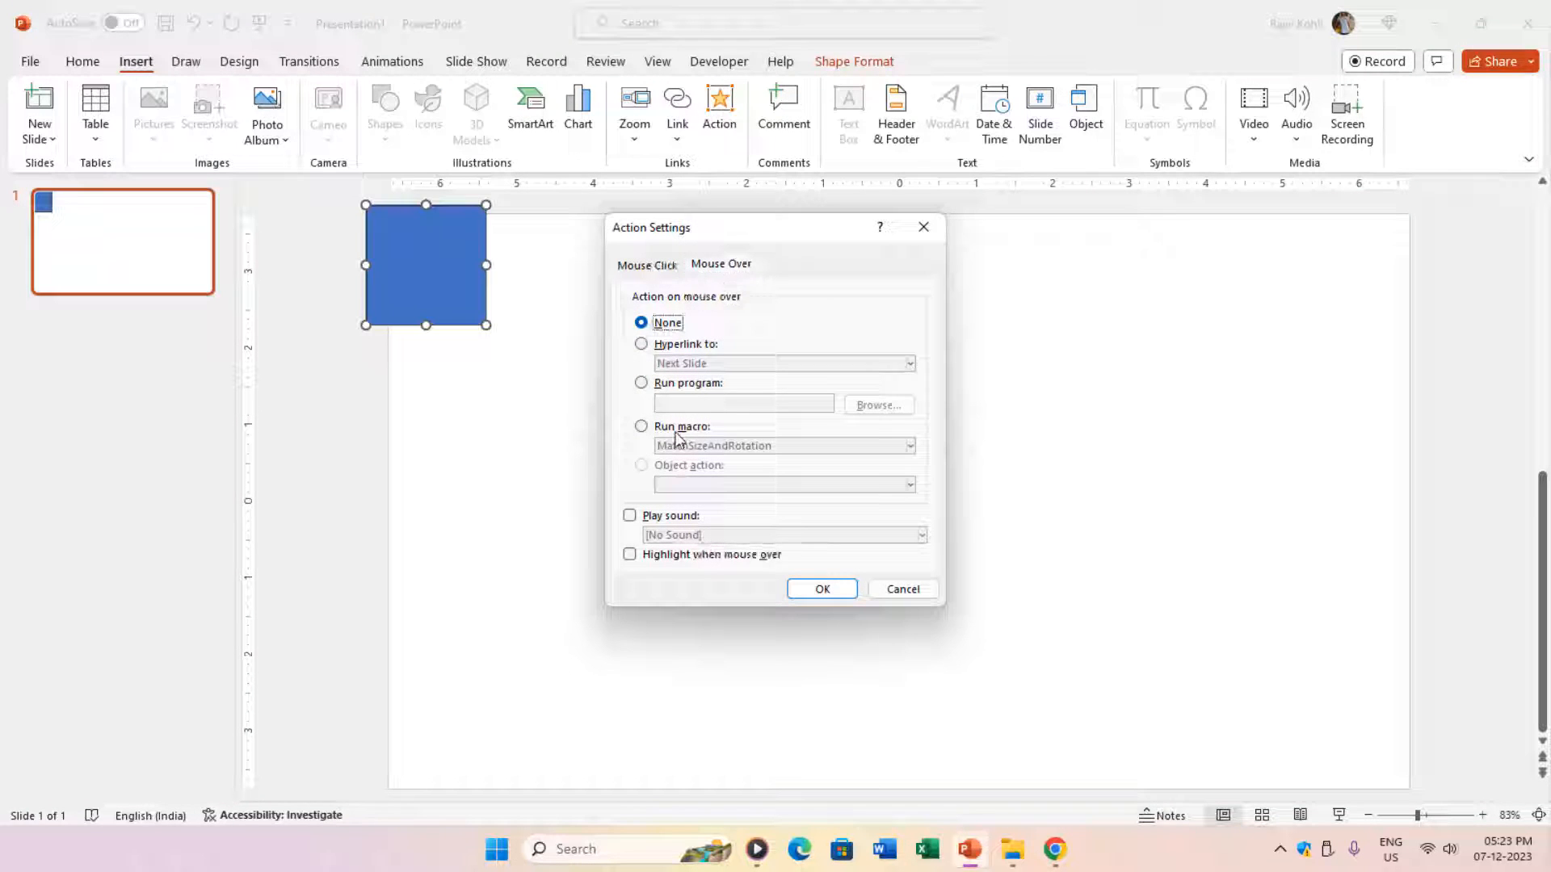
click(641, 426)
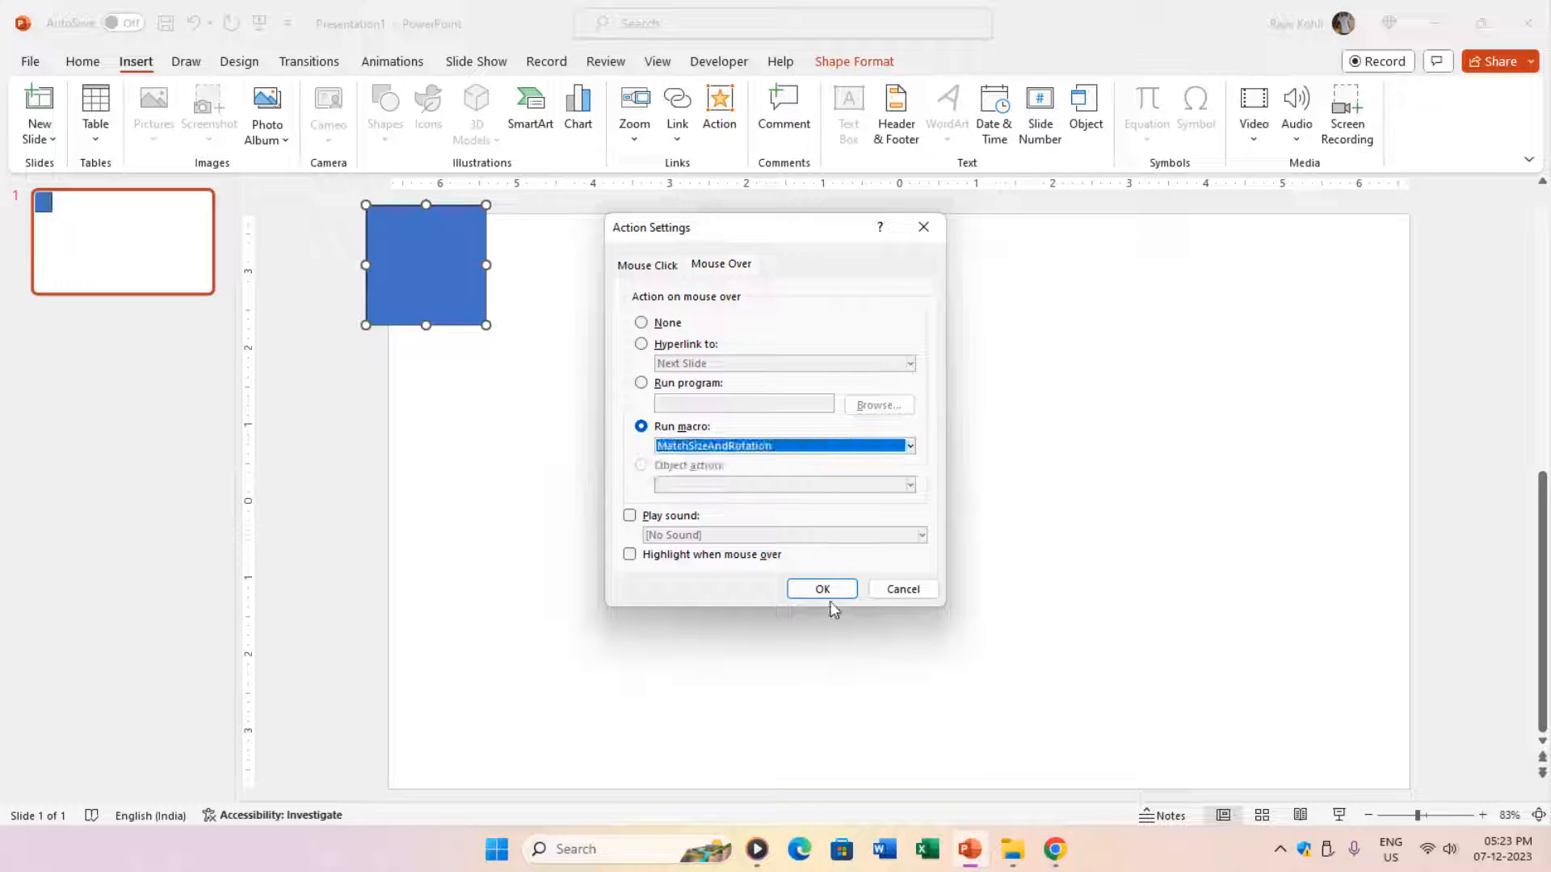
click(821, 588)
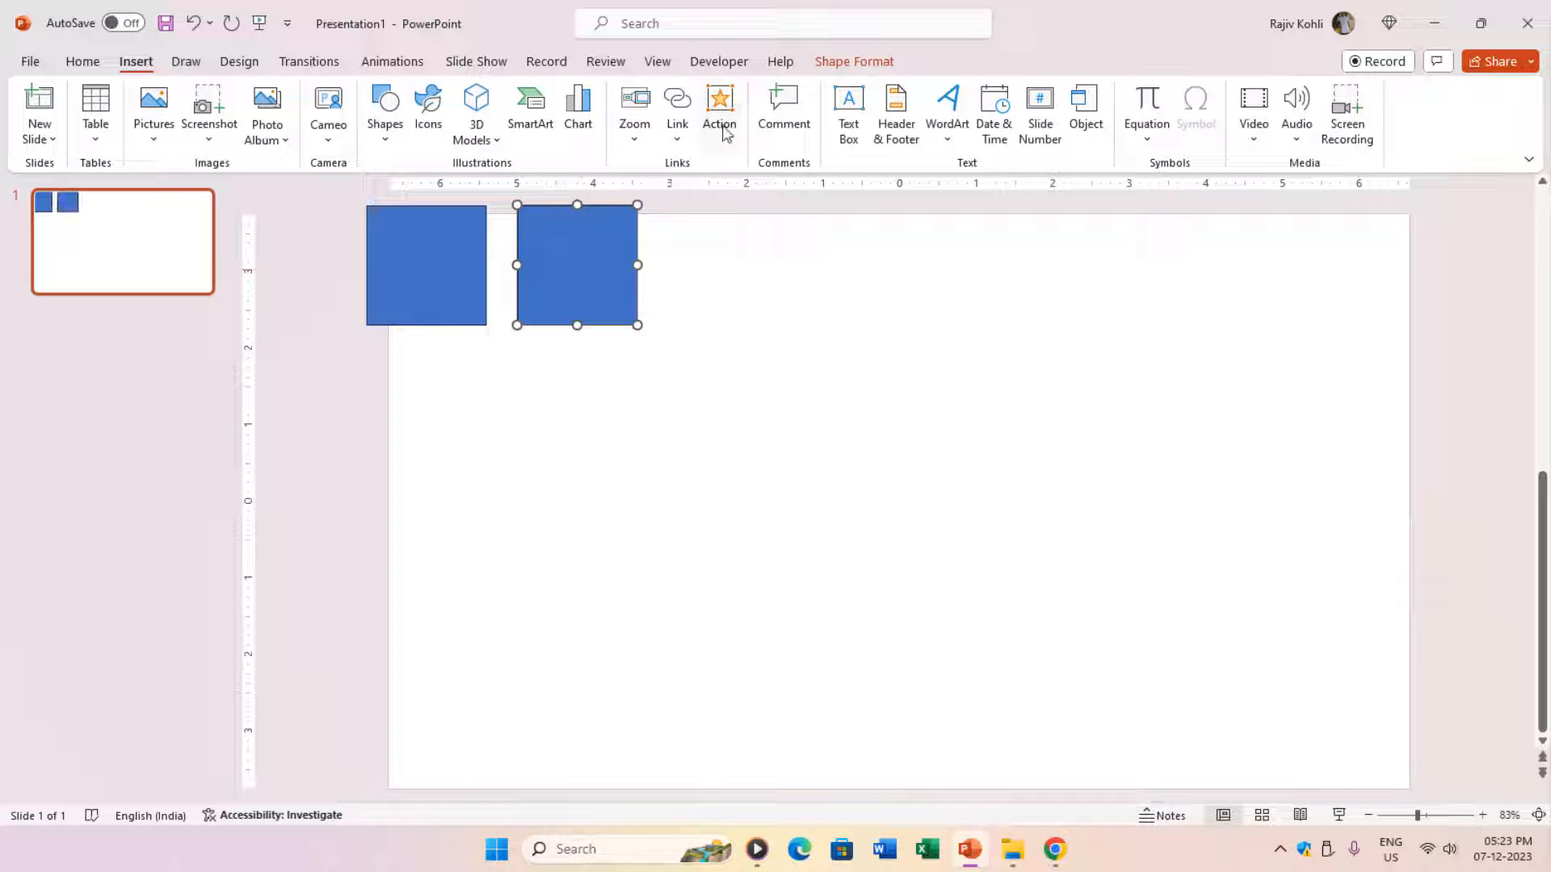
Step: Confirm the second square's Mouse Over action runs MatchSizeAndRotation
click(719, 112)
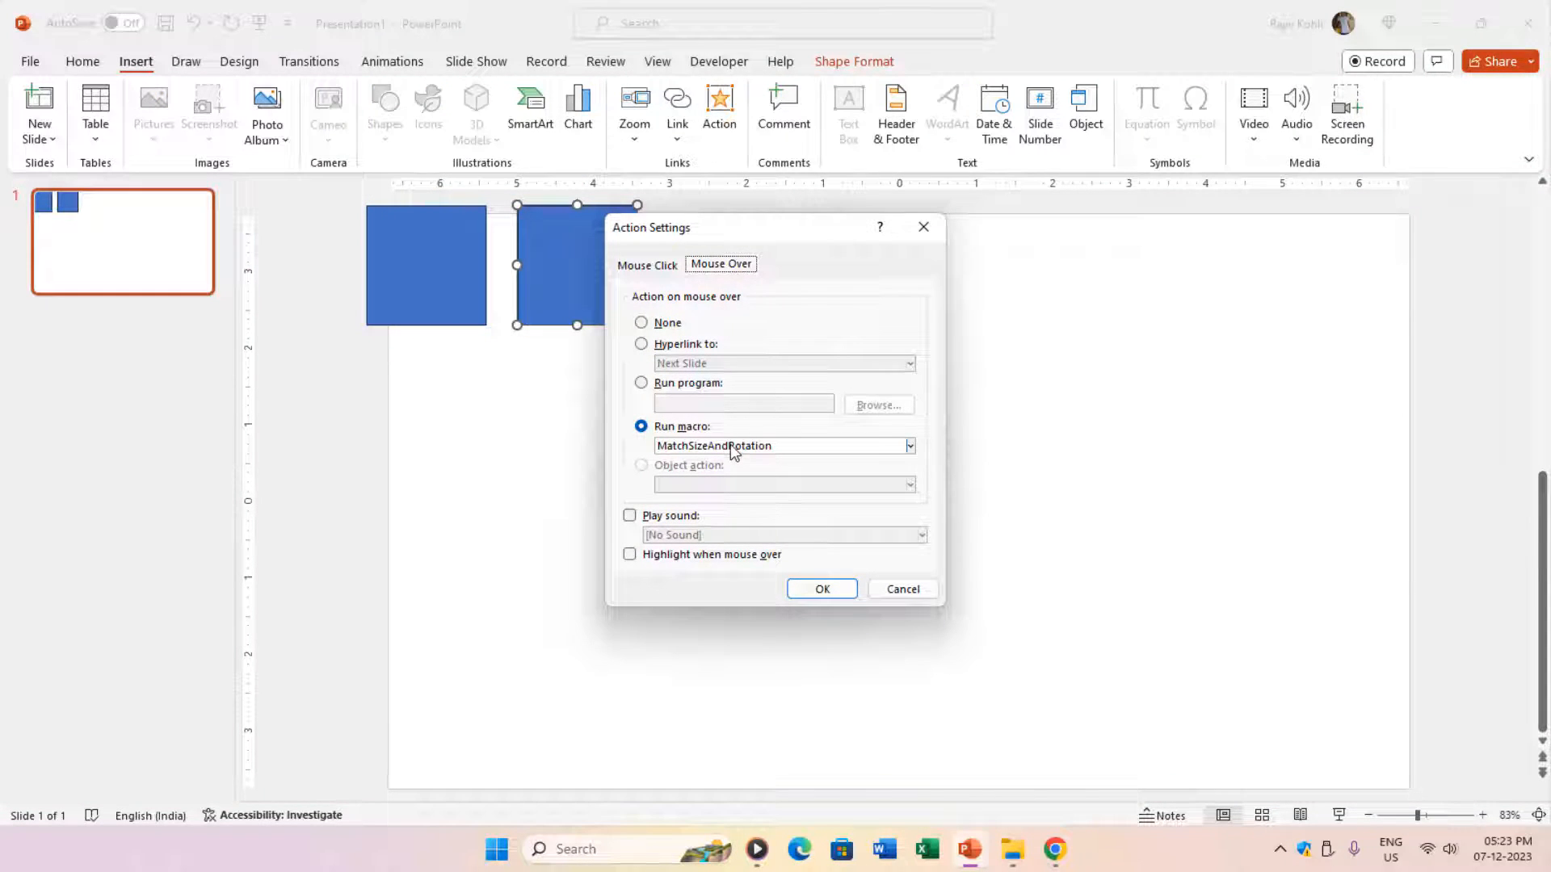
click(822, 588)
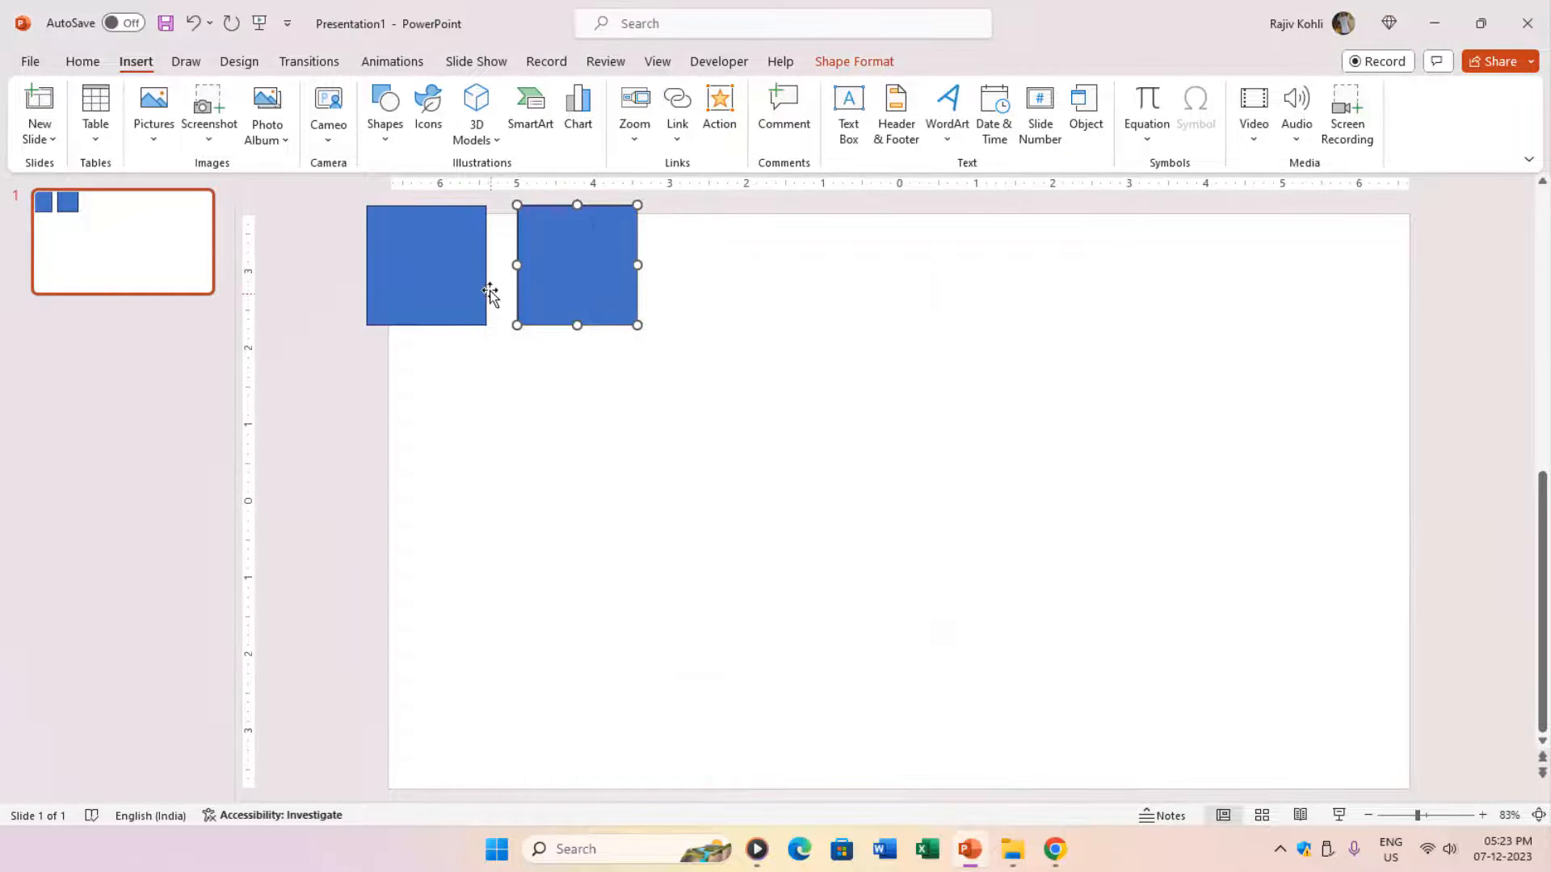